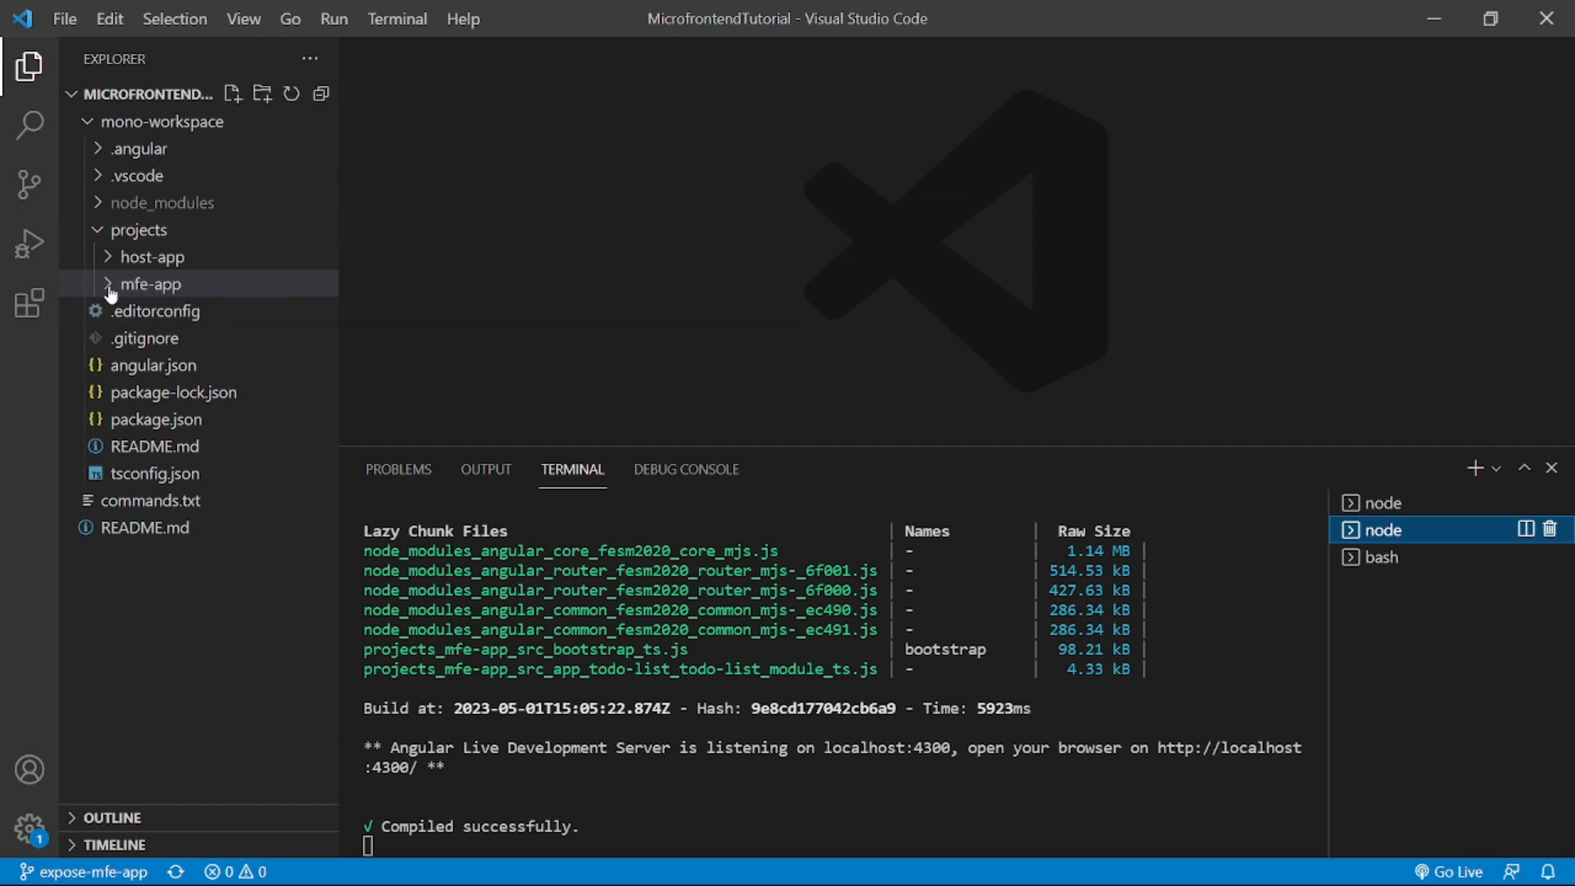
Browse mfe-app's todo-list folder files and make the bash terminal active
click(152, 283)
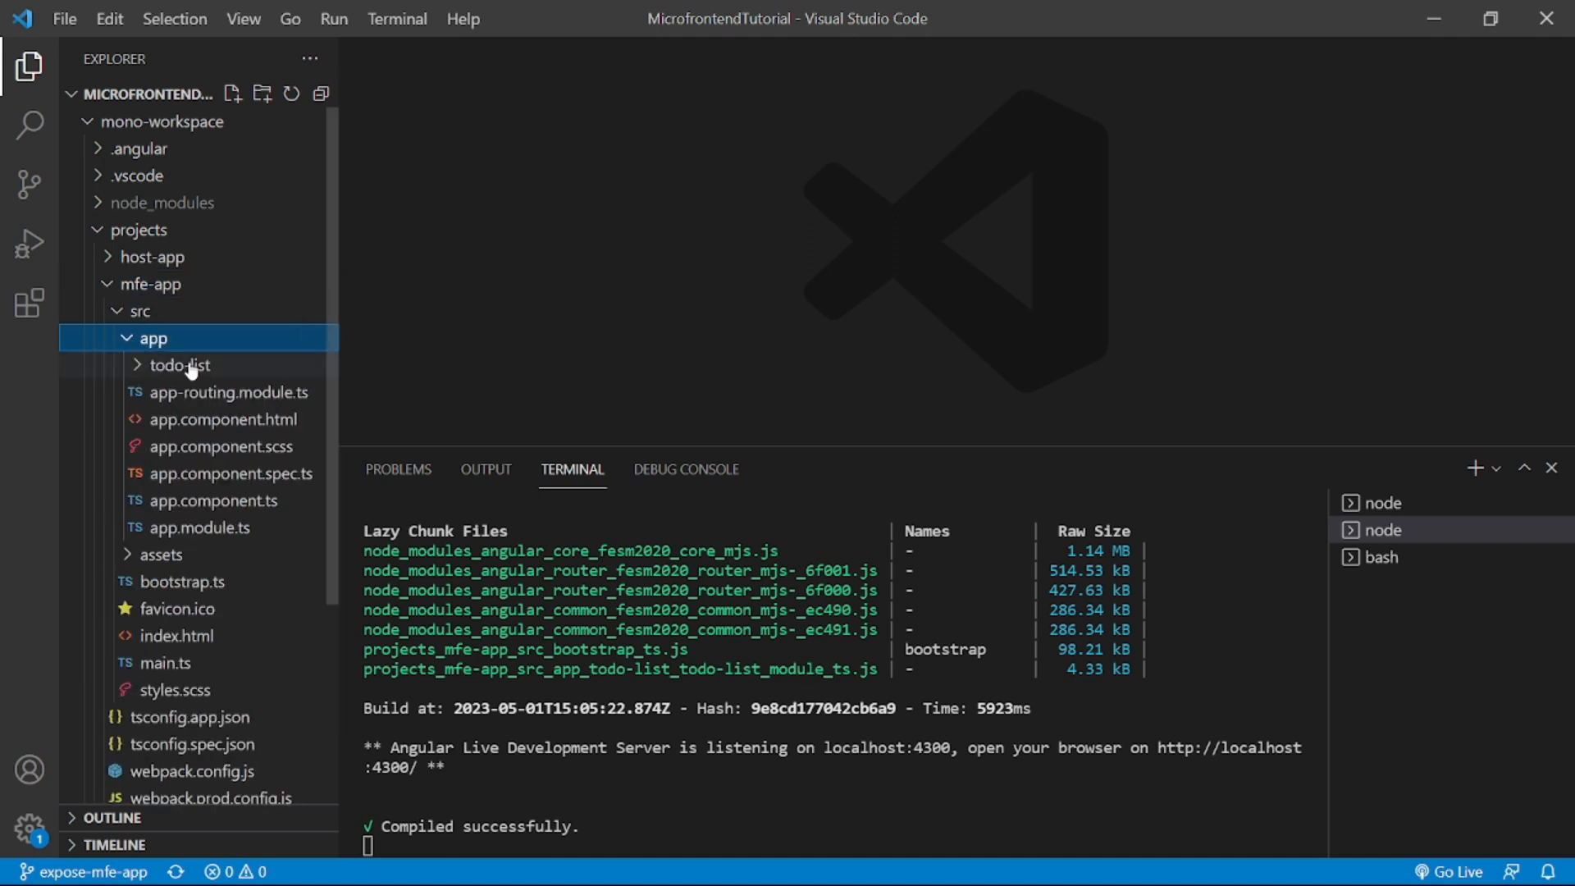
click(178, 365)
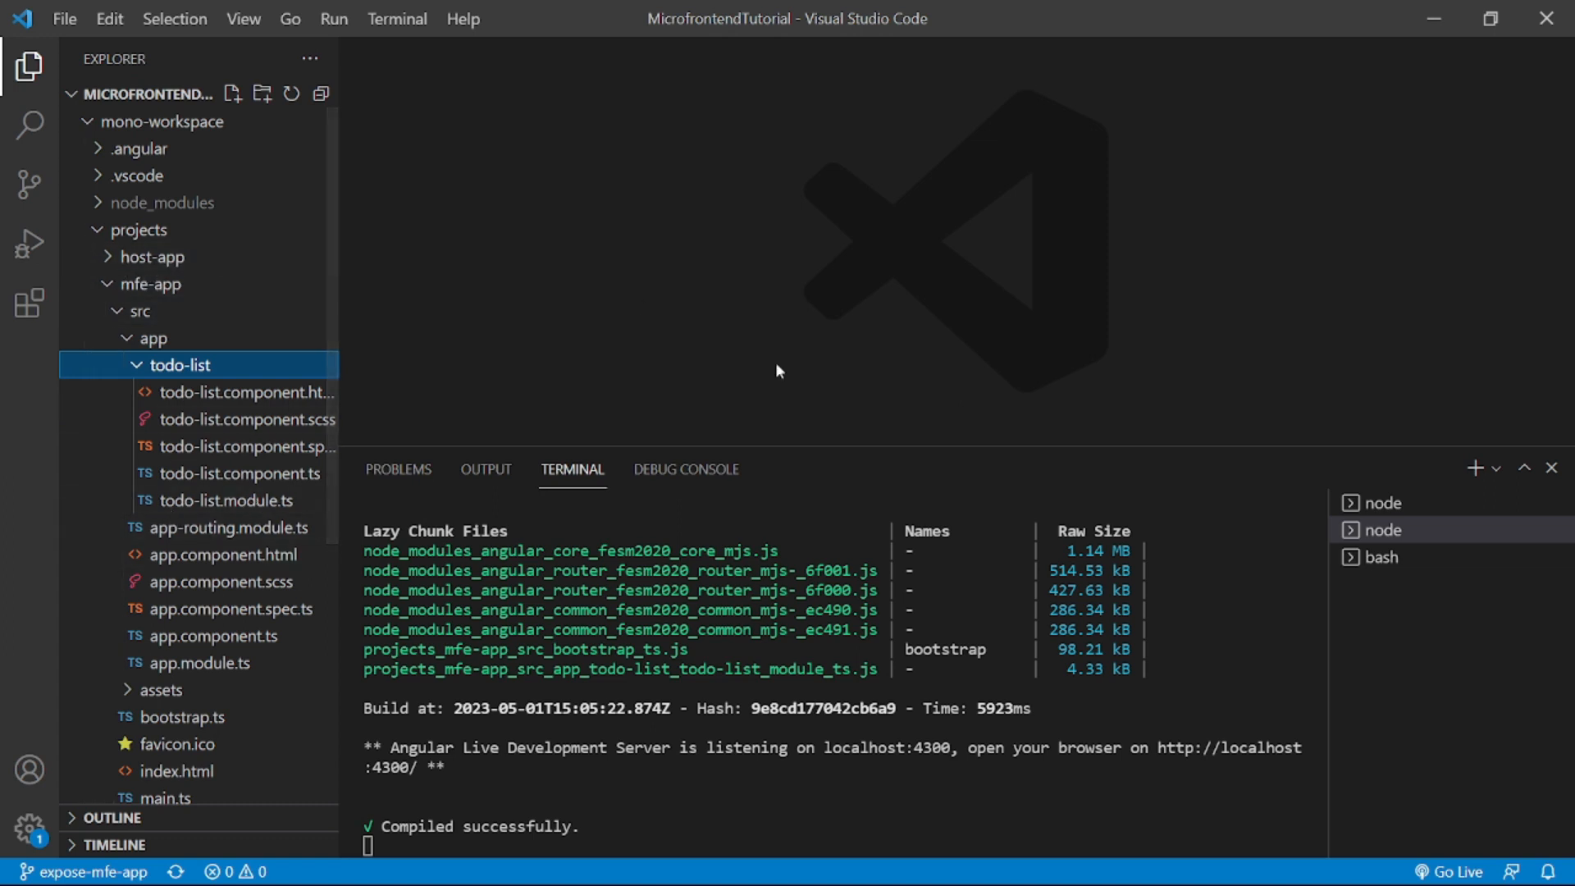
mouse_move(296, 393)
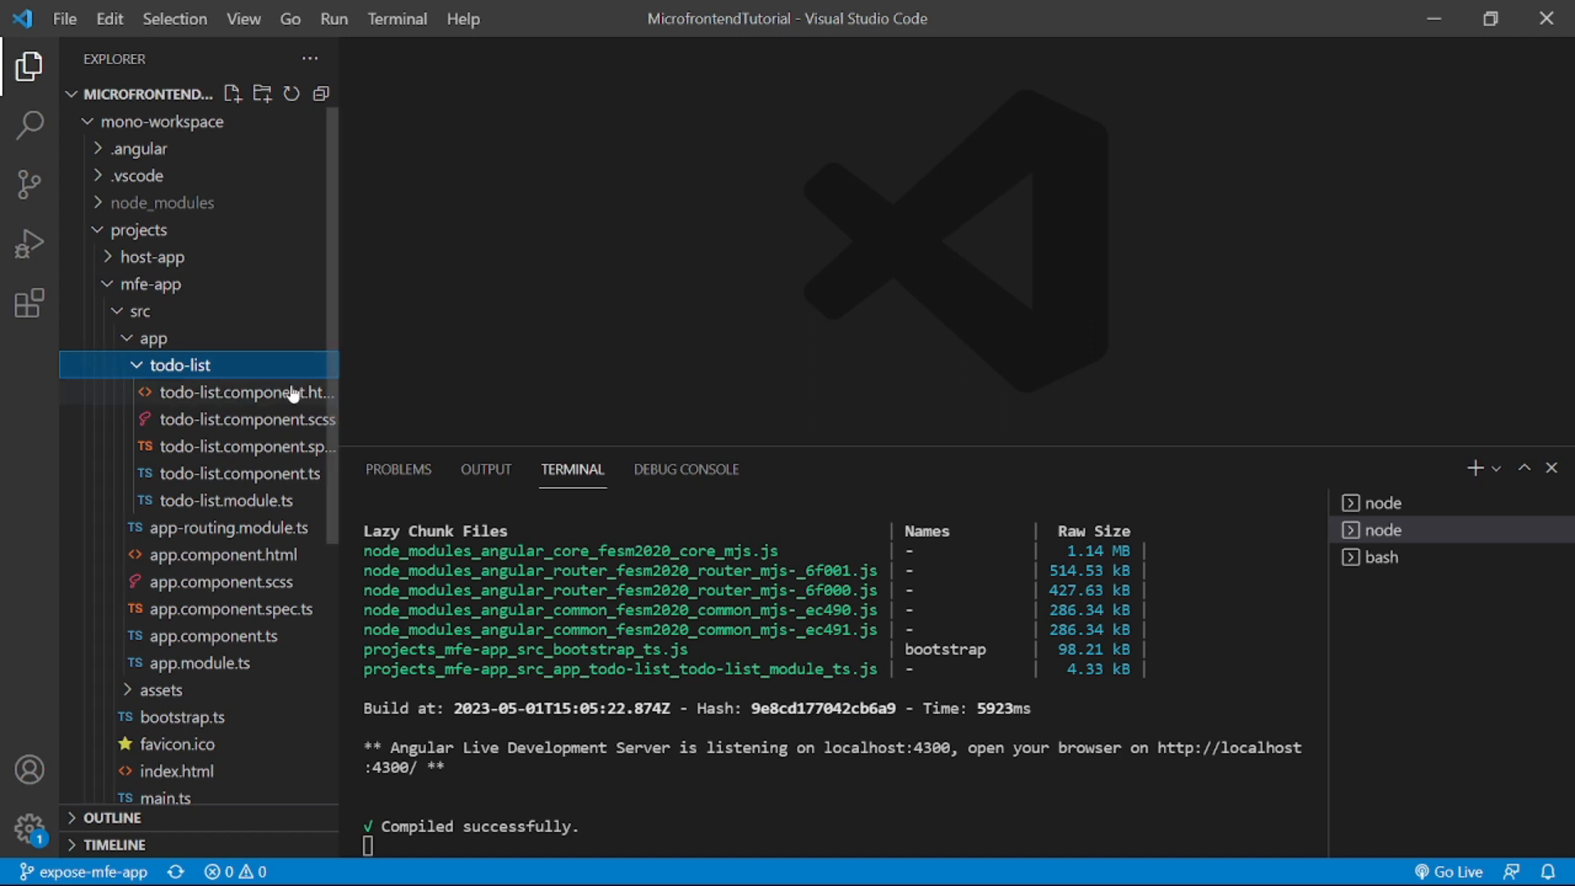
mouse_move(609, 462)
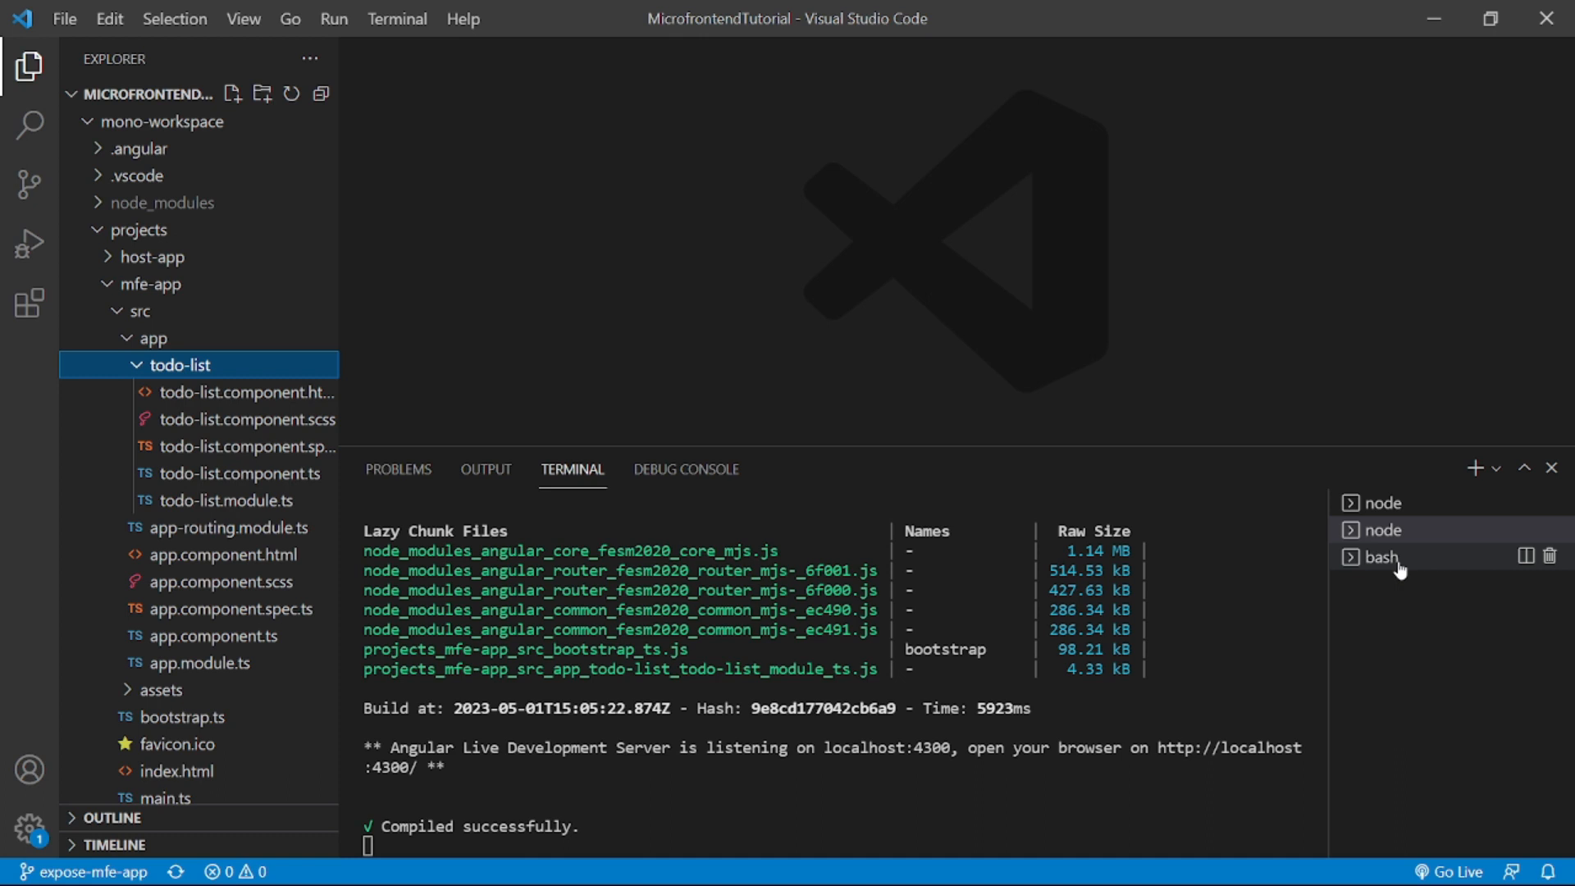
click(1383, 557)
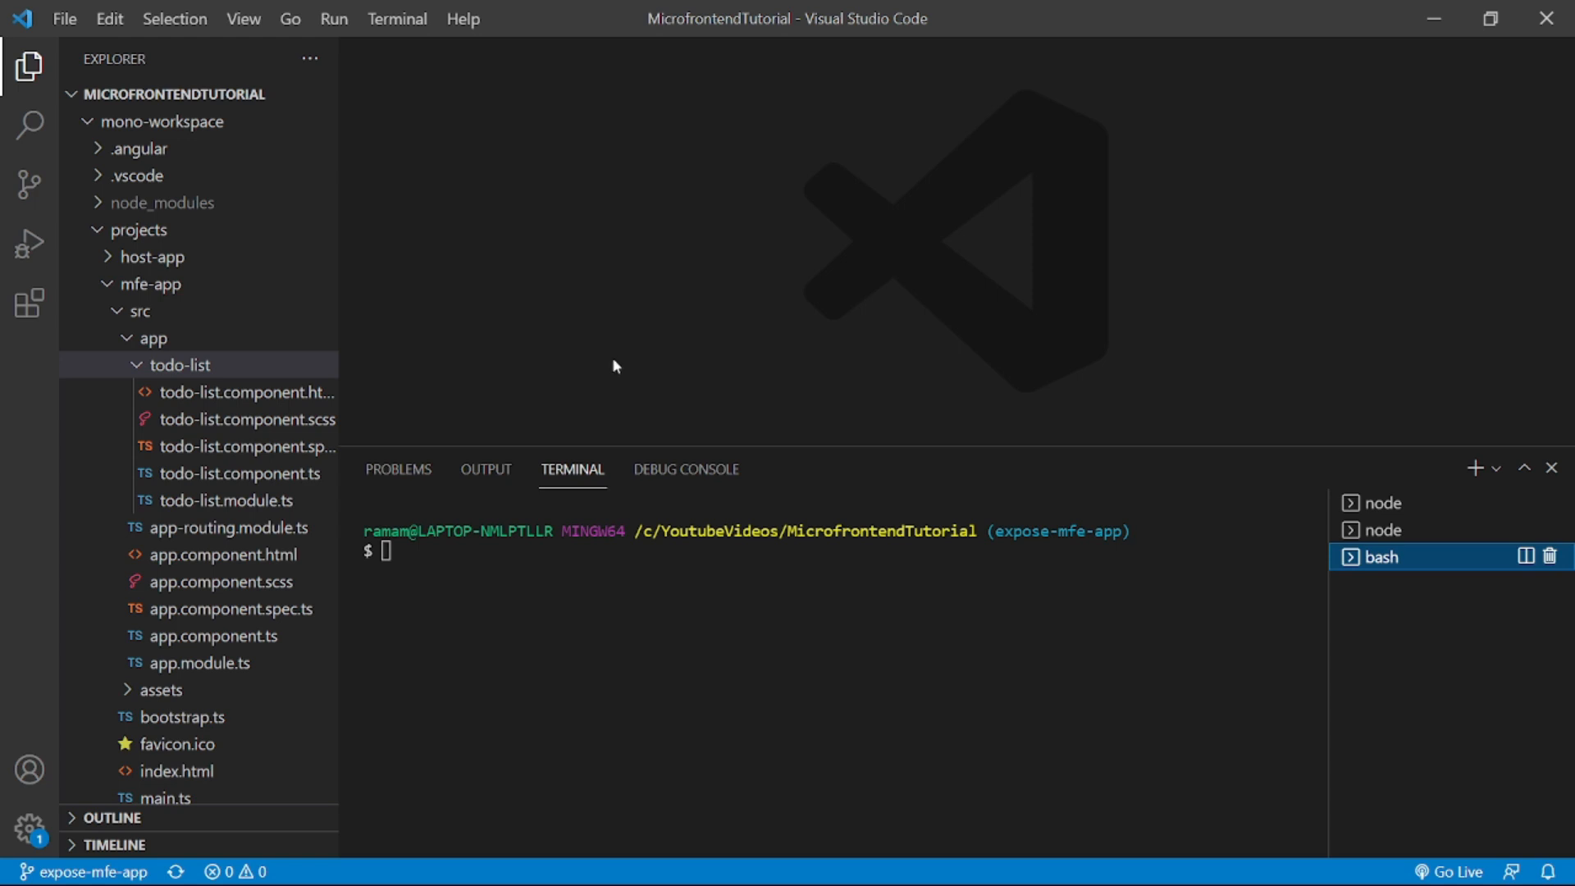
click(174, 365)
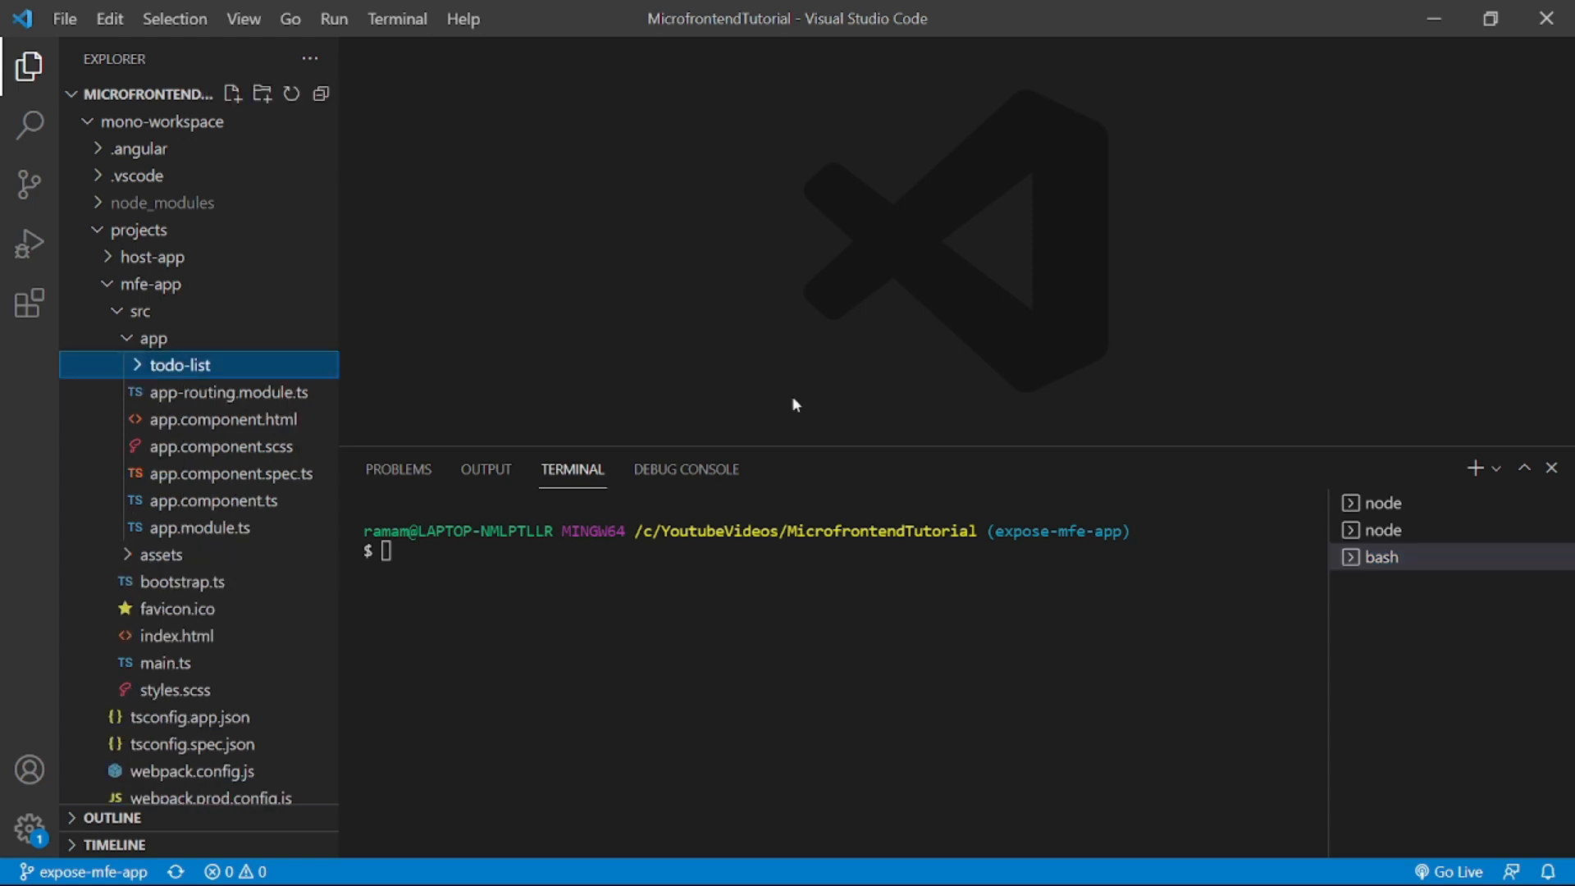
mouse_move(633, 342)
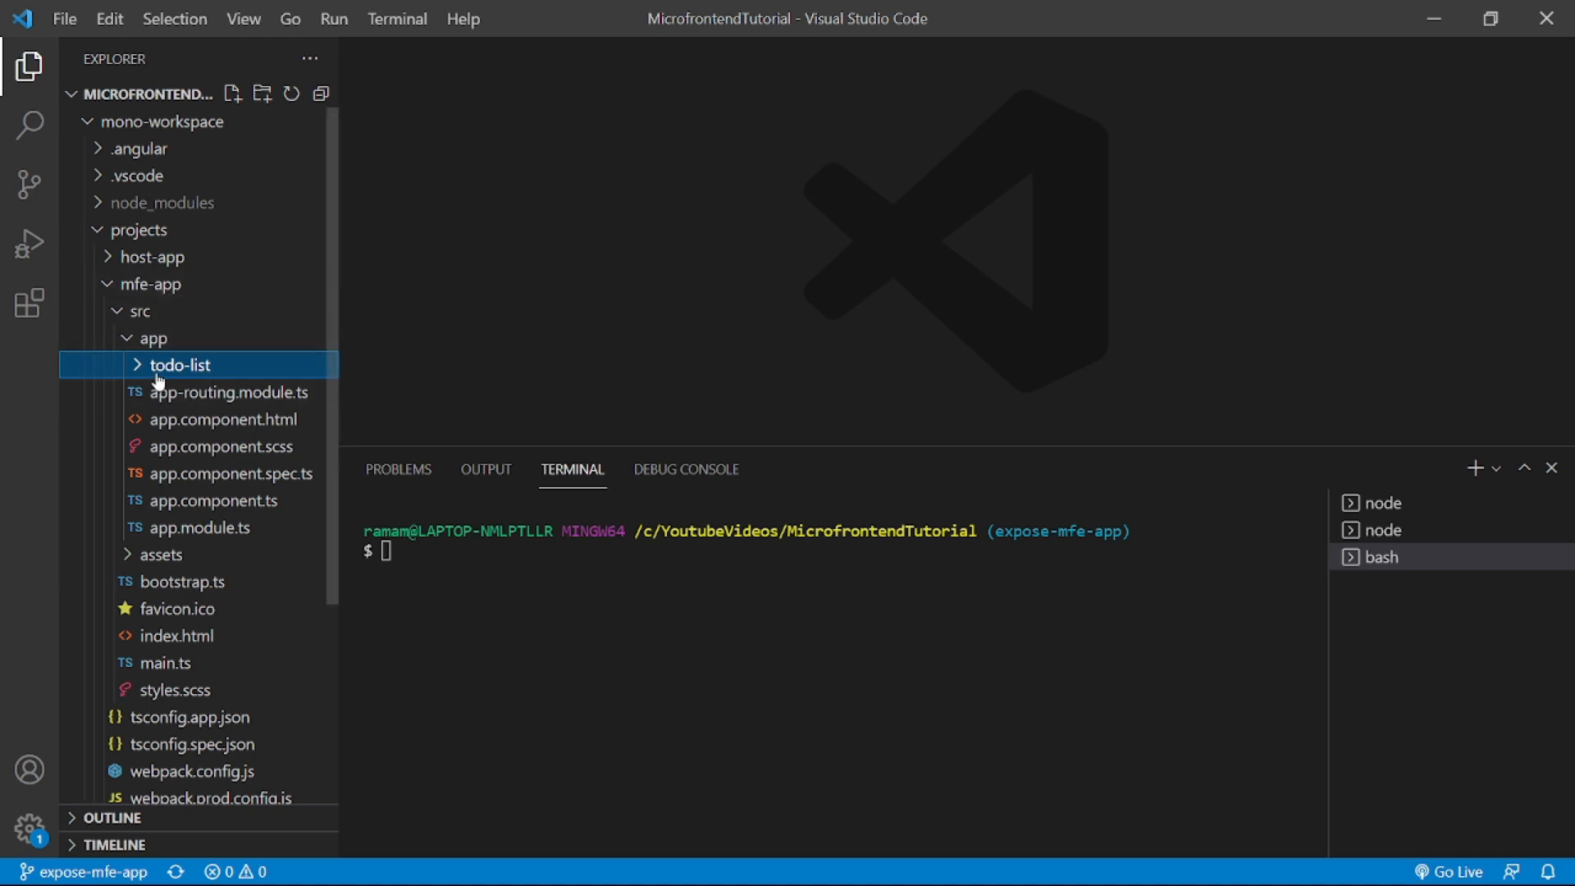
click(147, 284)
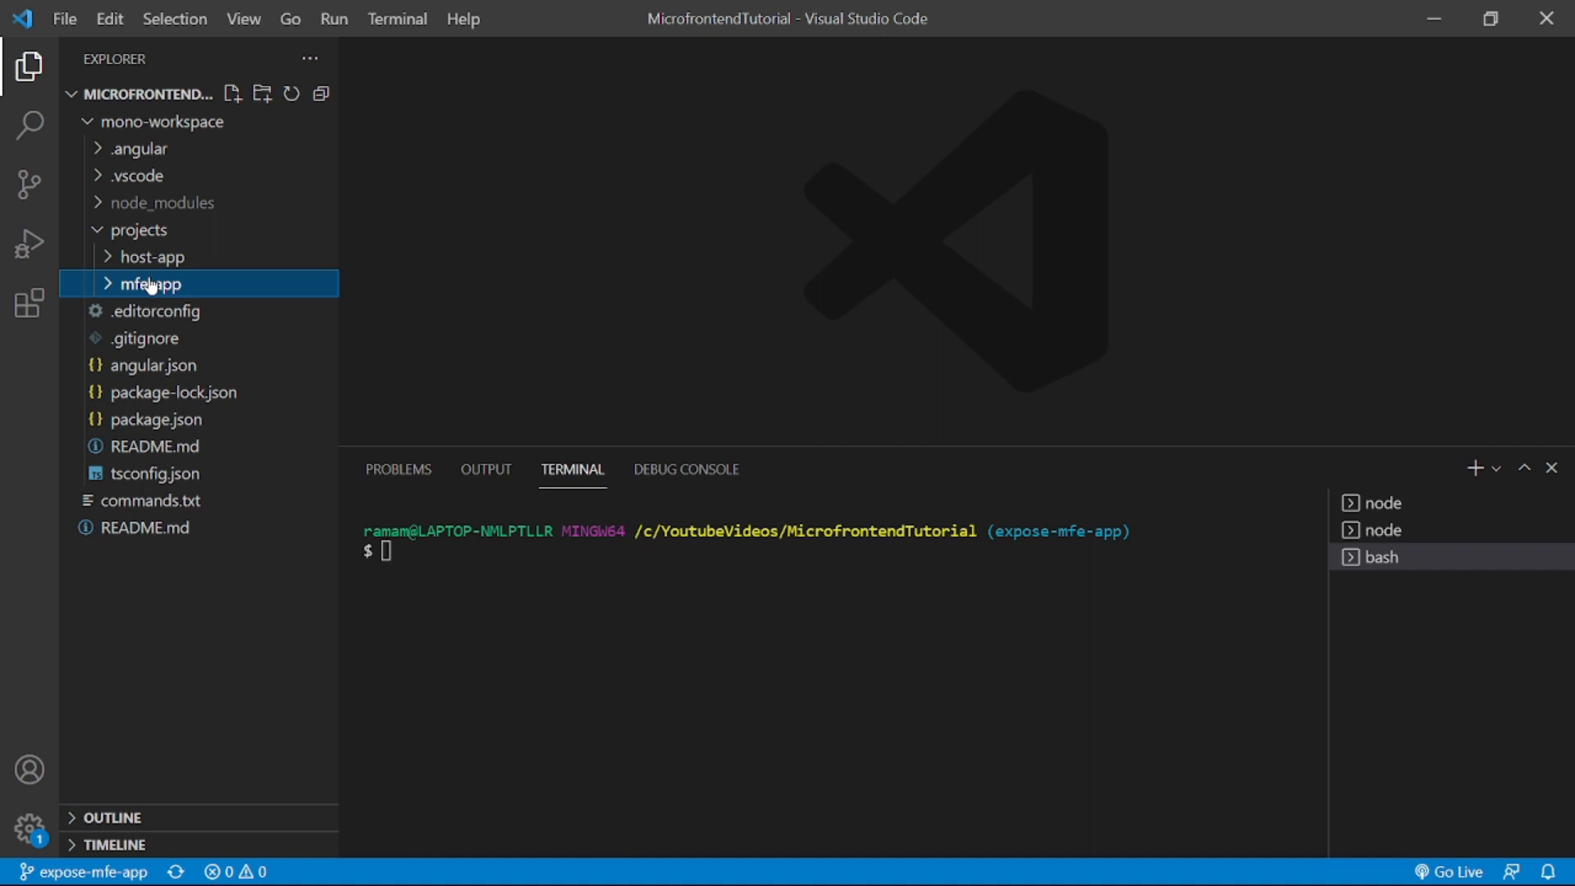
Open commands.txt and expand host-app and mfe-app, collapsing mfe-app's src folder
double_click(147, 500)
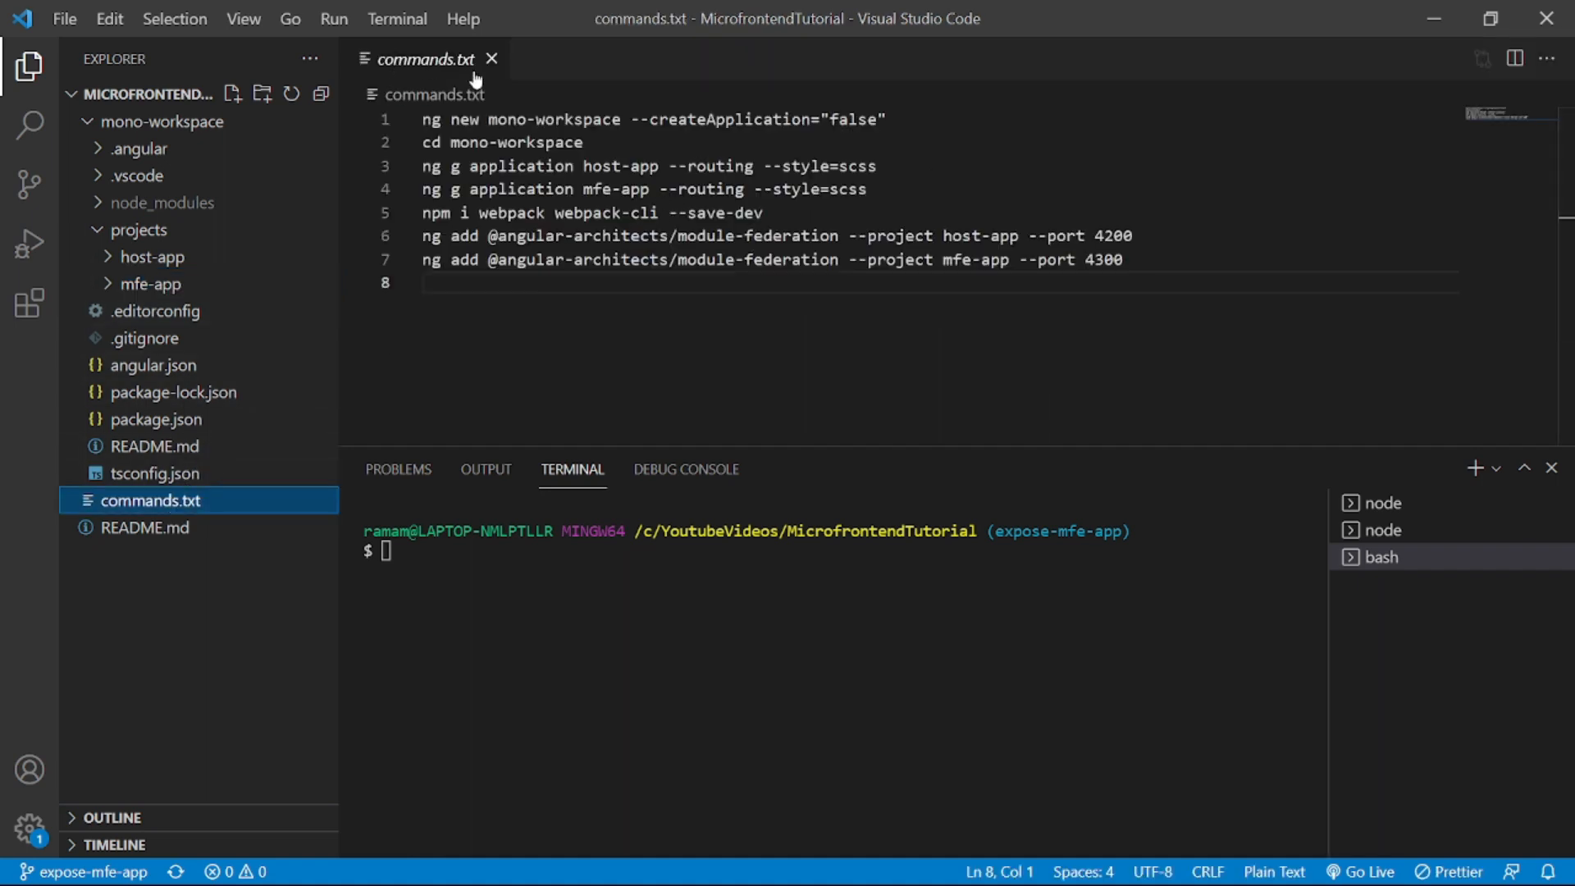
mouse_move(752, 265)
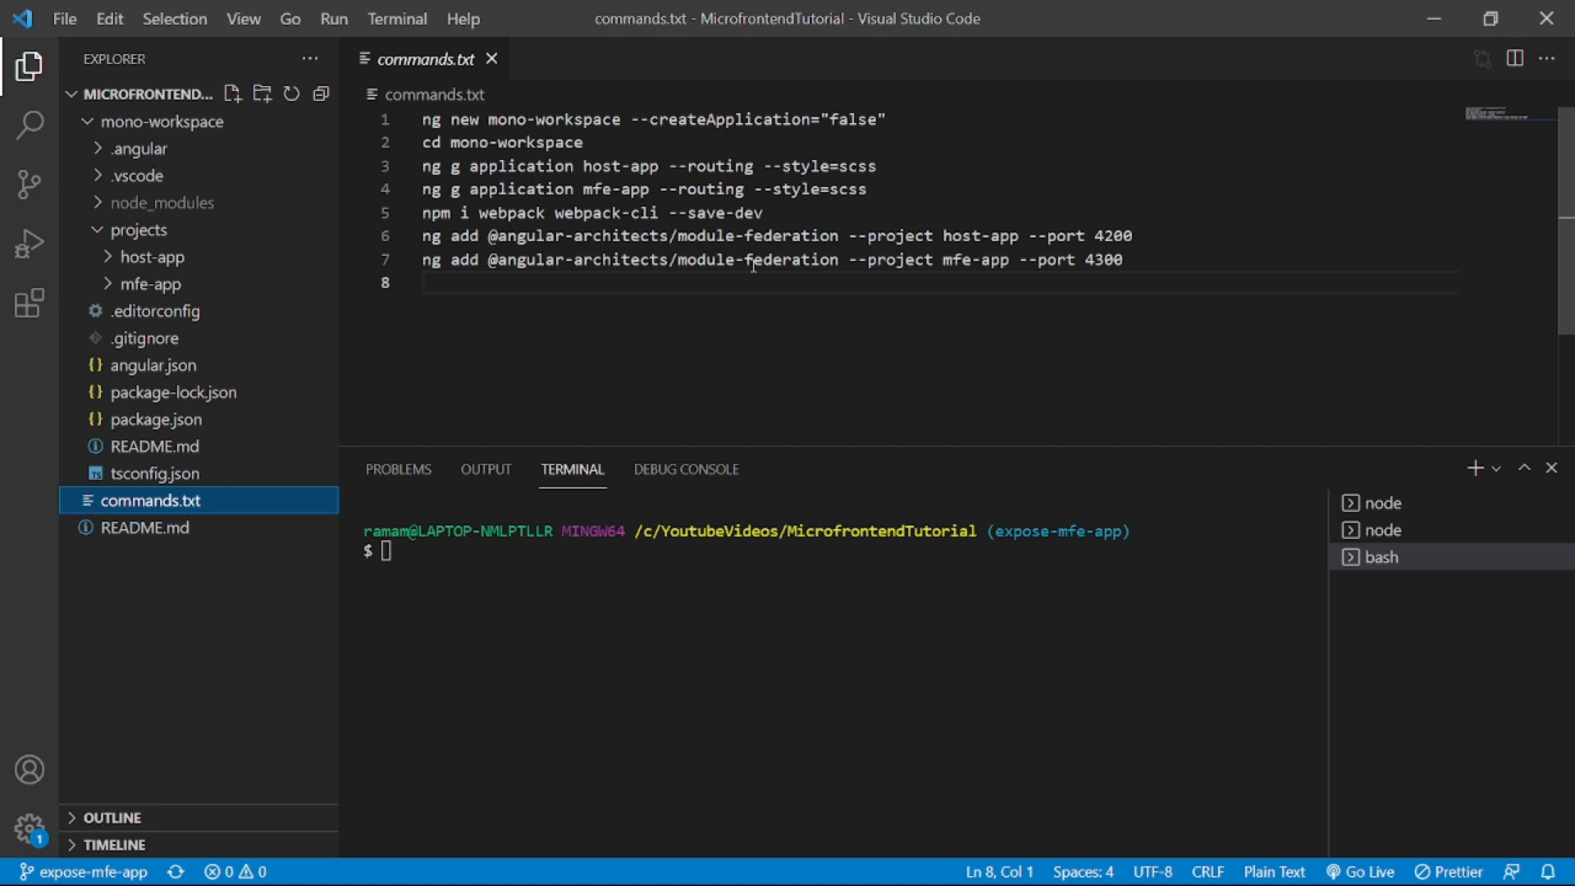
mouse_move(496, 281)
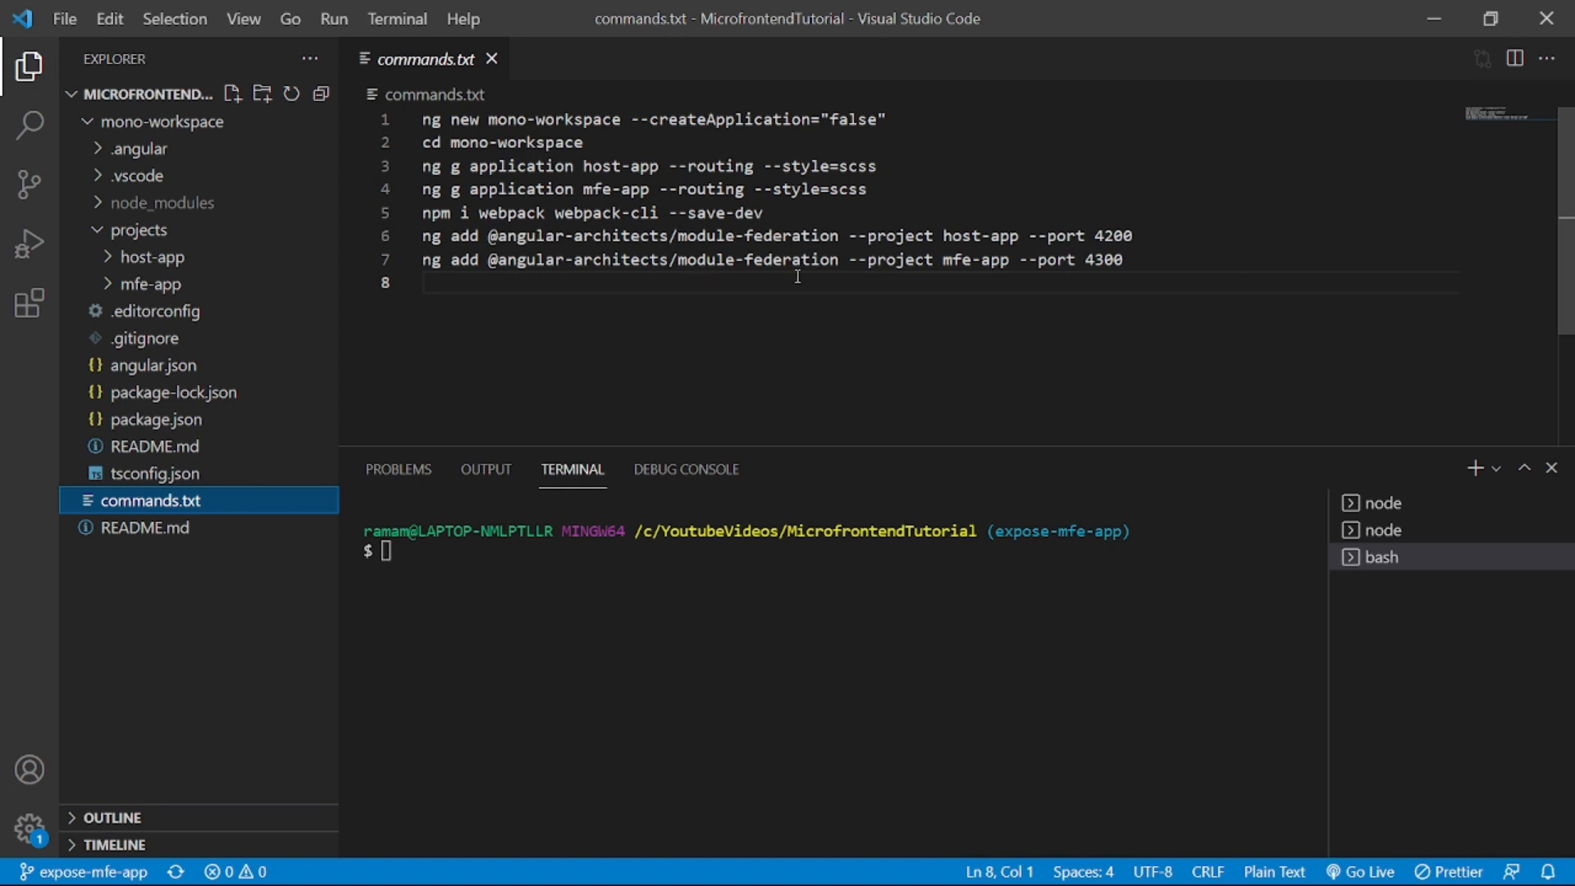
mouse_move(1016, 276)
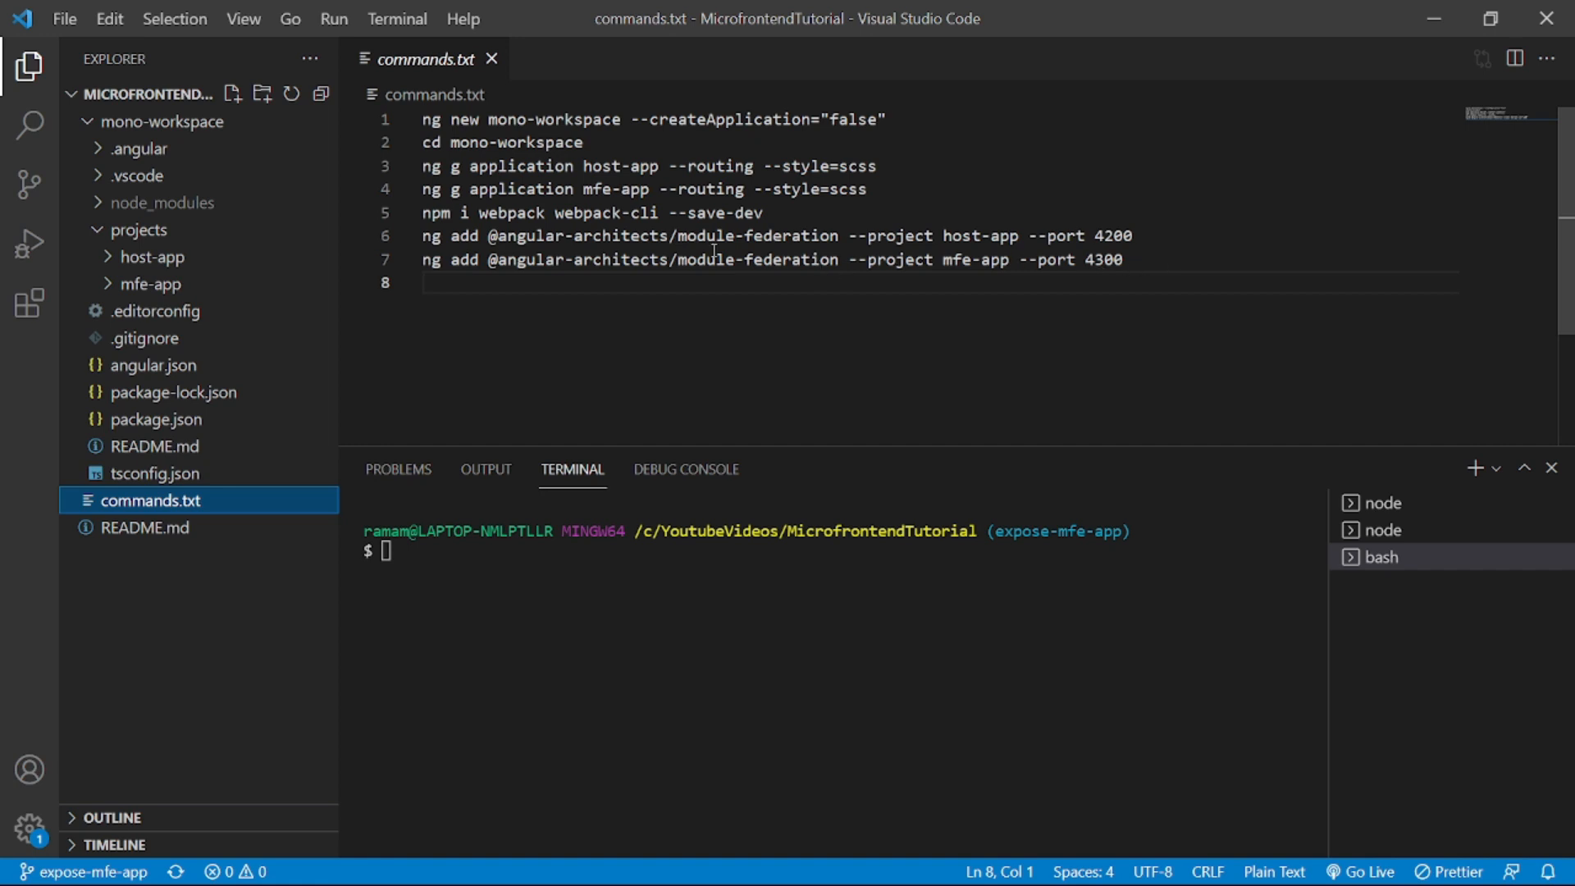
click(146, 283)
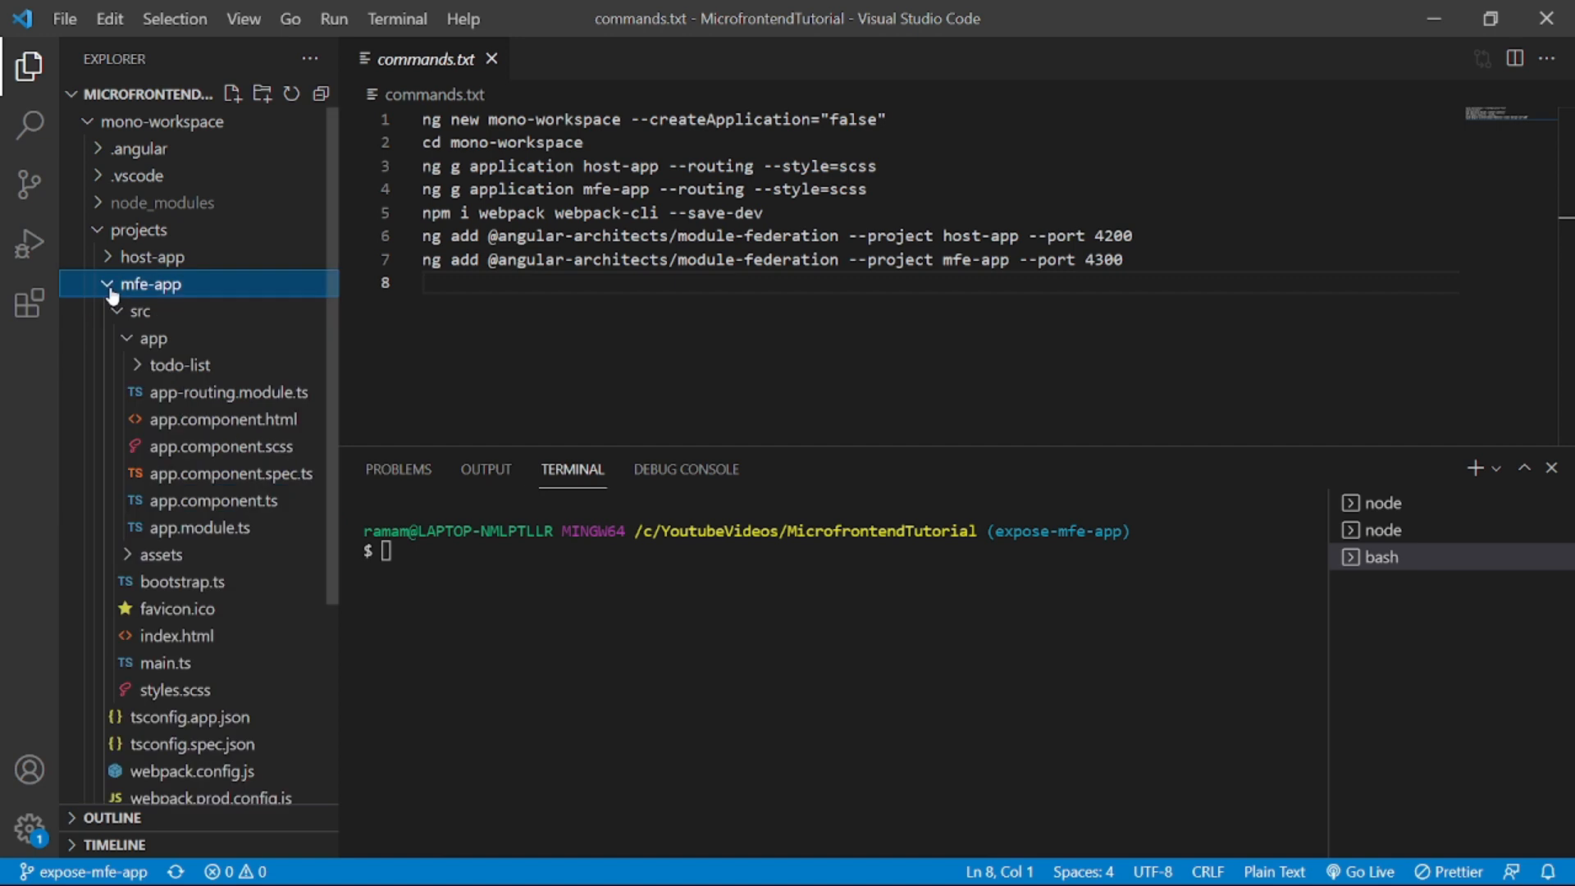
click(141, 310)
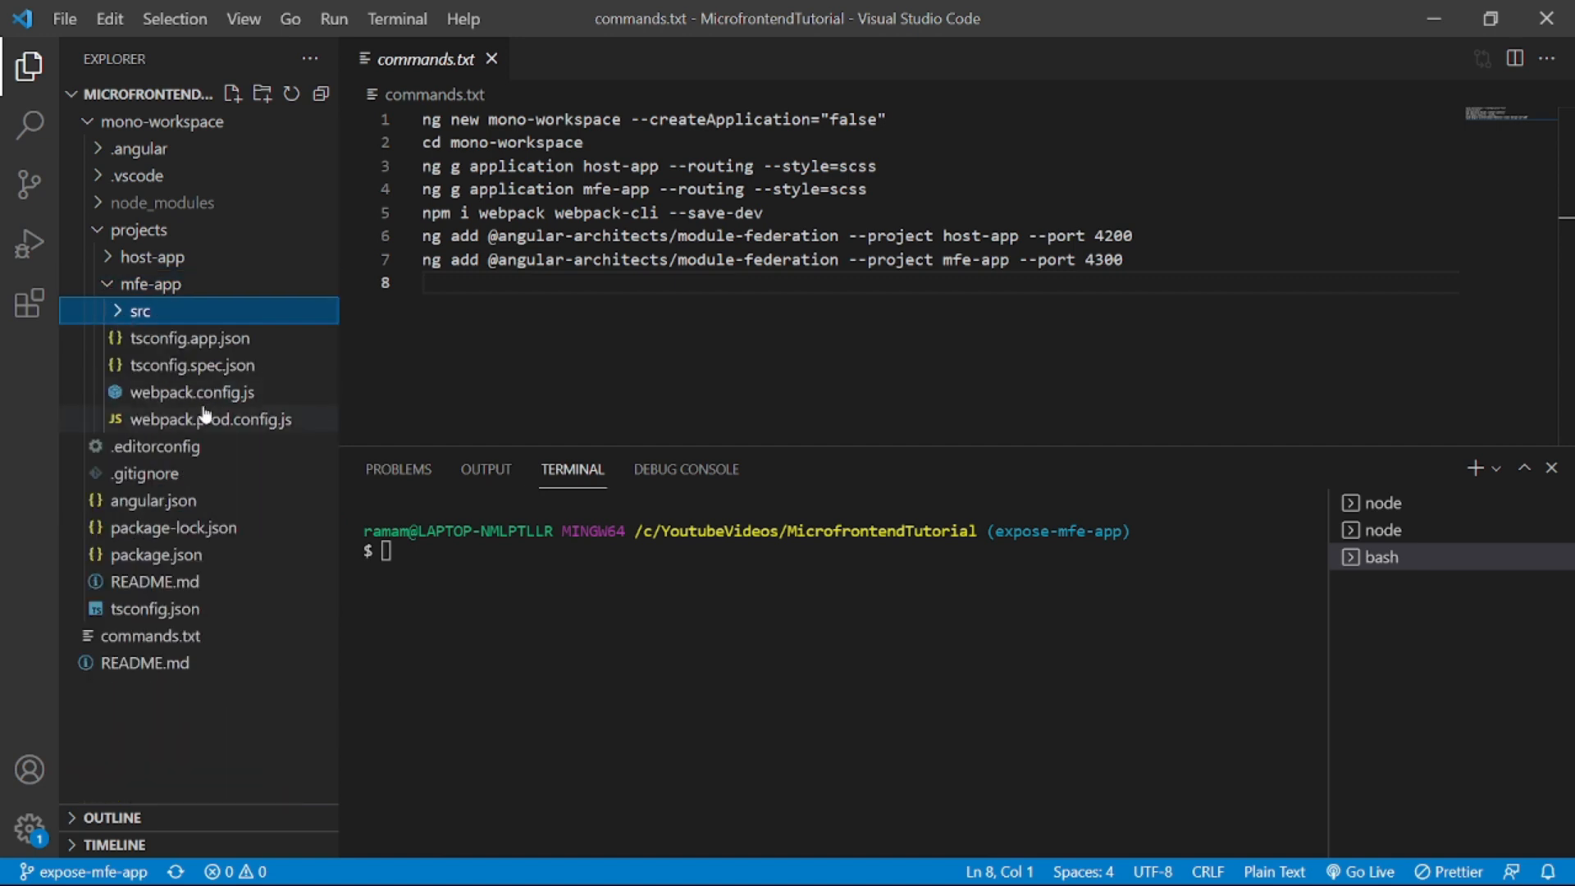
mouse_move(194, 392)
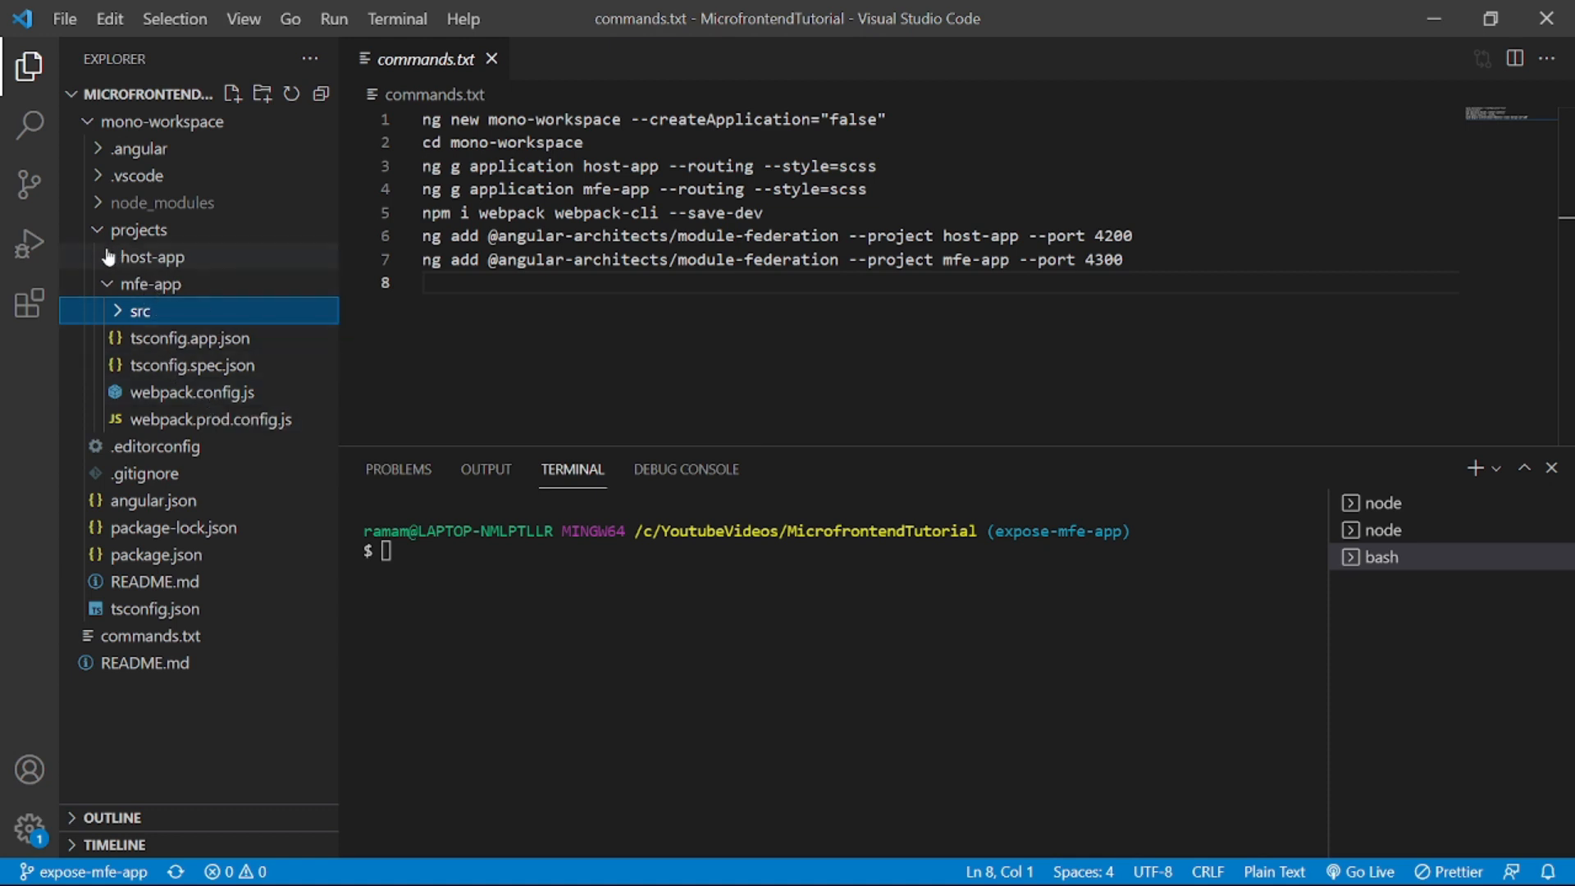
click(152, 256)
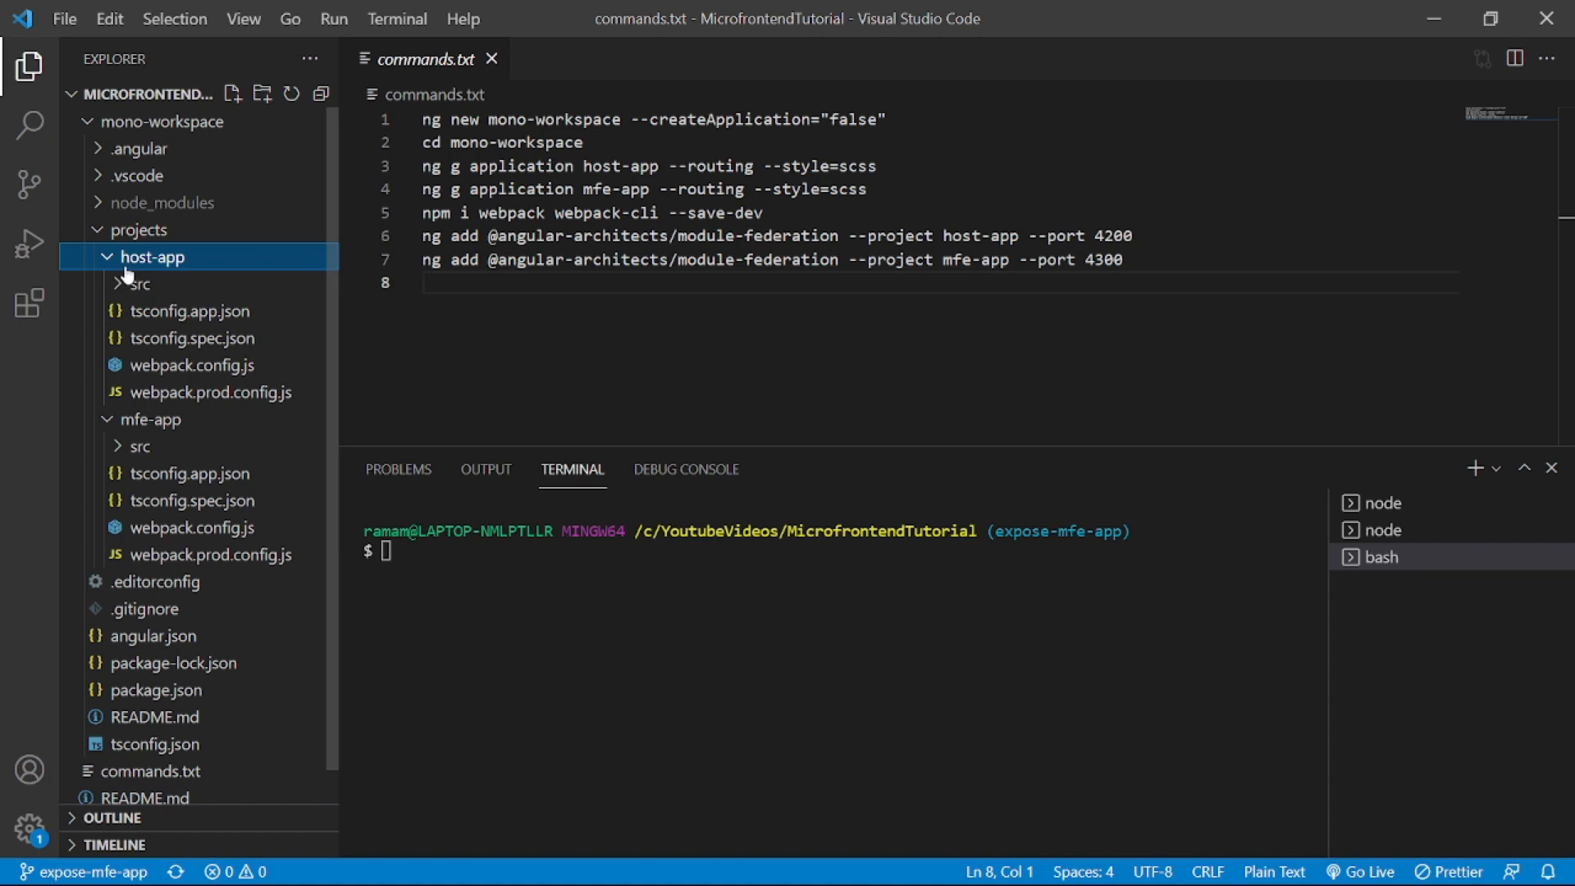
Show mfe-app's webpack.config.js at the ModuleFederationPlugin 'For remotes' comments, checking commands.txt
click(154, 256)
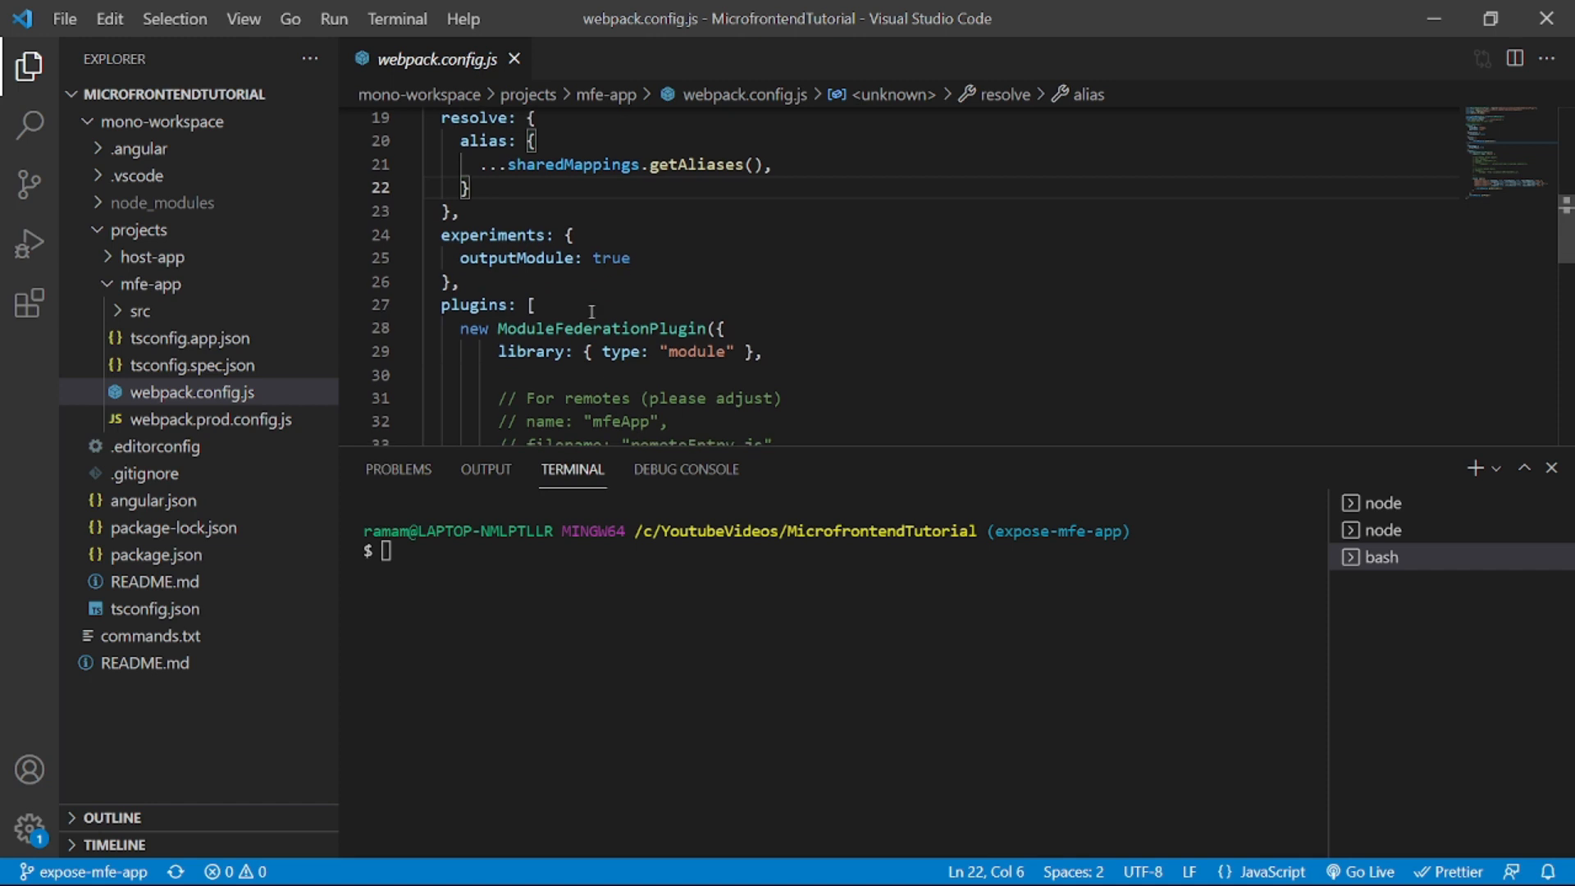
double_click(601, 328)
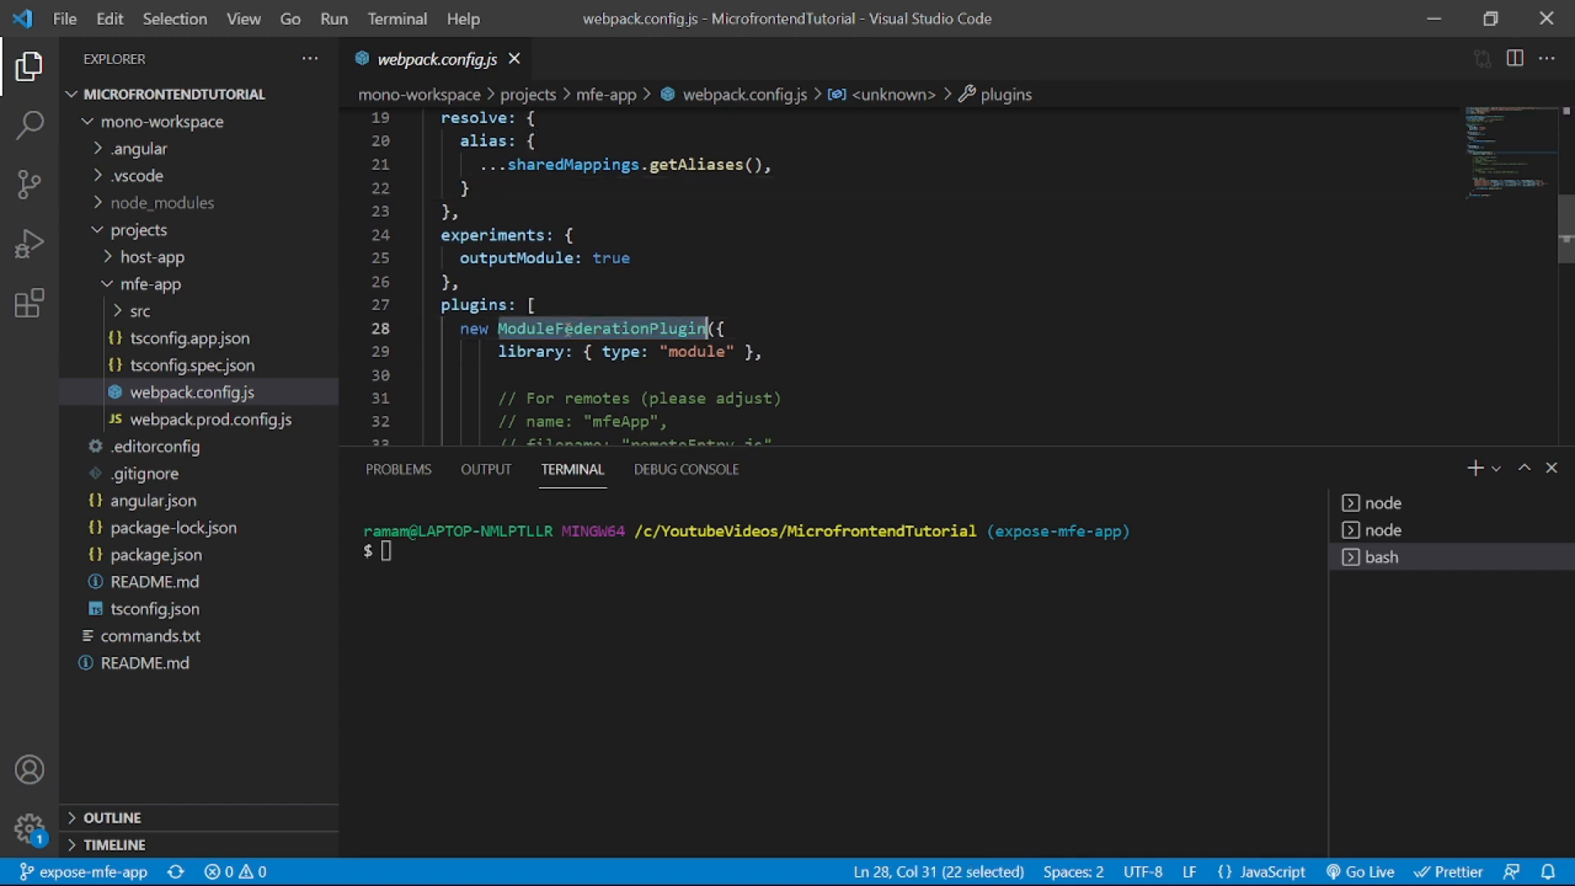
mouse_move(871, 394)
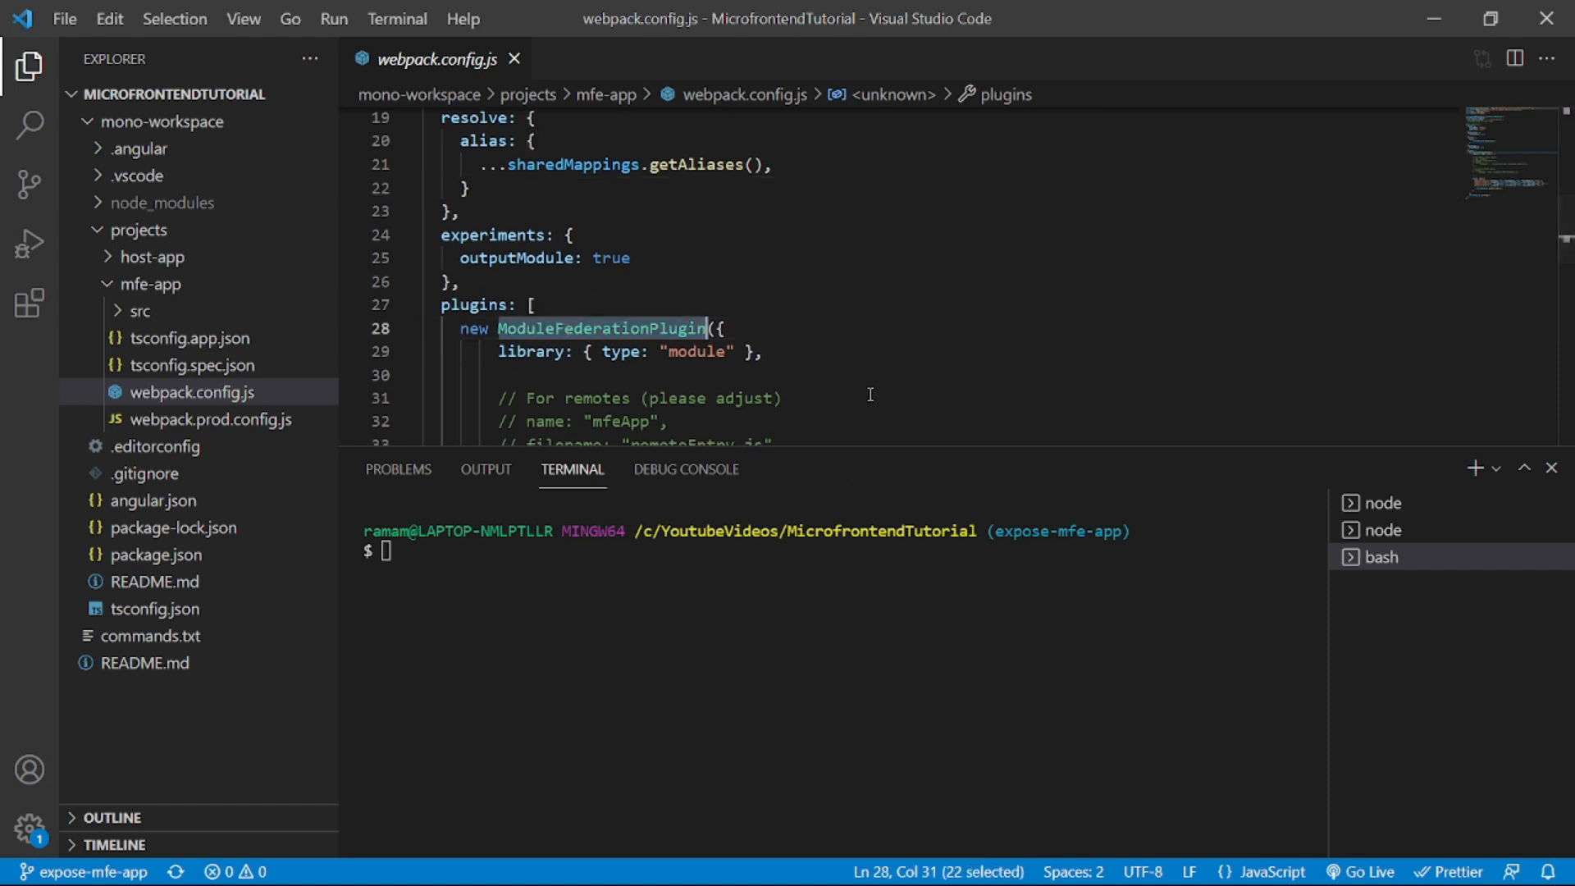
scroll(down, 3)
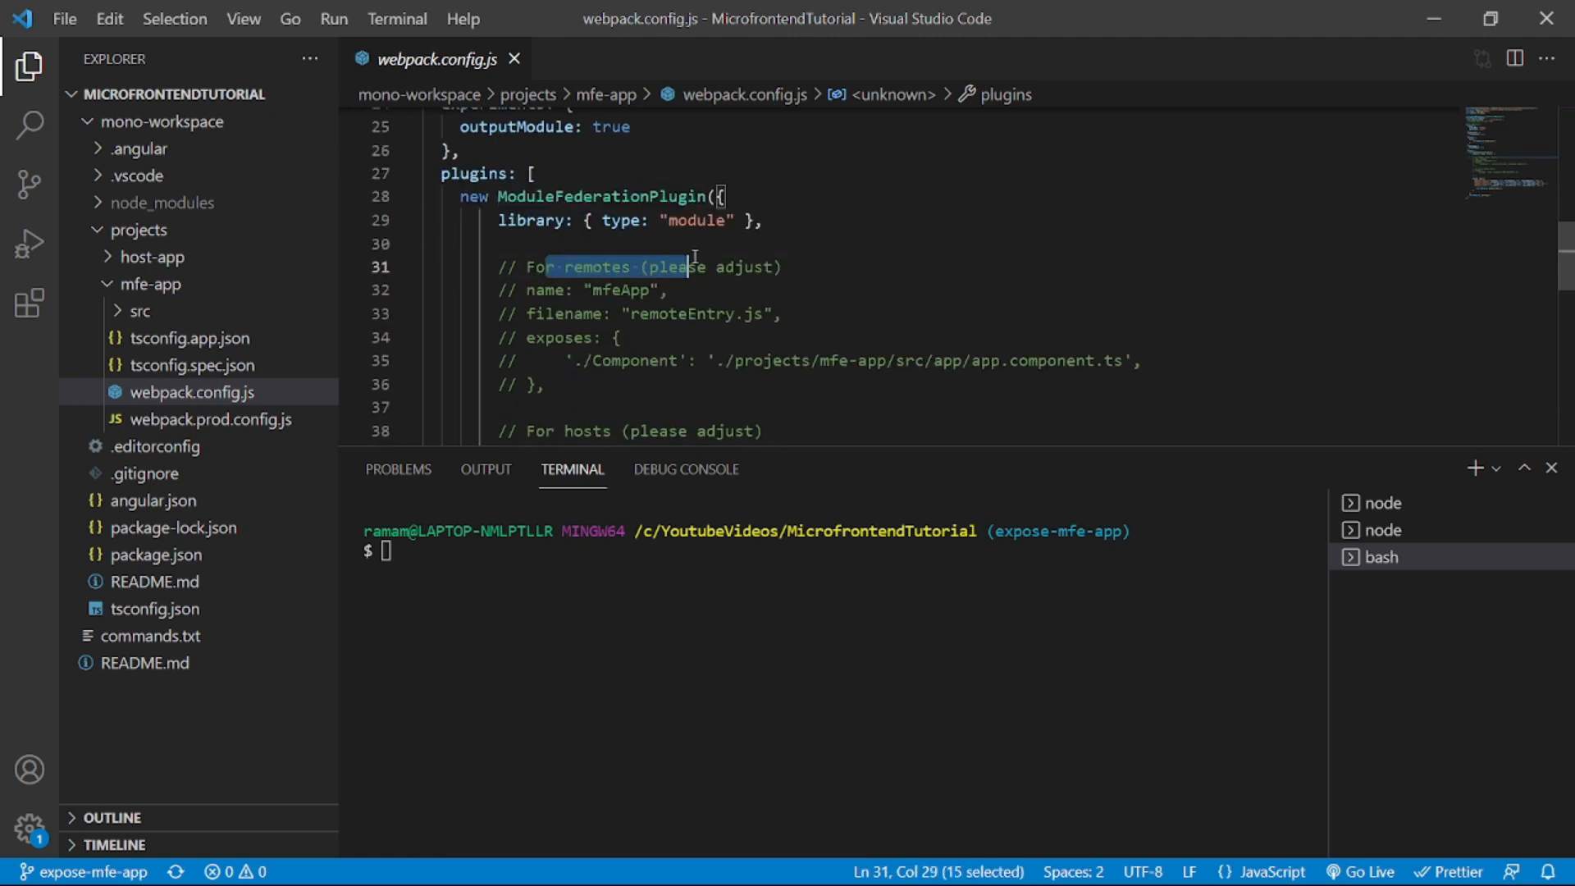
drag(688, 266, 773, 266)
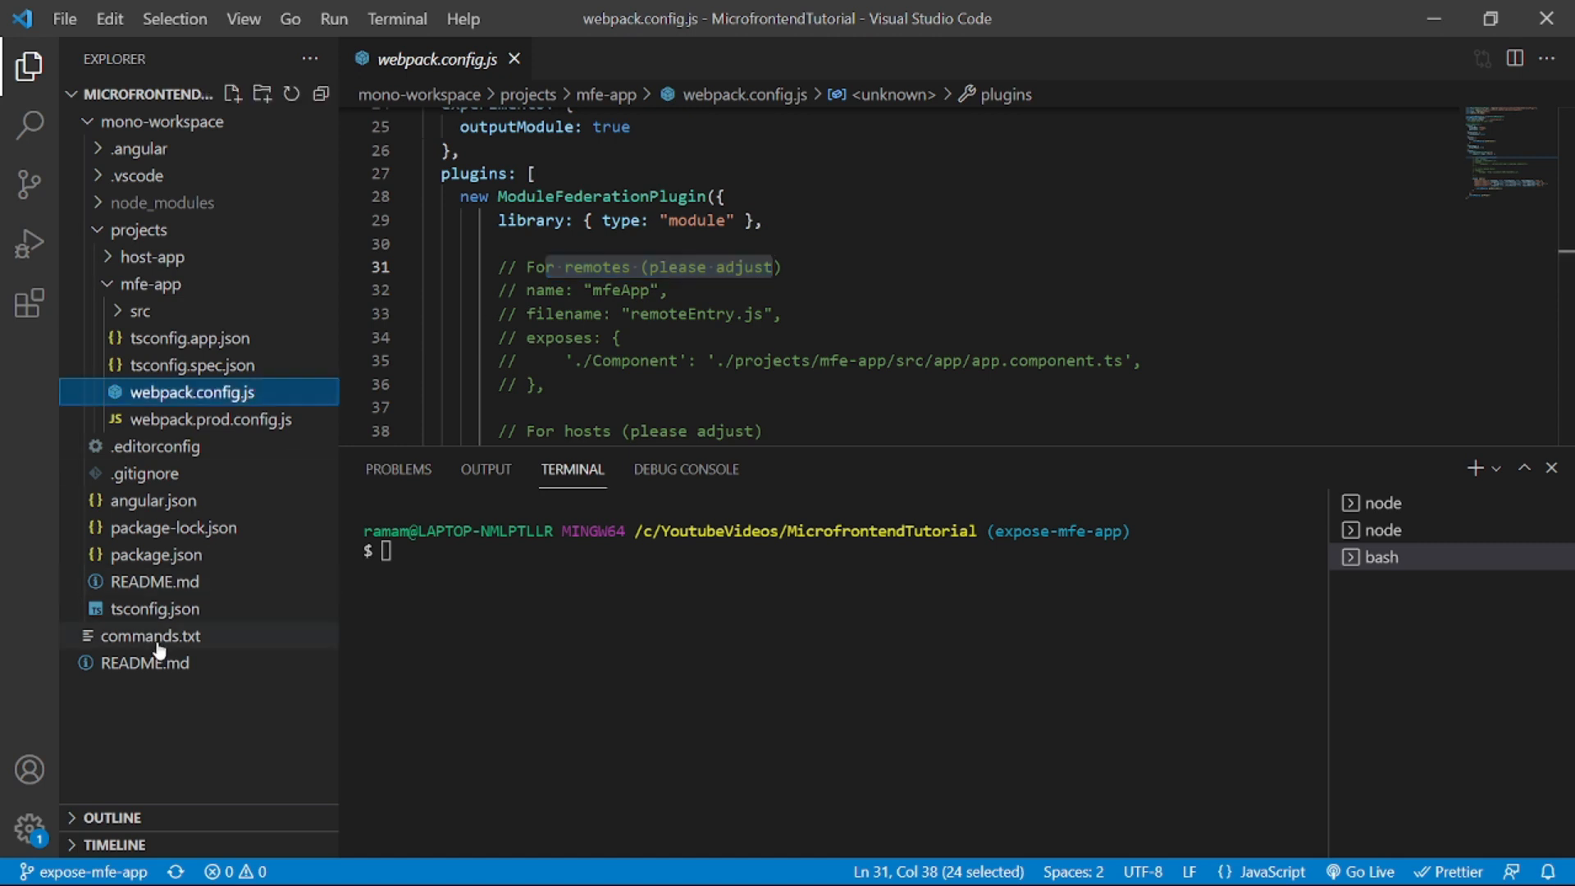
click(152, 636)
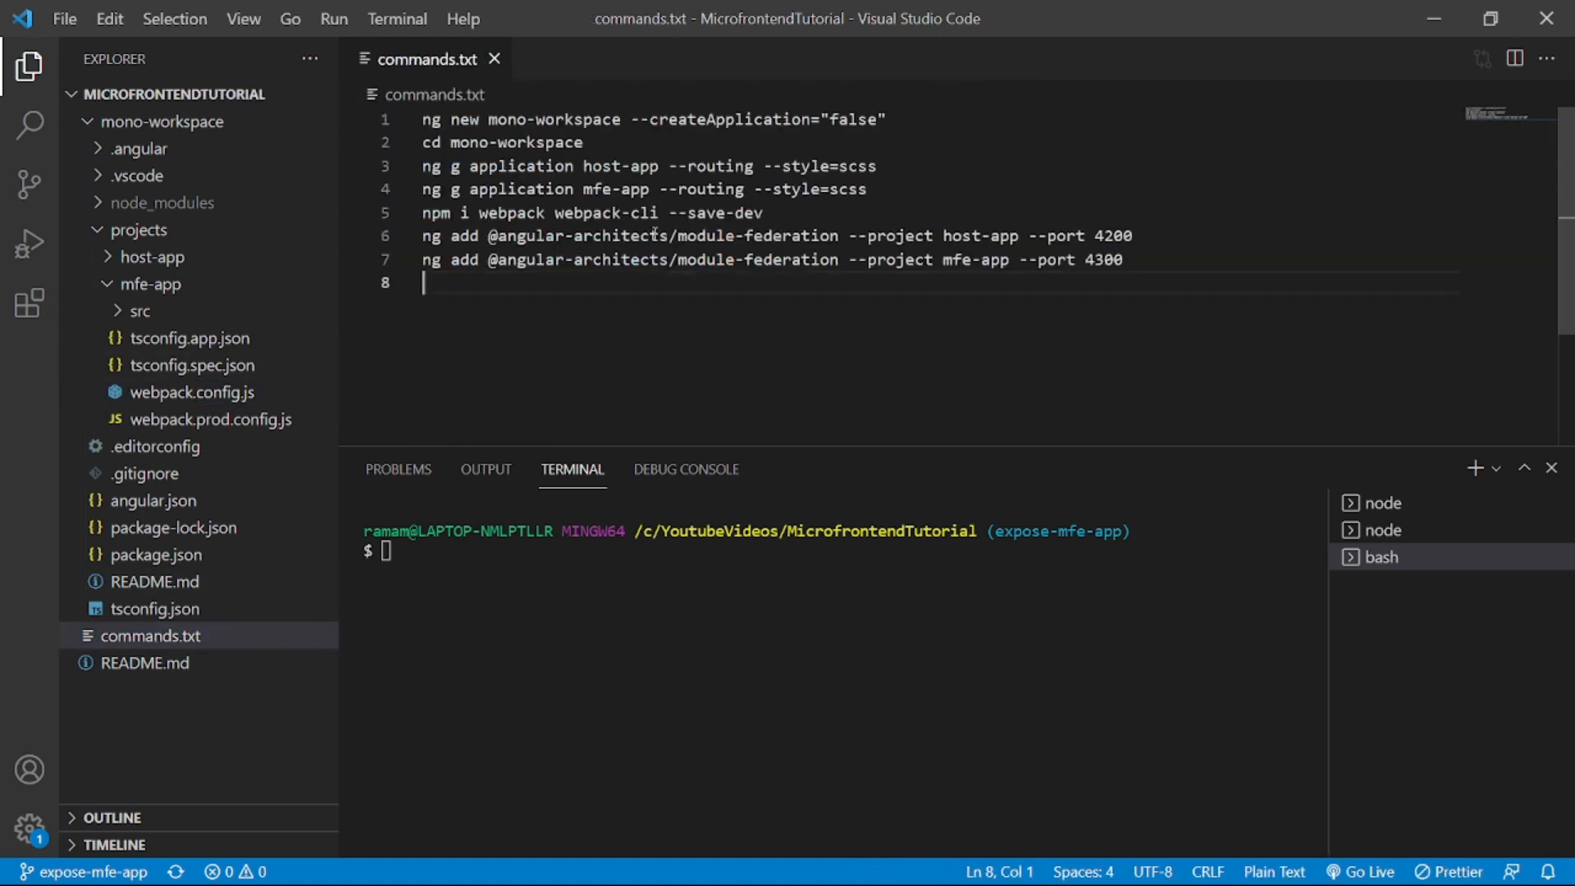
click(187, 392)
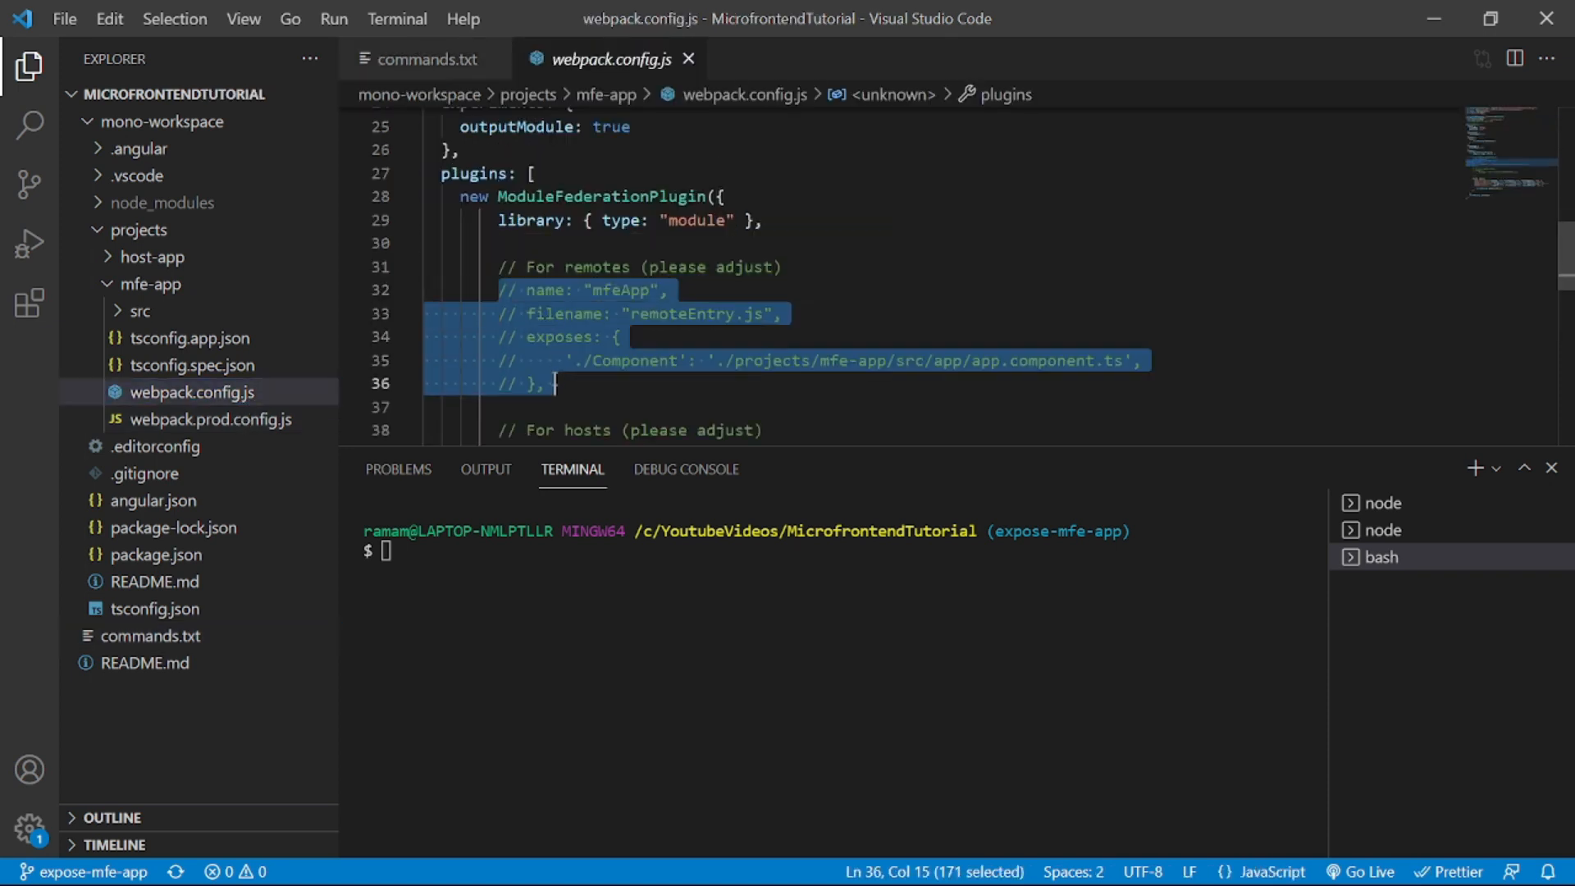
Uncomment lines 32–36, enabling name mfeApp, filename remoteEntry.js and the exposes entry
key(ctrl+/)
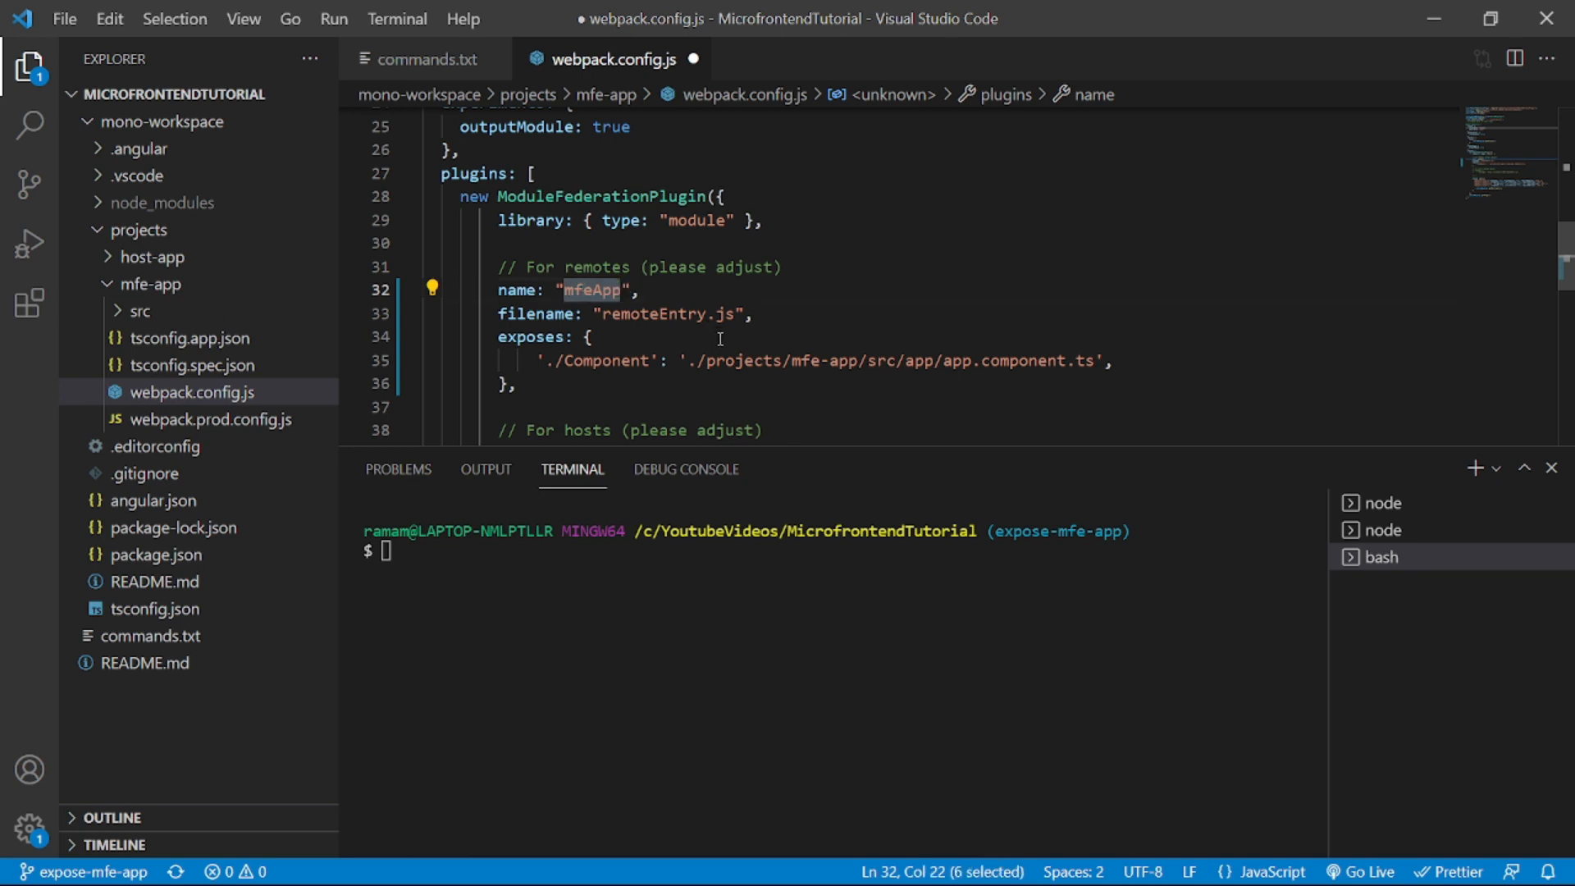
mouse_move(656, 313)
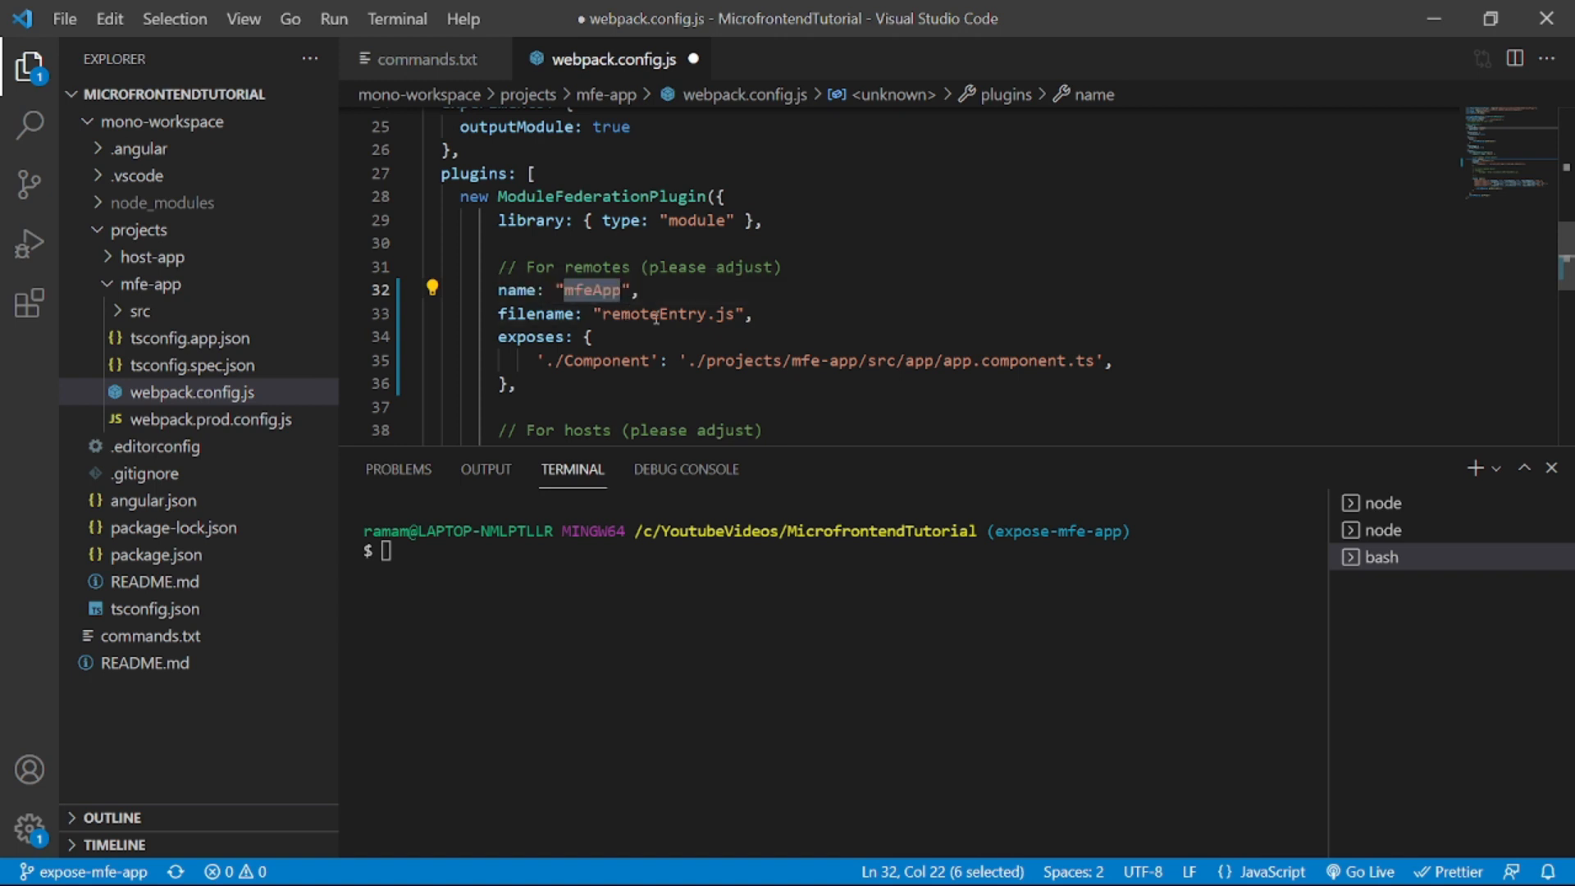
double_click(668, 315)
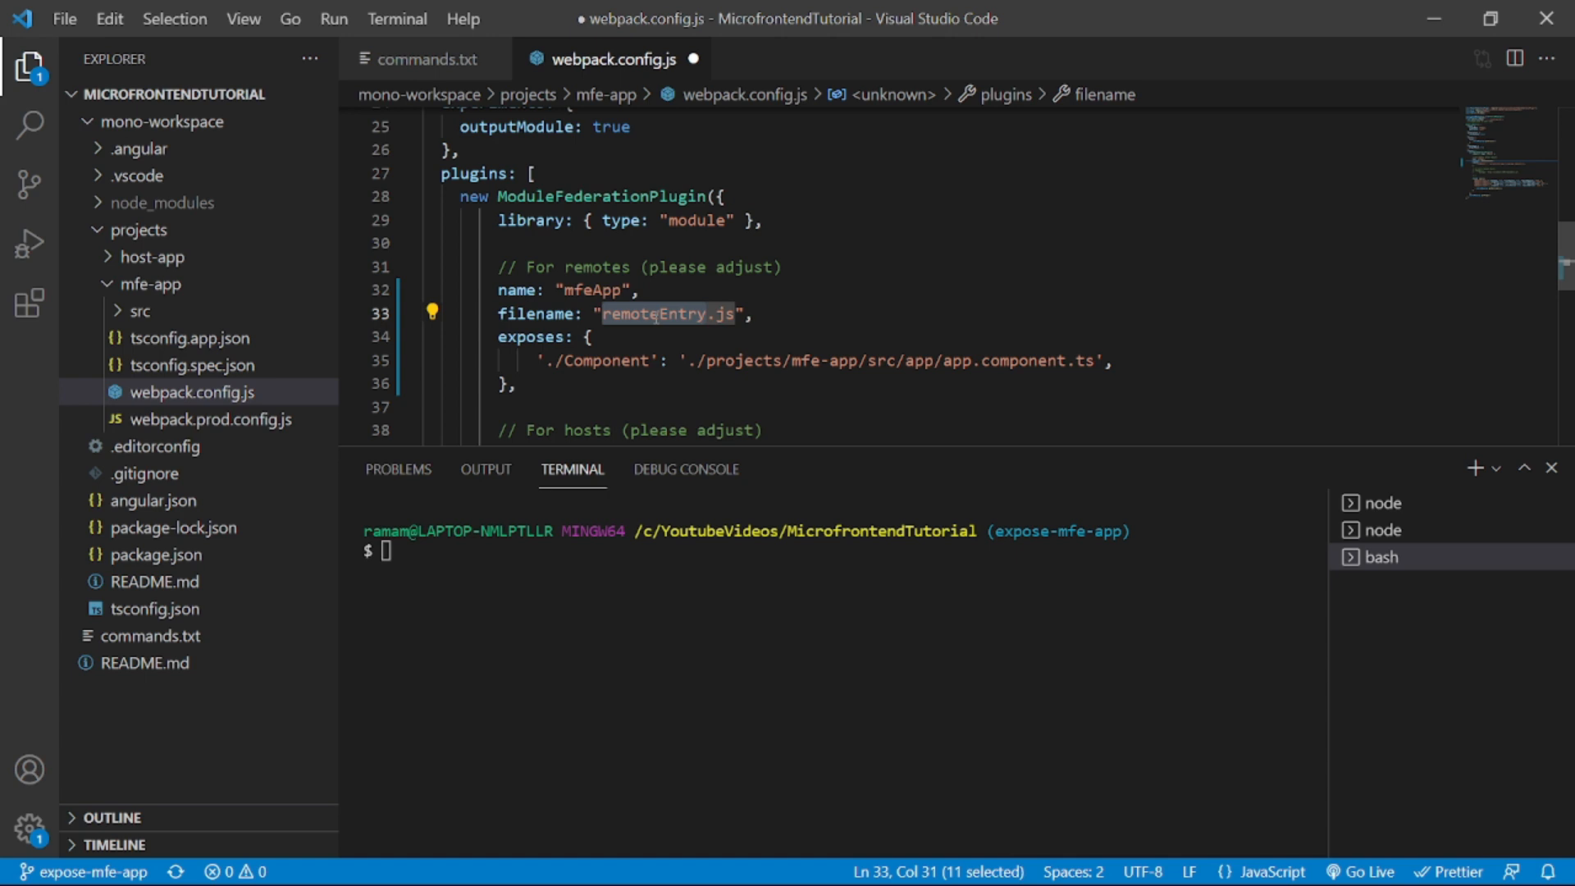
mouse_move(803, 325)
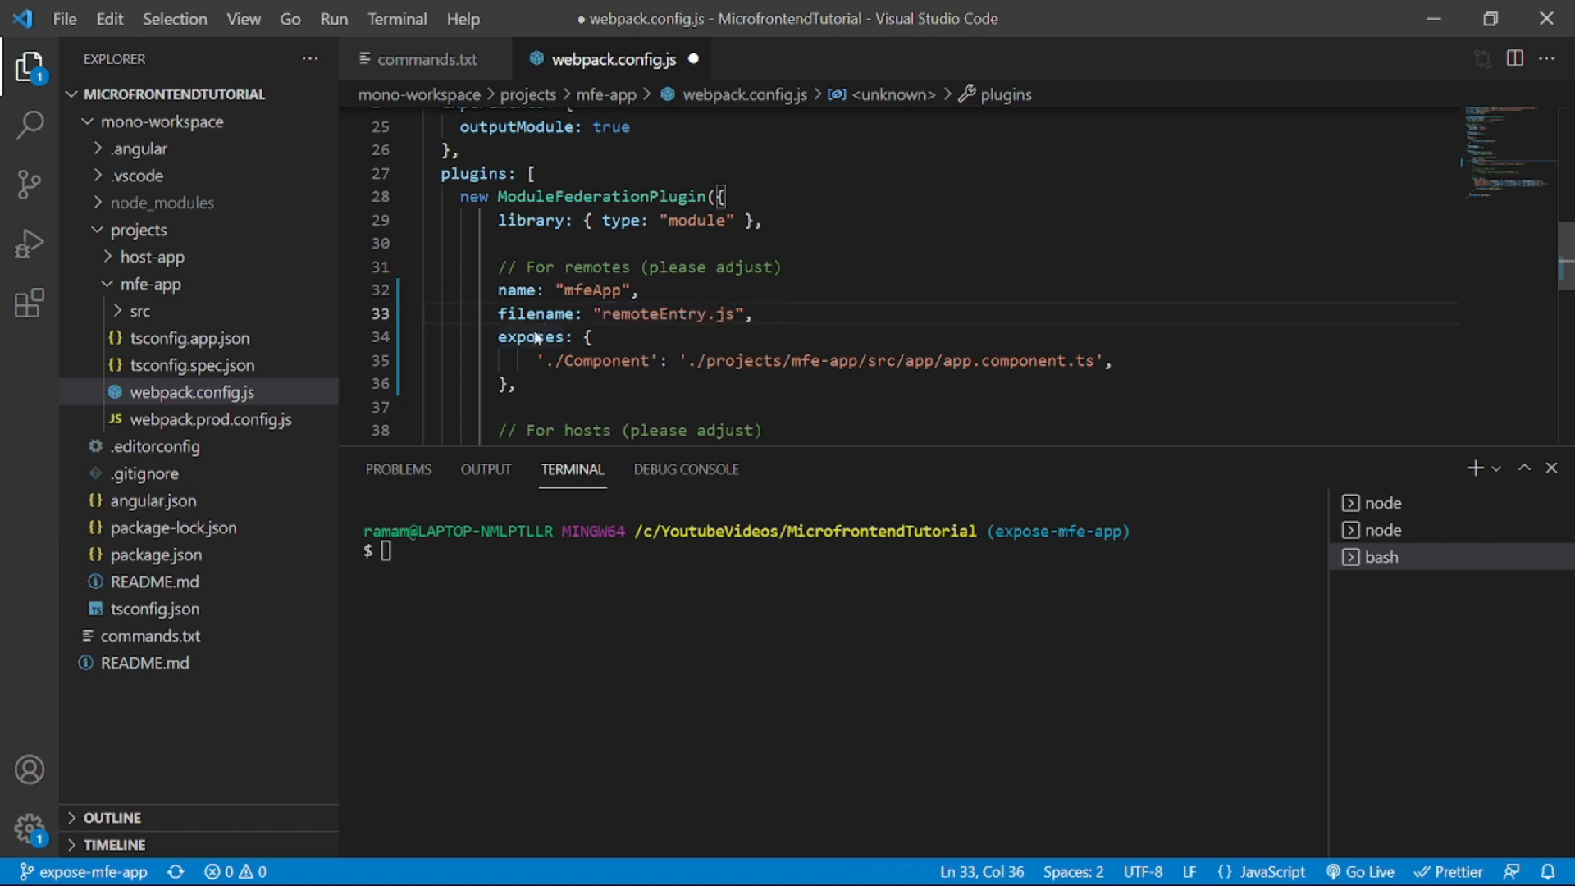
Expose './TodoModule' mapped to todo-list/todo-list.module.ts and save webpack.config.js
double_click(531, 337)
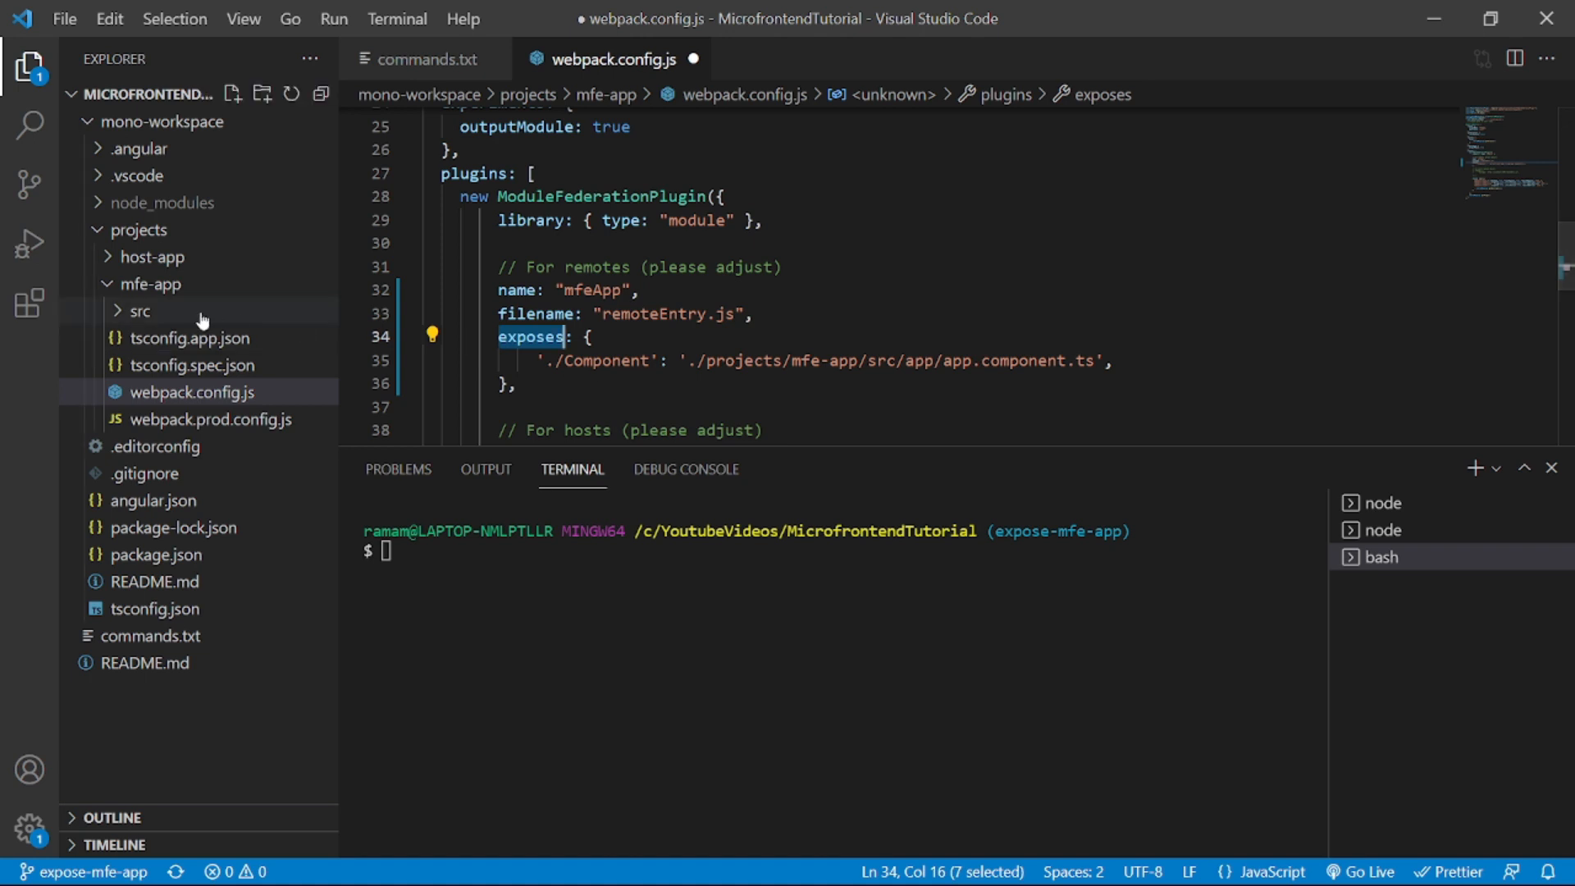
click(140, 311)
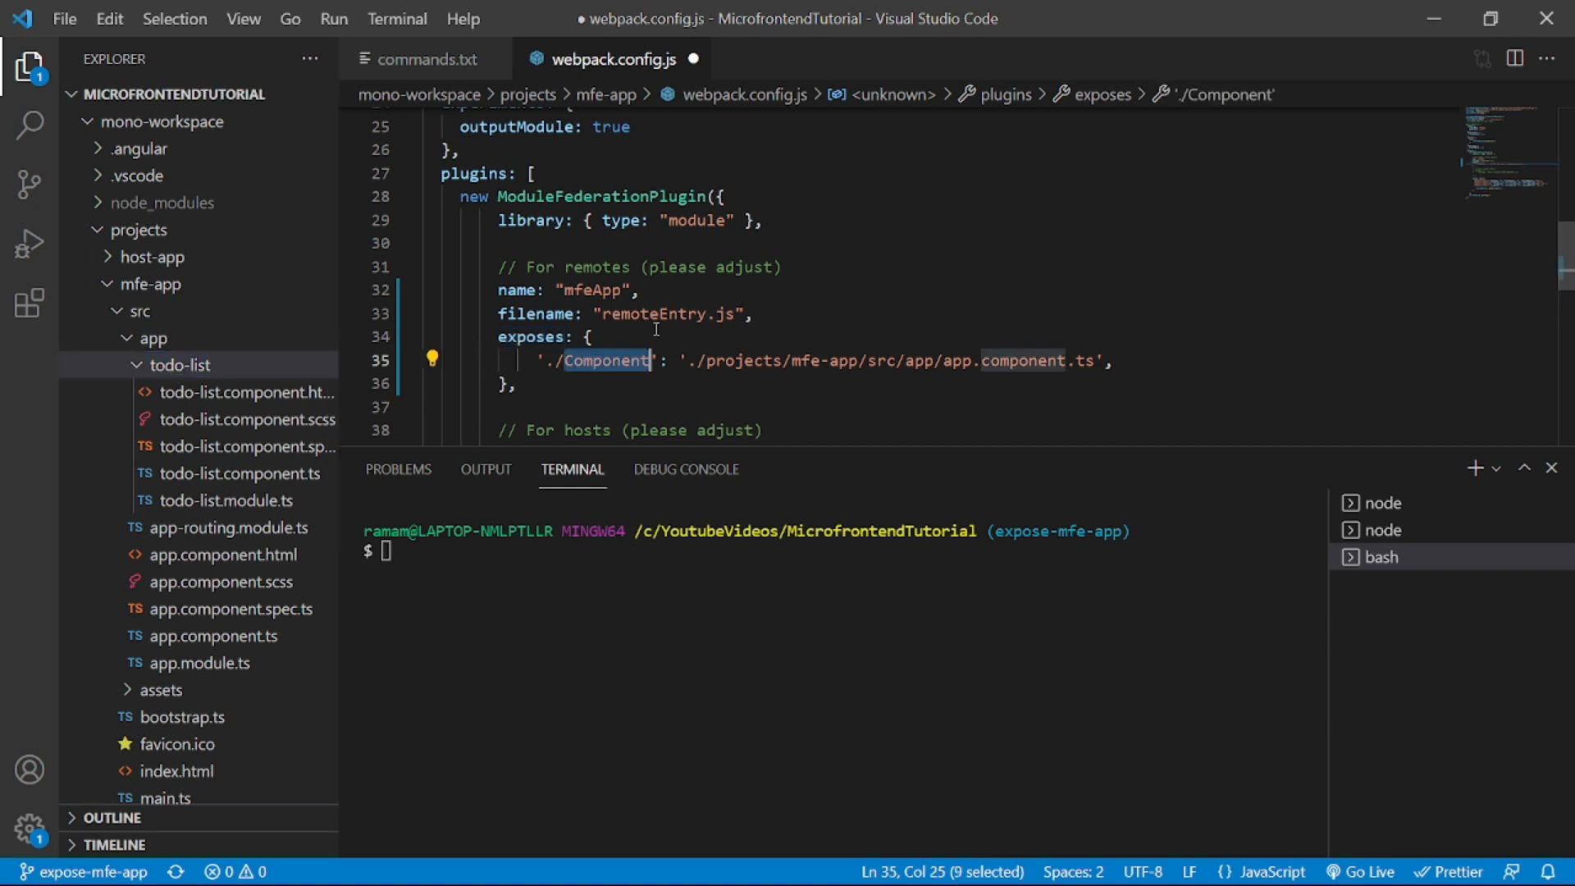
text(TOd)
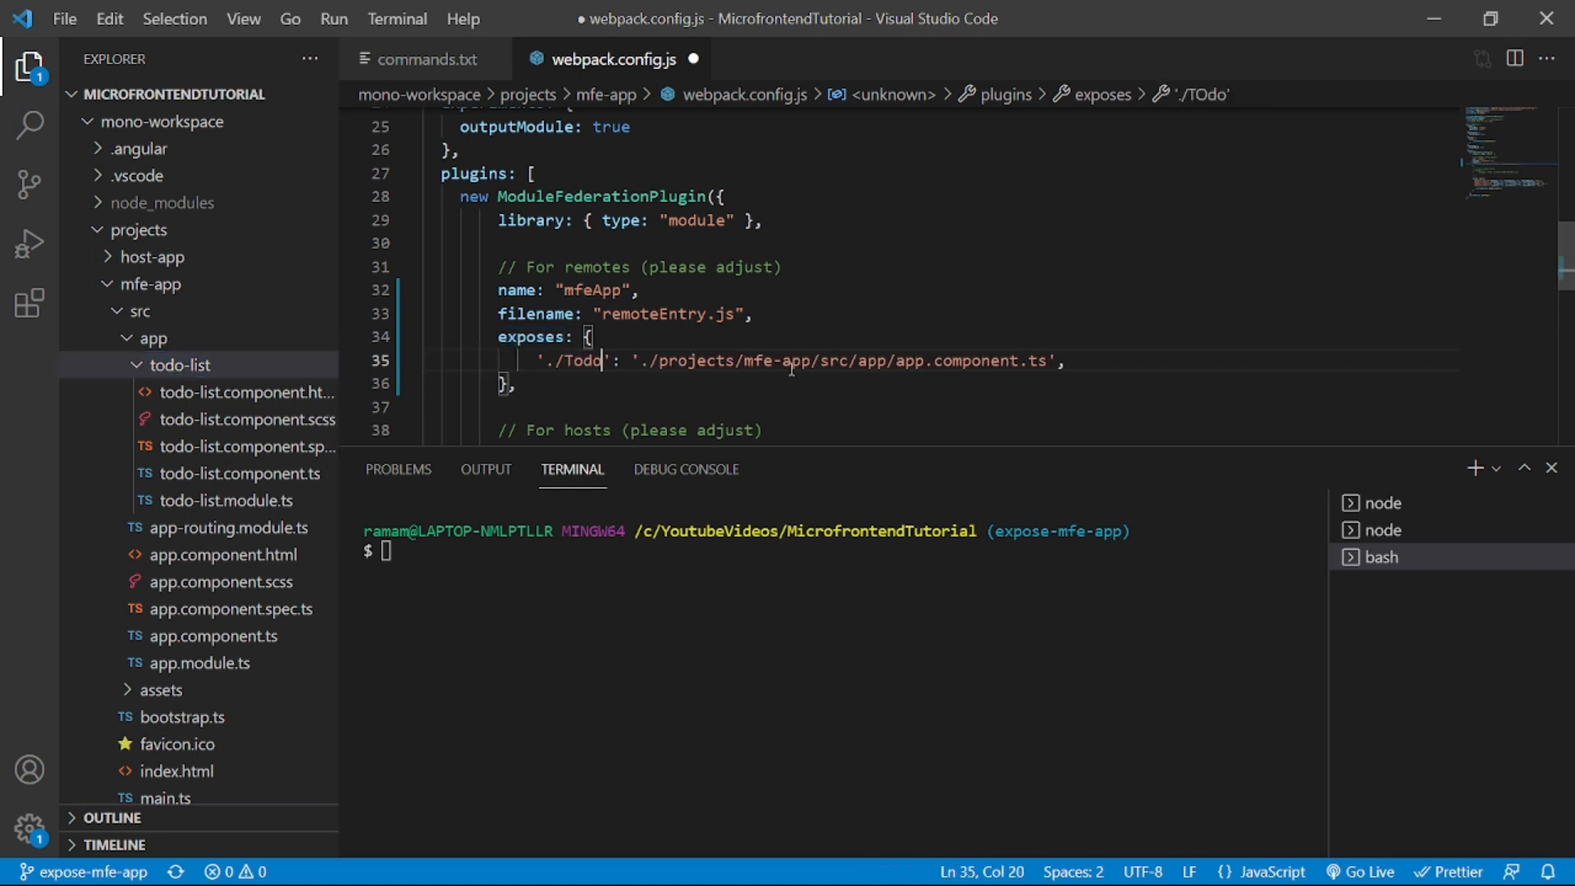
text(Module)
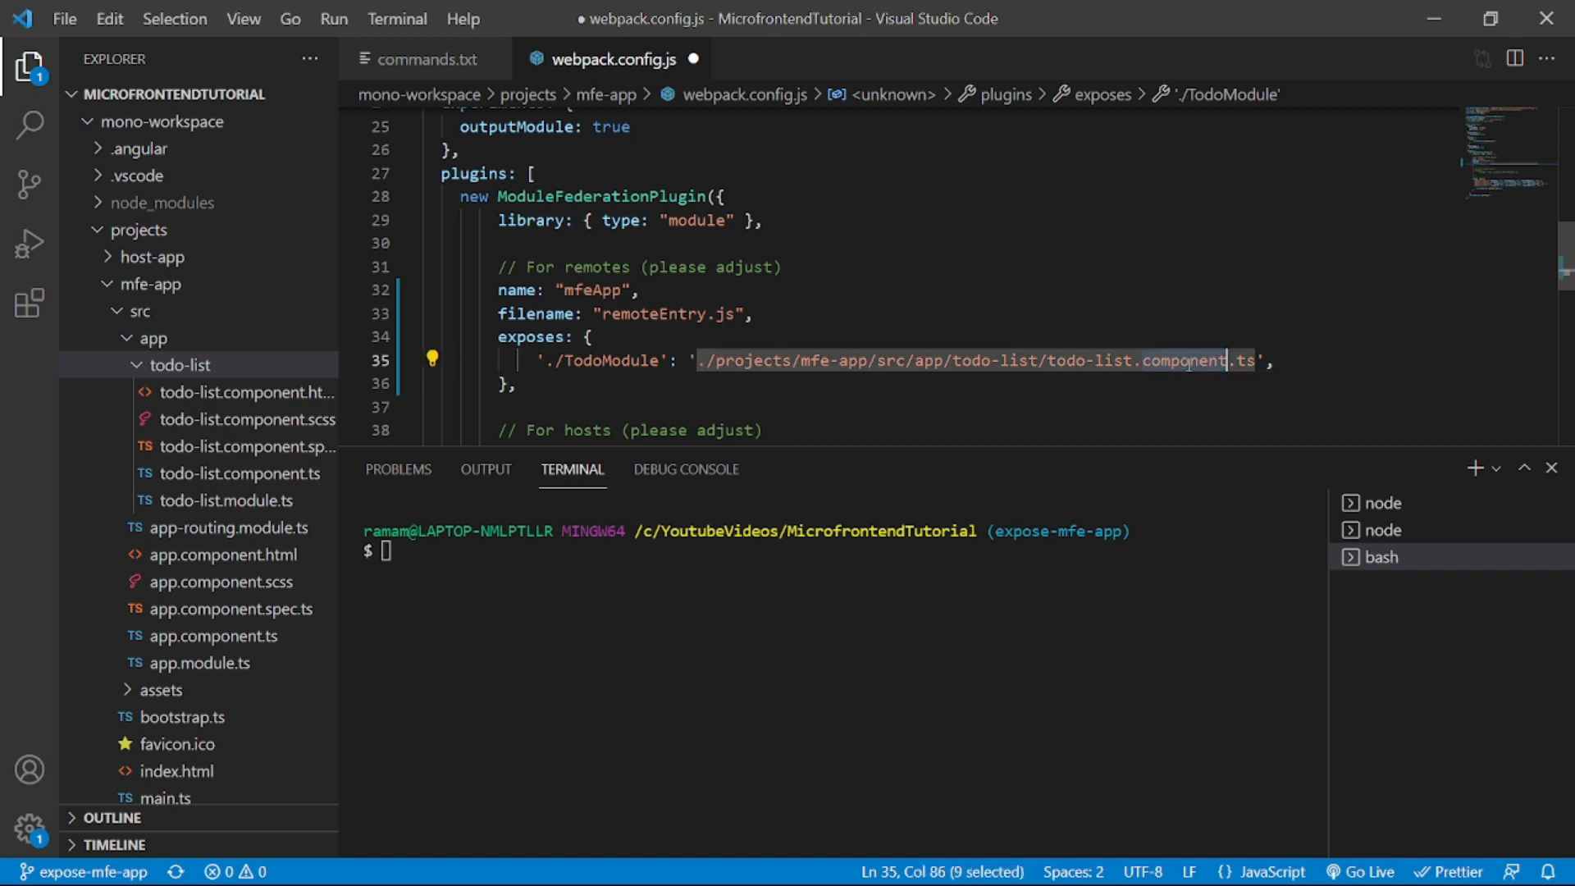
text(module)
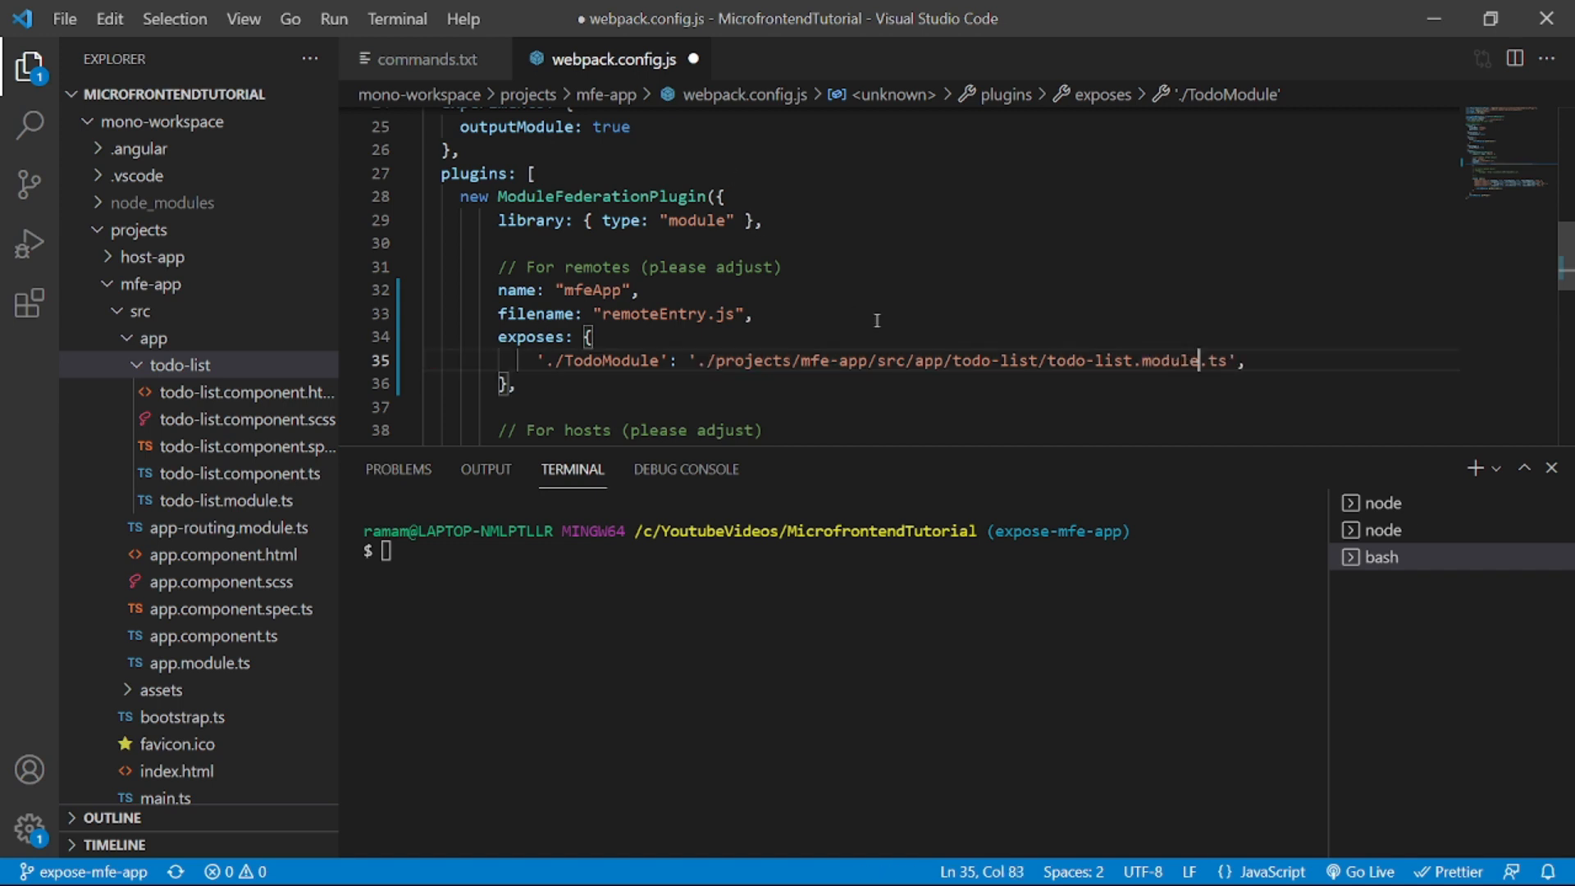
key(Ctrl+s)
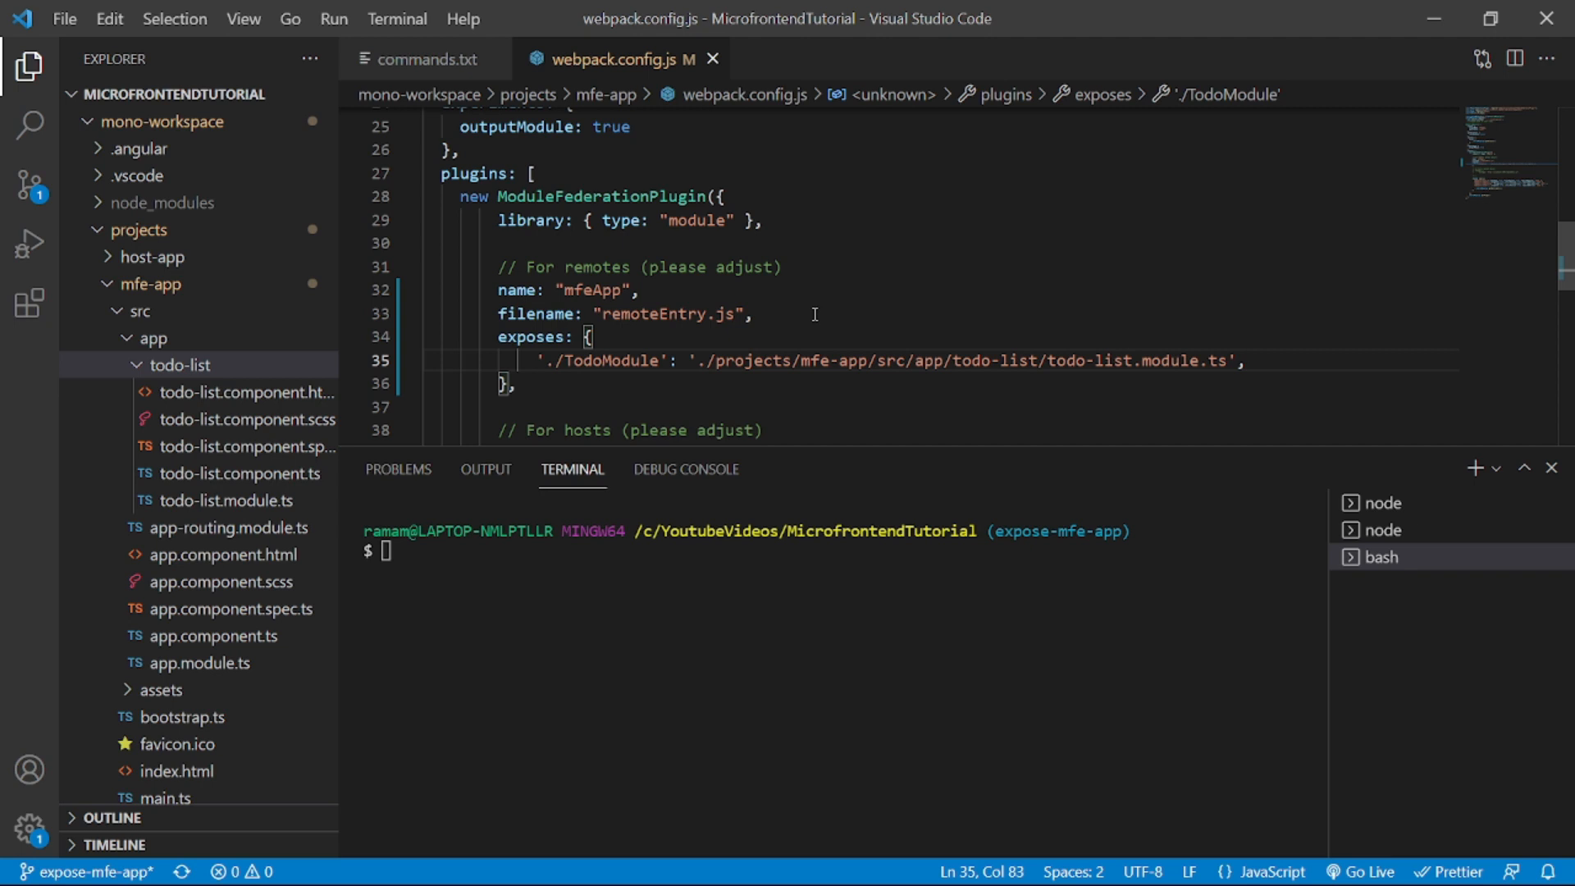
mouse_move(921, 426)
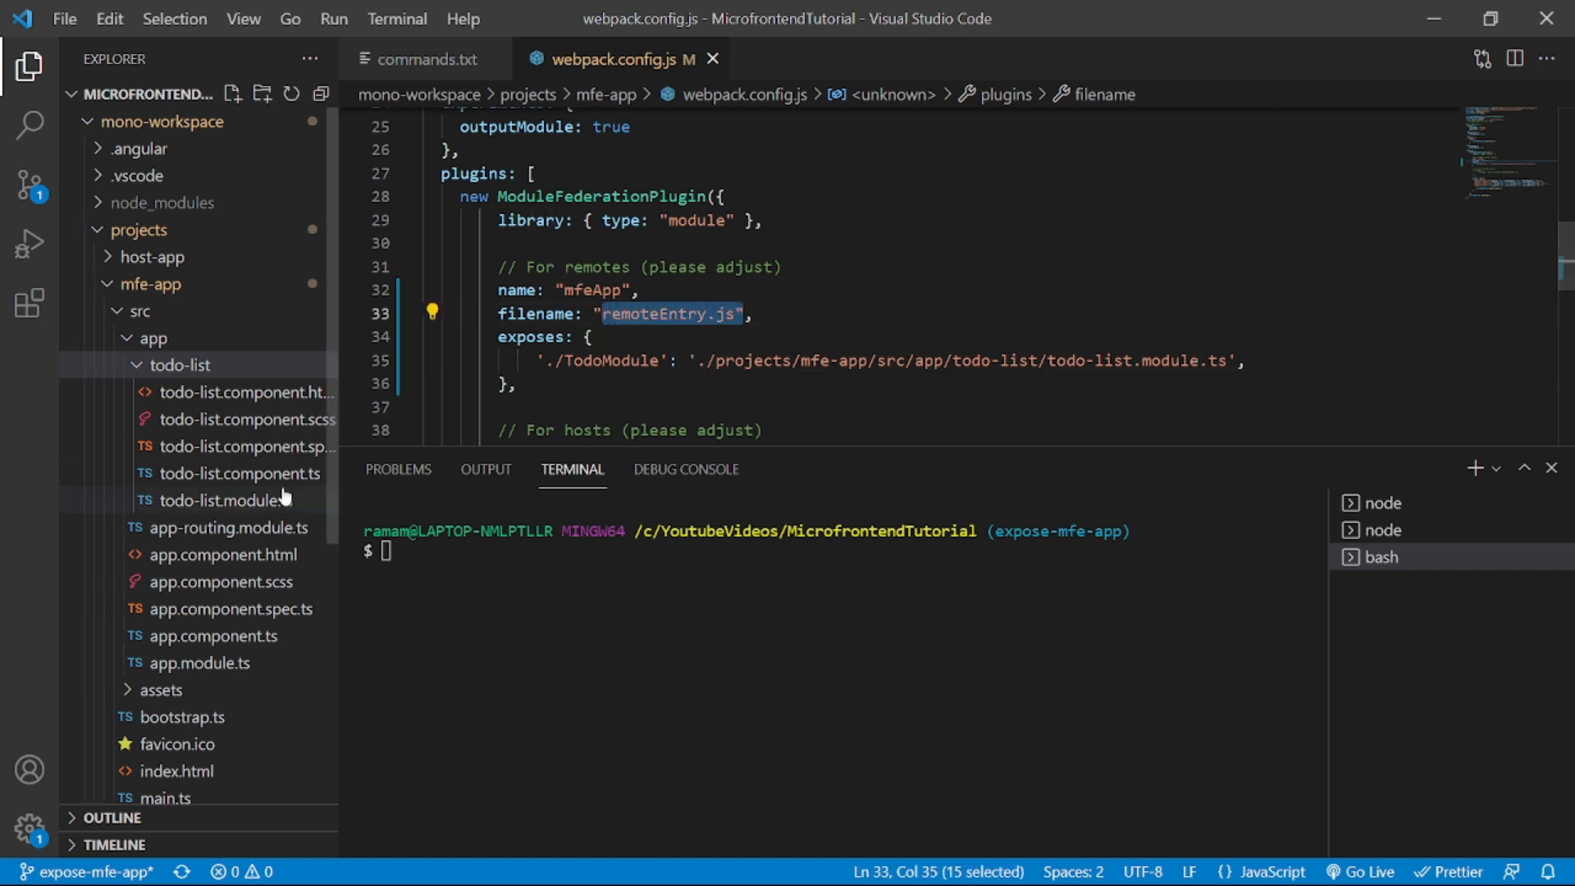
Open todo-list.module.ts declaring TodoListComponent, then return to webpack.config.js
click(221, 501)
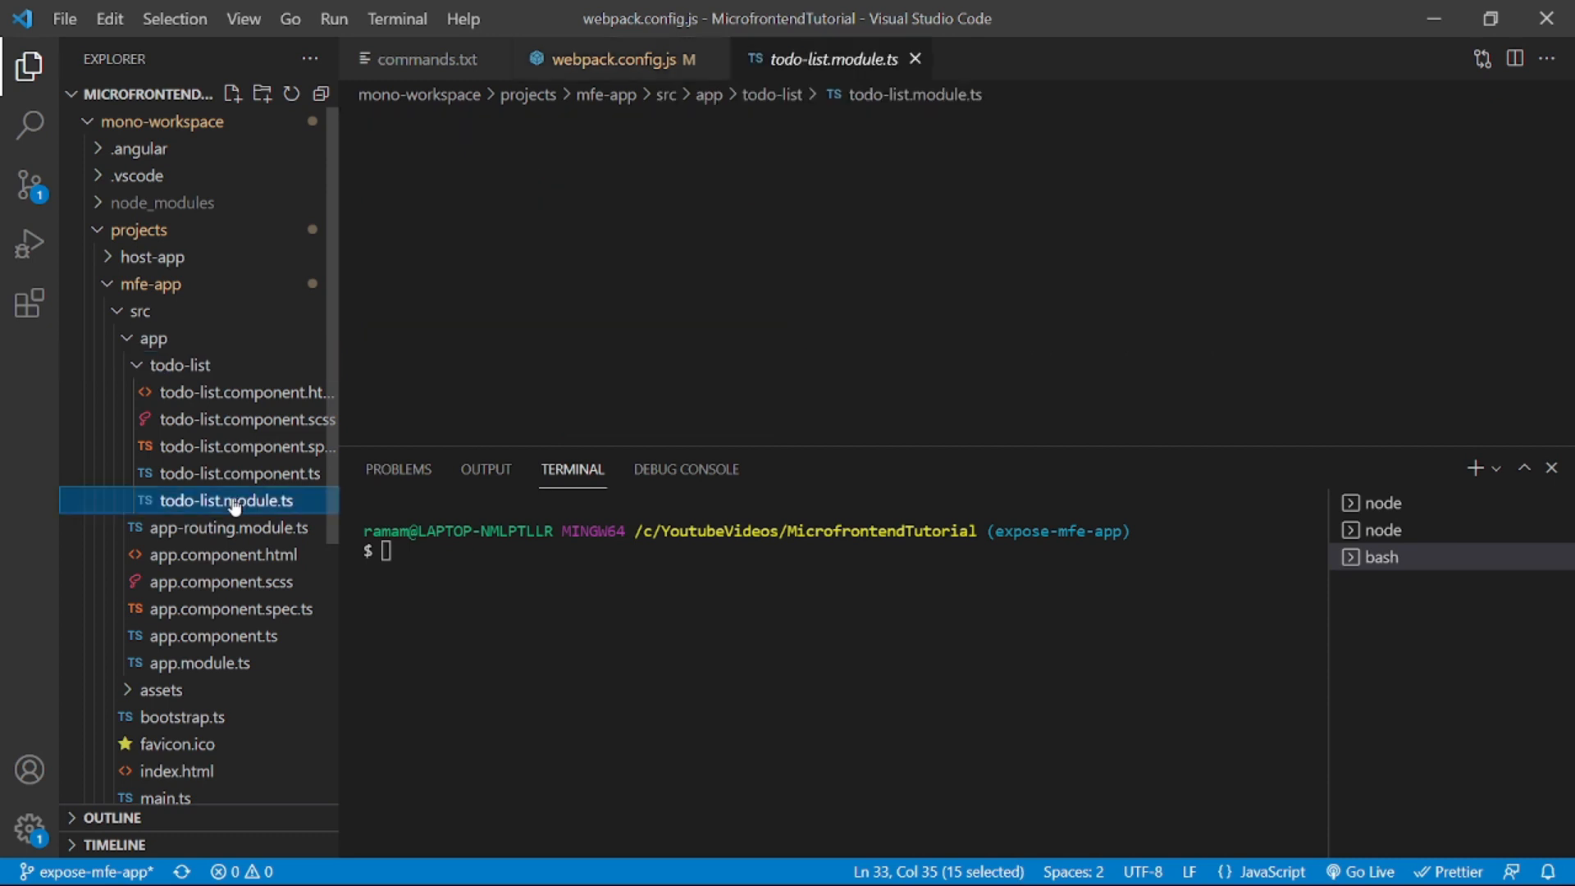
click(222, 500)
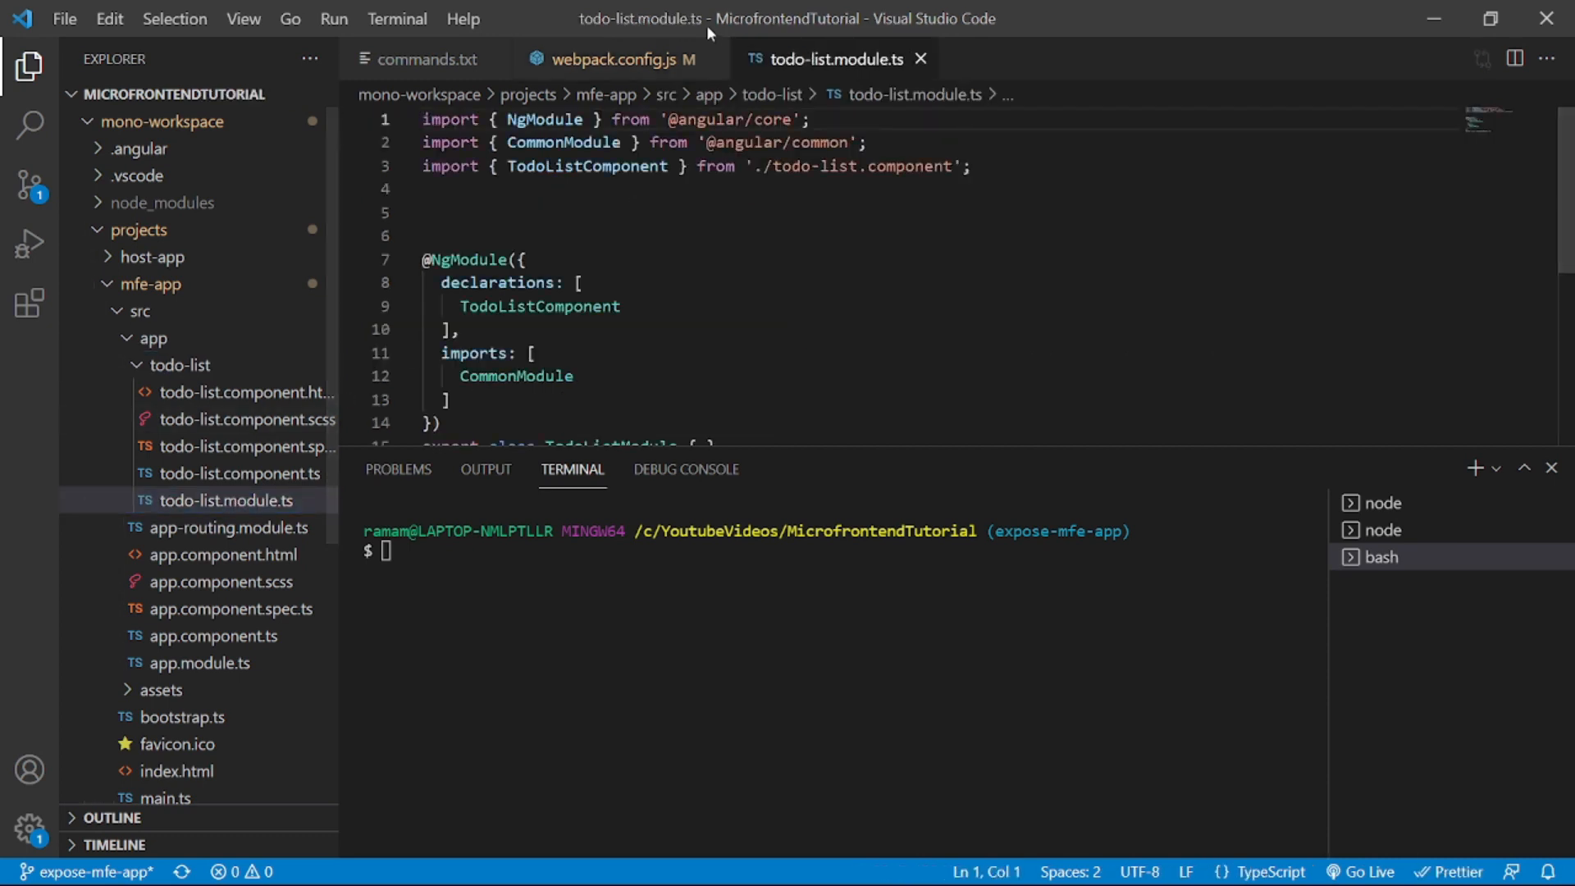
click(611, 59)
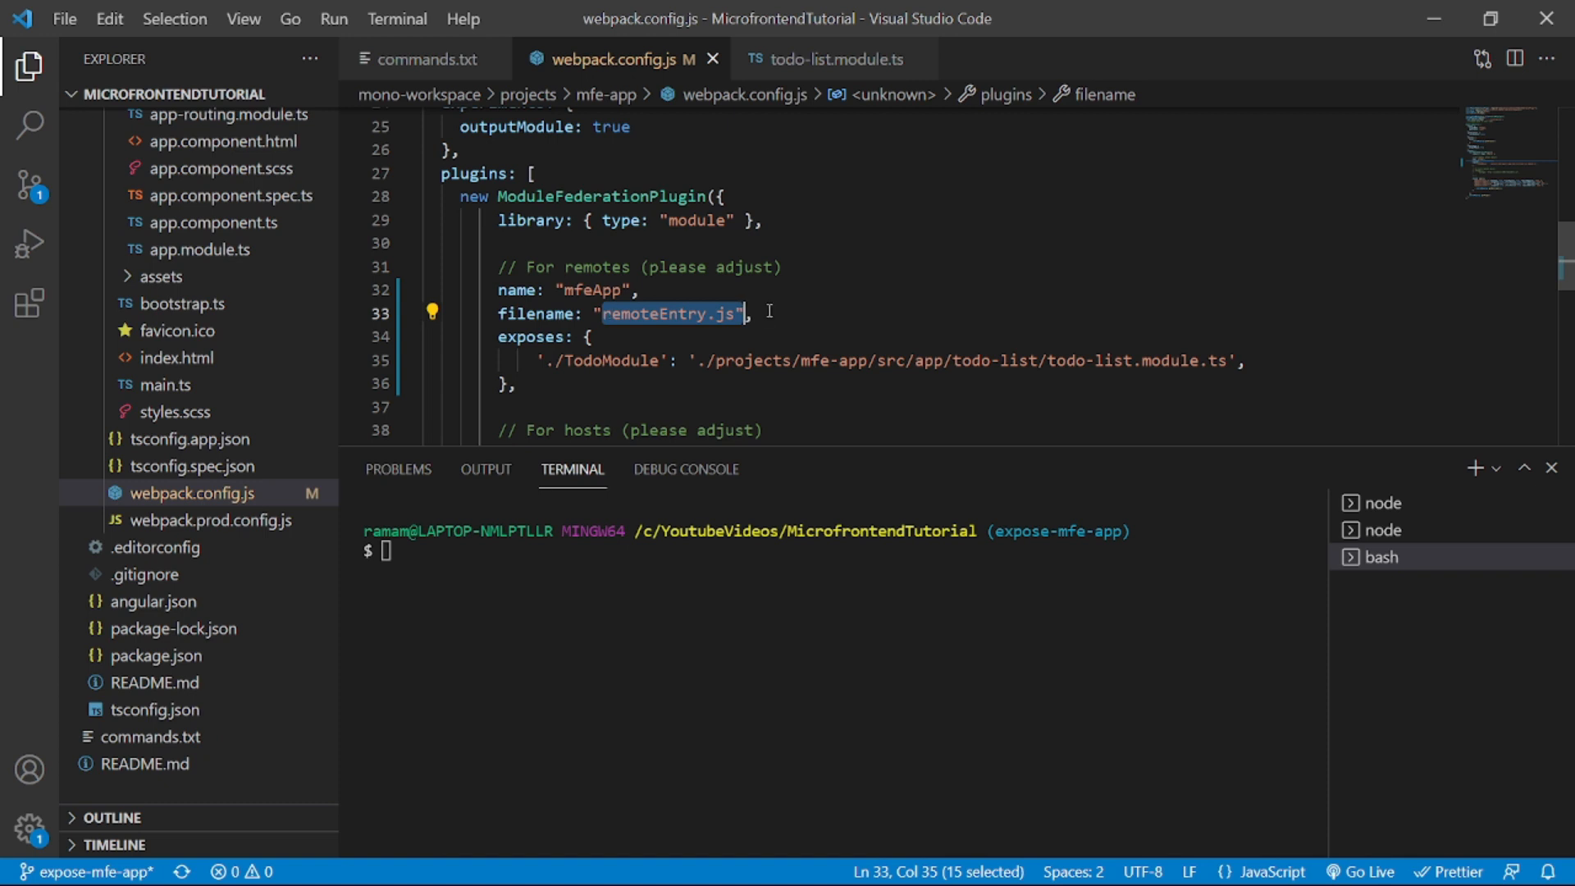
mouse_move(730, 359)
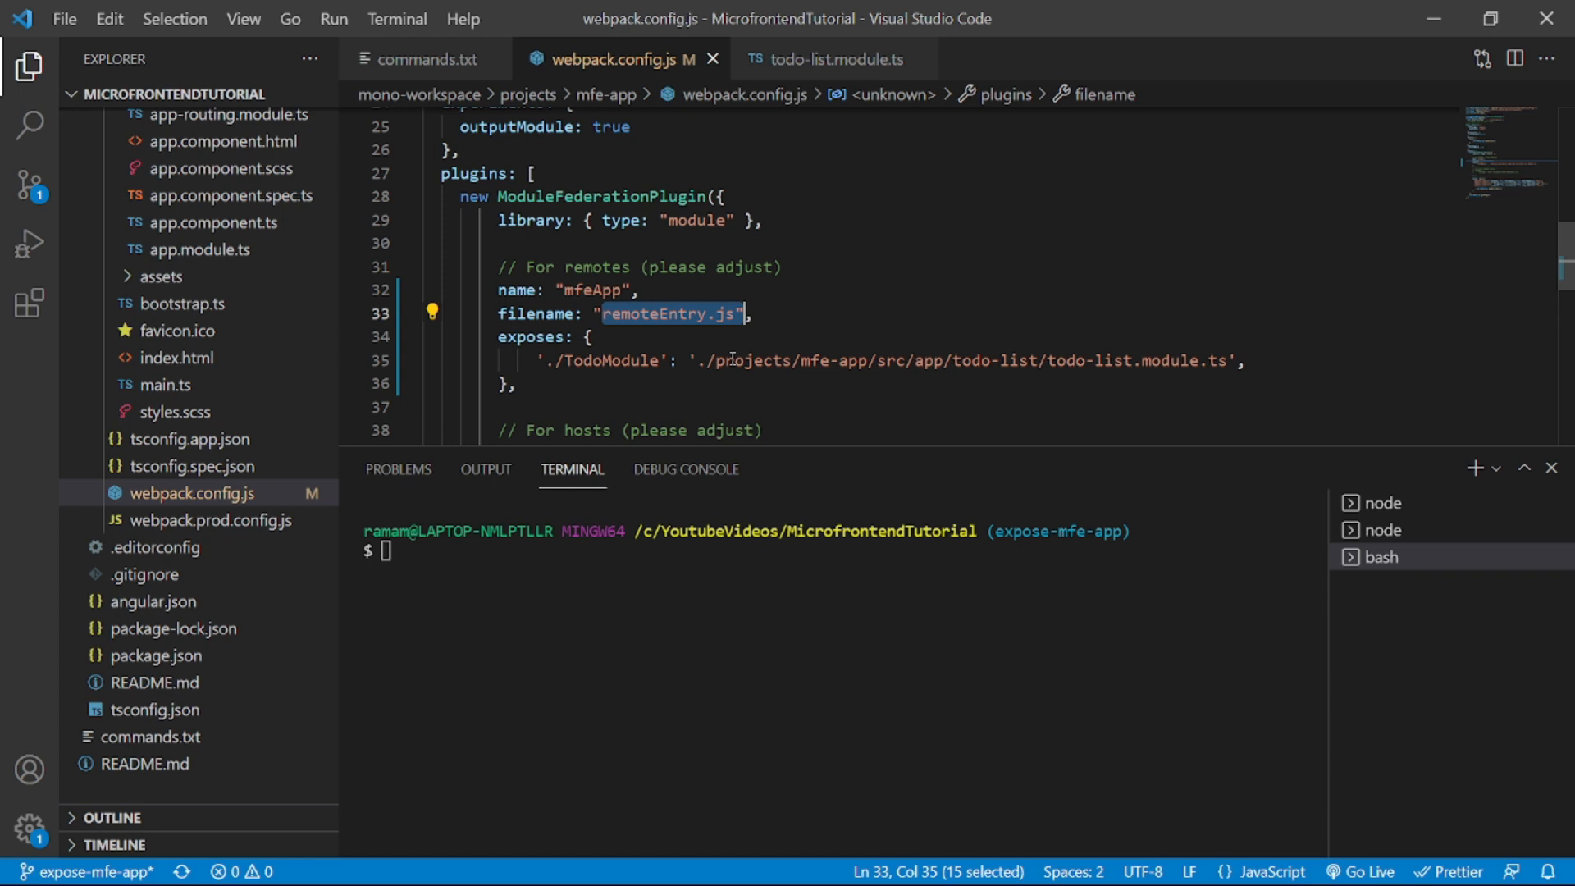
mouse_move(709, 291)
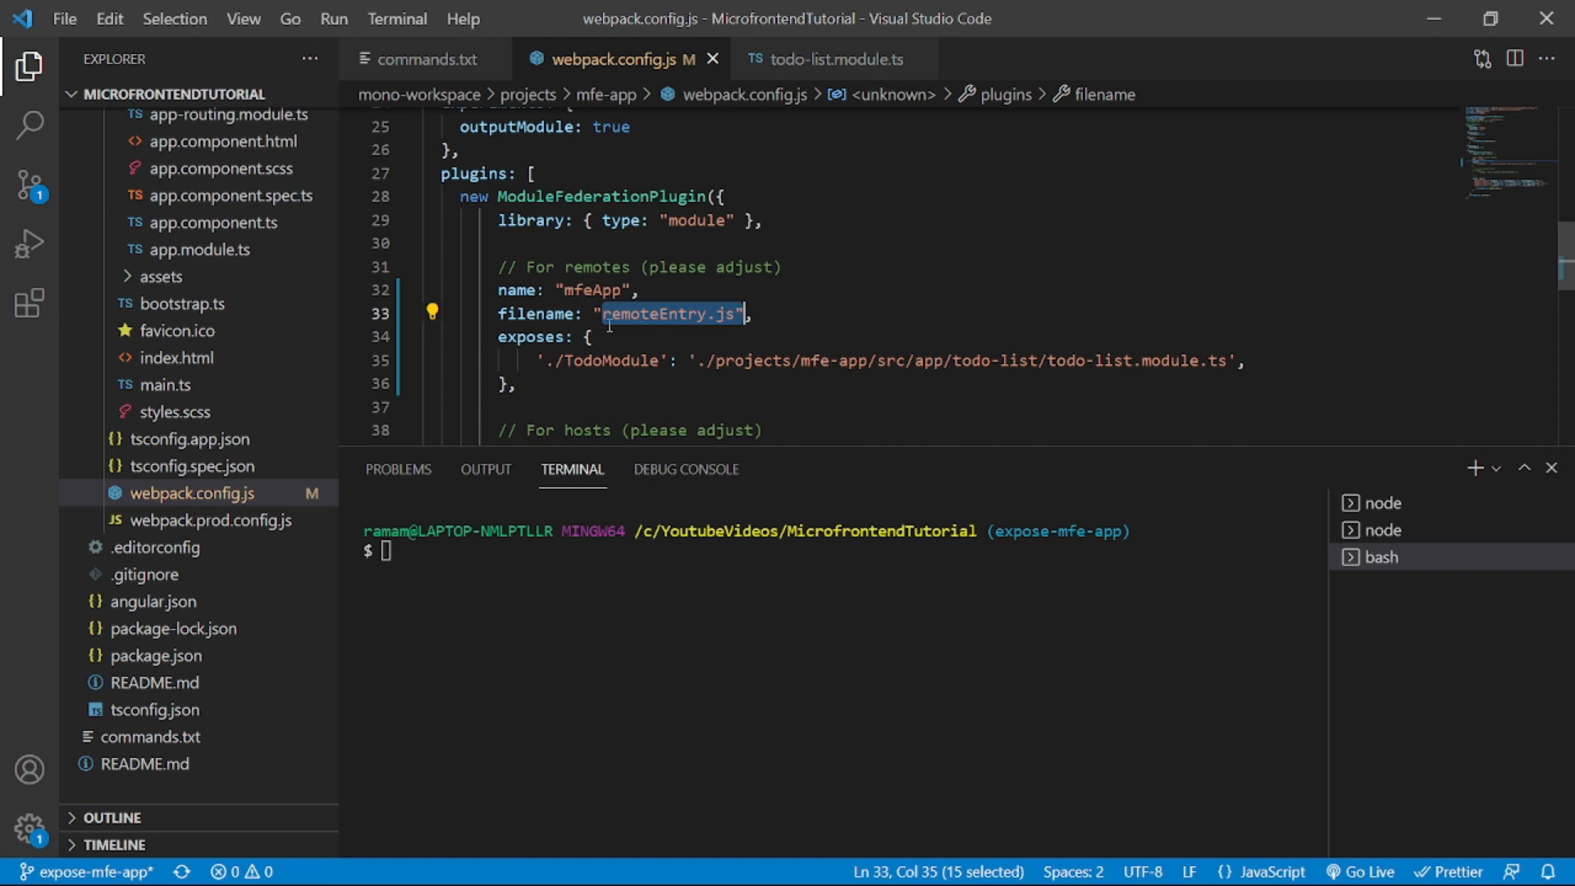
mouse_move(764, 325)
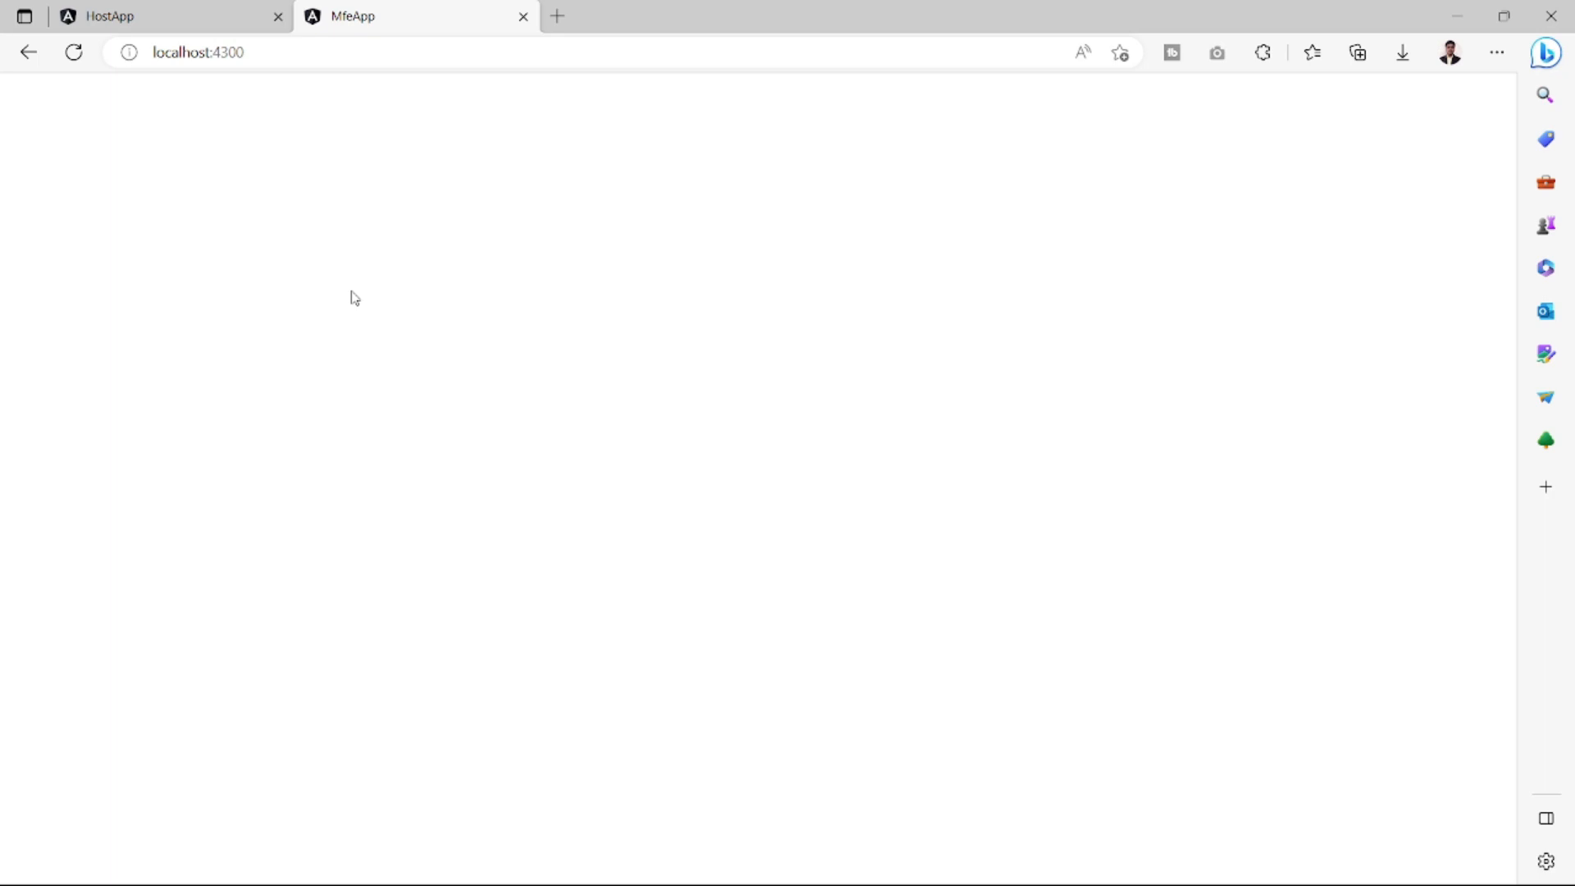
mouse_move(380, 76)
text(/)
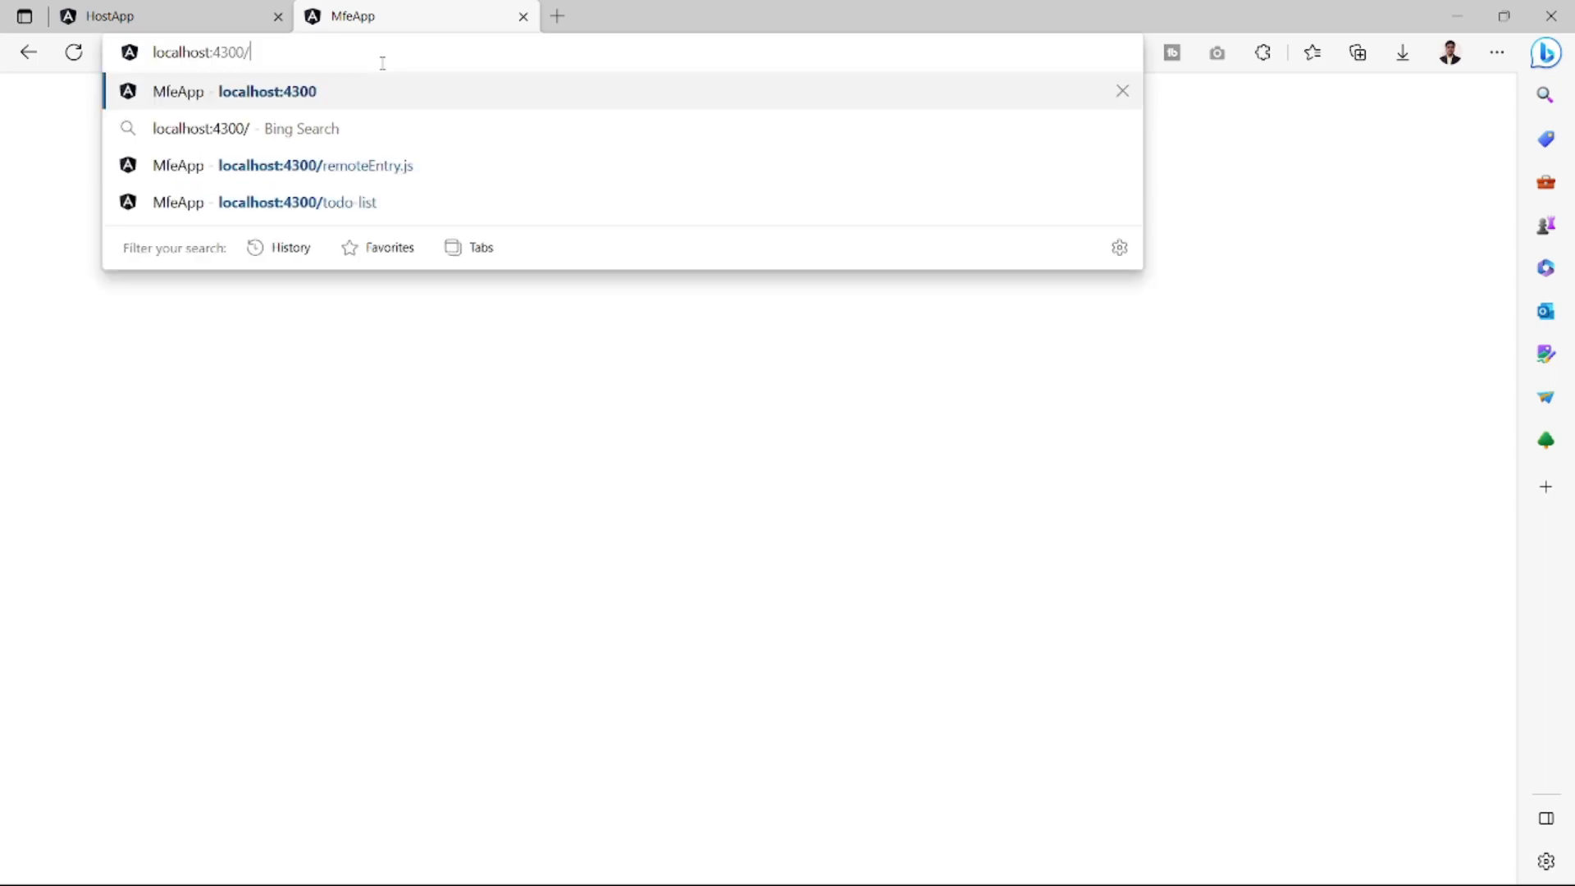
Start editing the address of the blank MfeApp page at localhost:4300
click(298, 202)
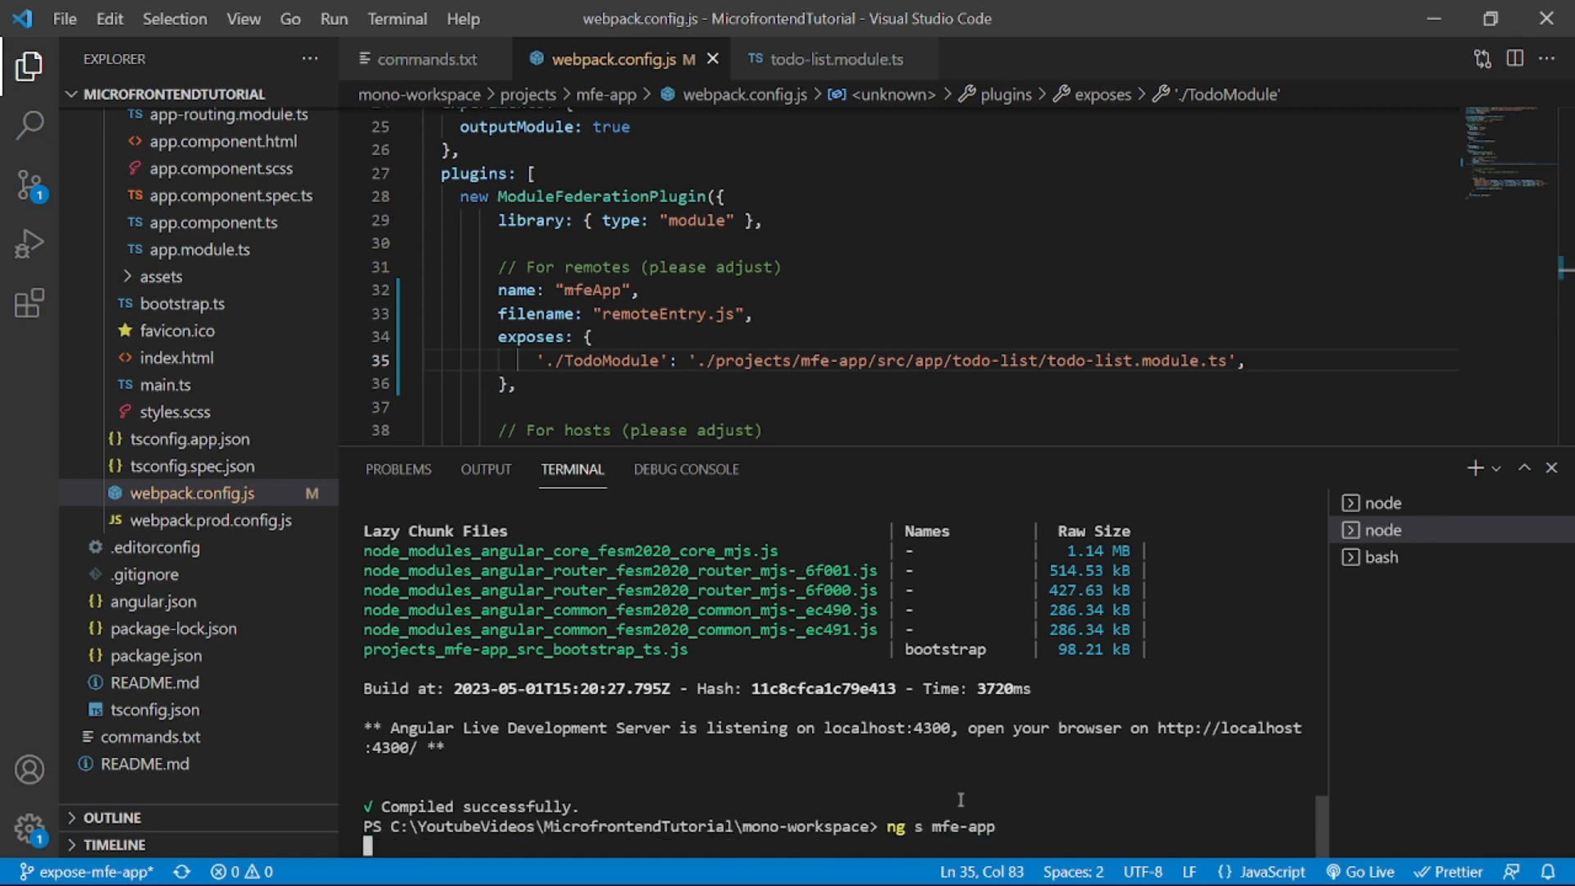
mouse_move(645, 74)
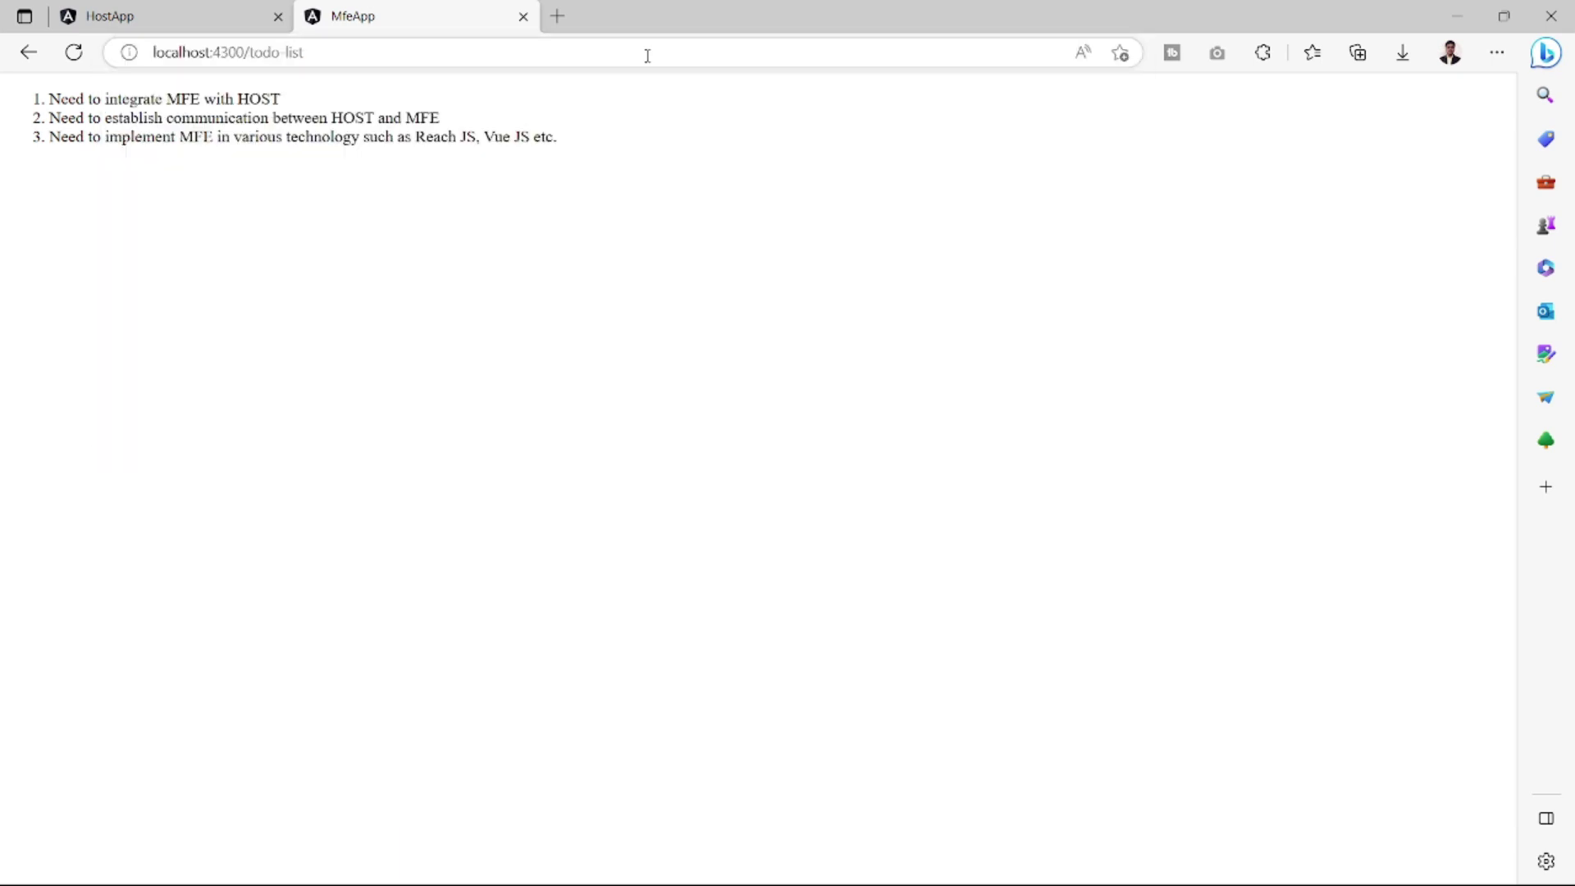
Load localhost:4300/remoteEntry.js and search its generated code for TodoModule
click(434, 52)
text(remoteEntry.j)
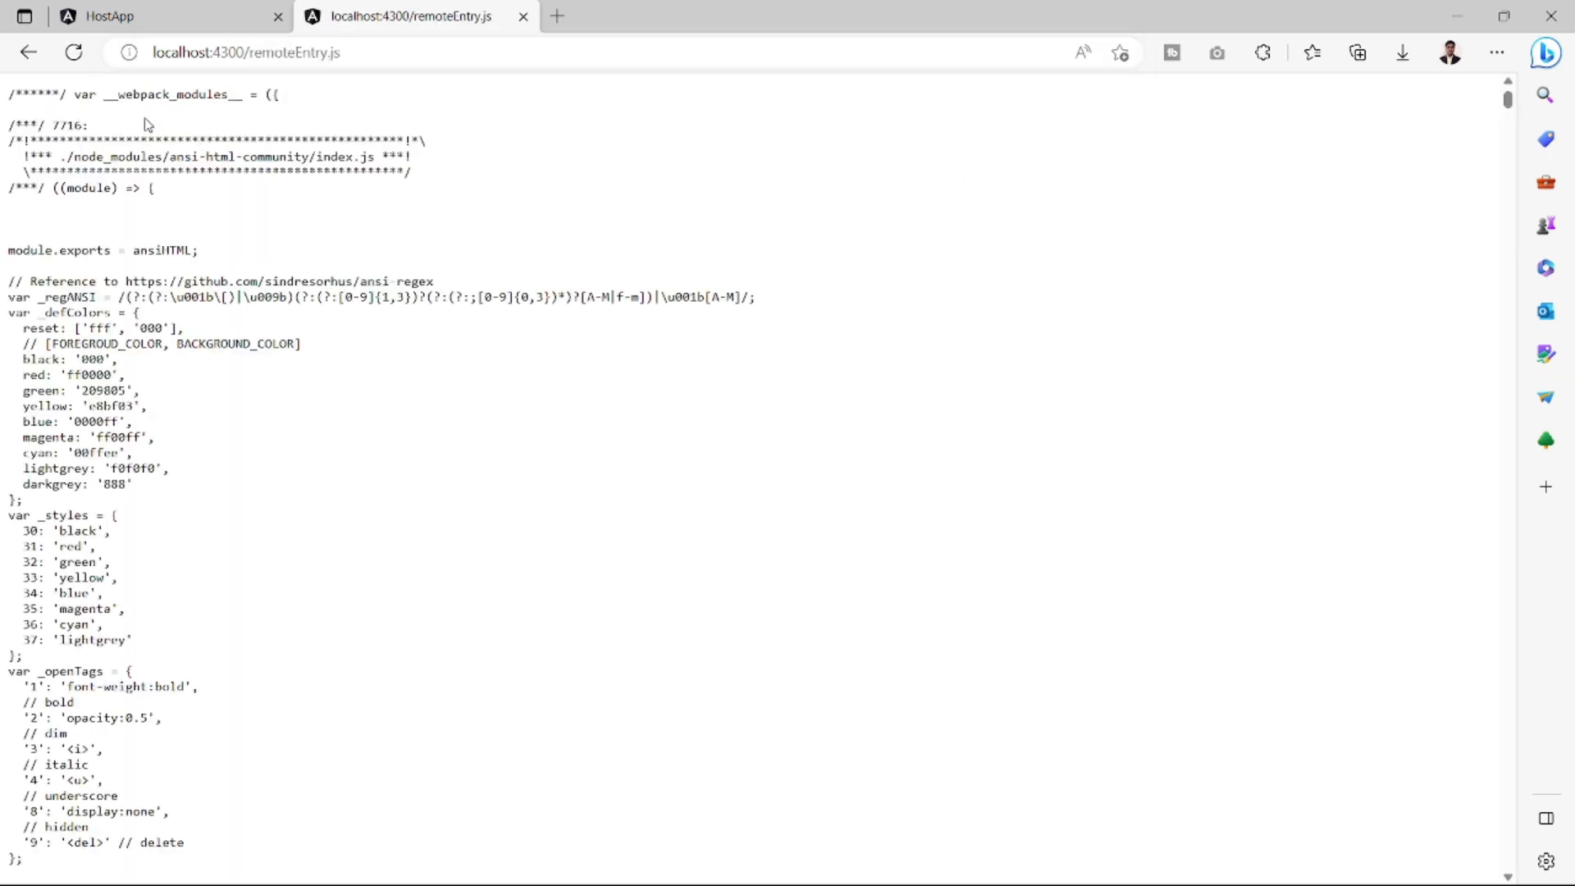
mouse_move(256, 382)
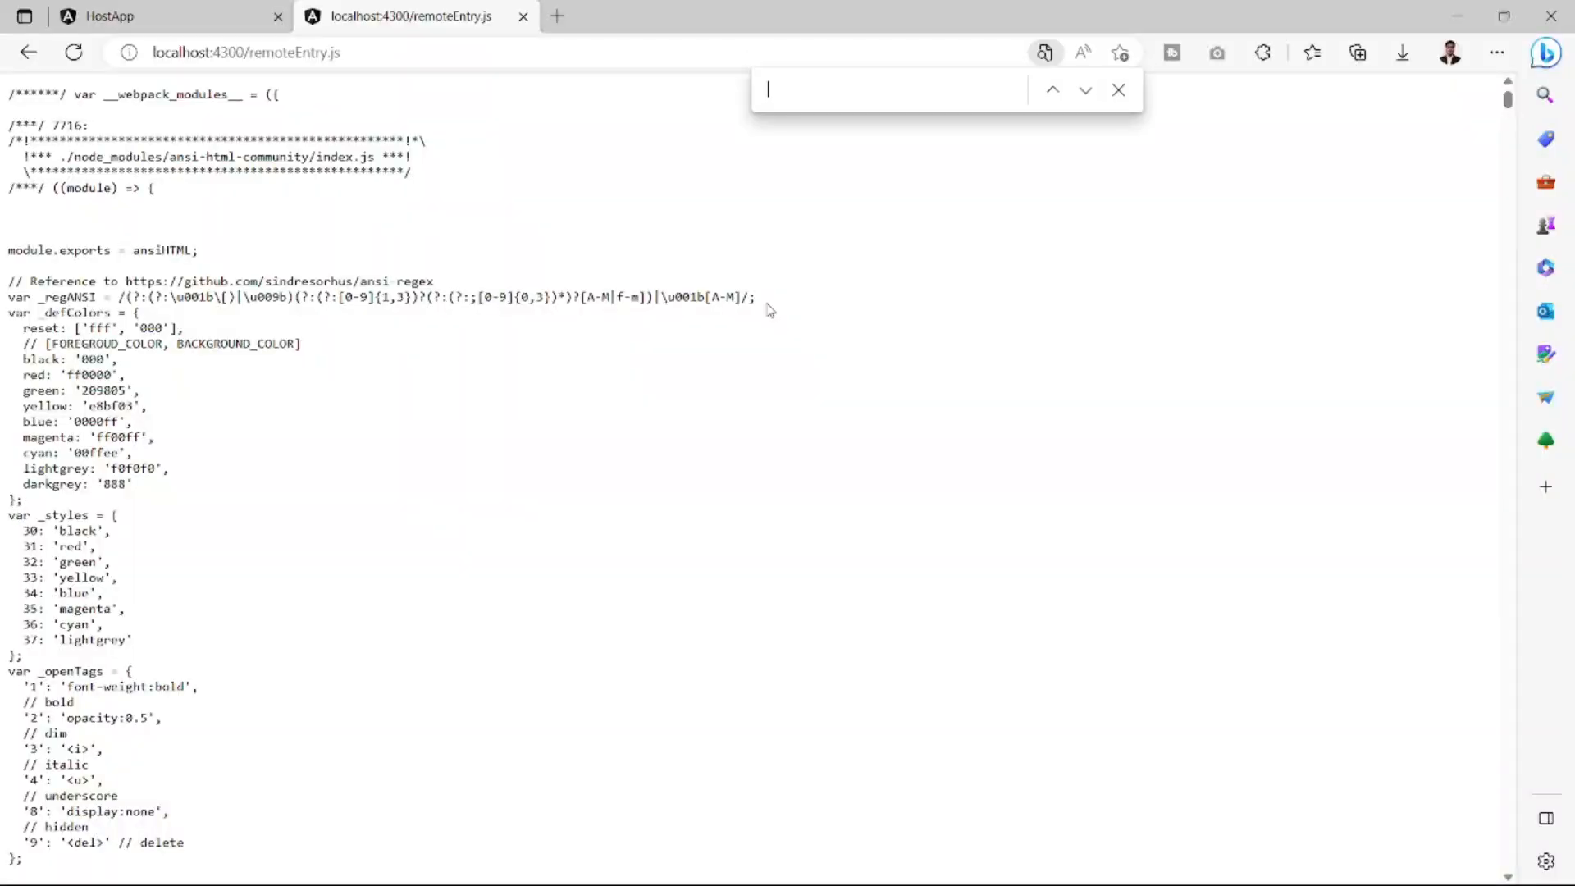
text(TodoModule': './projects/mfe-app/src/app/todo-list/todo-list.module.ts',)
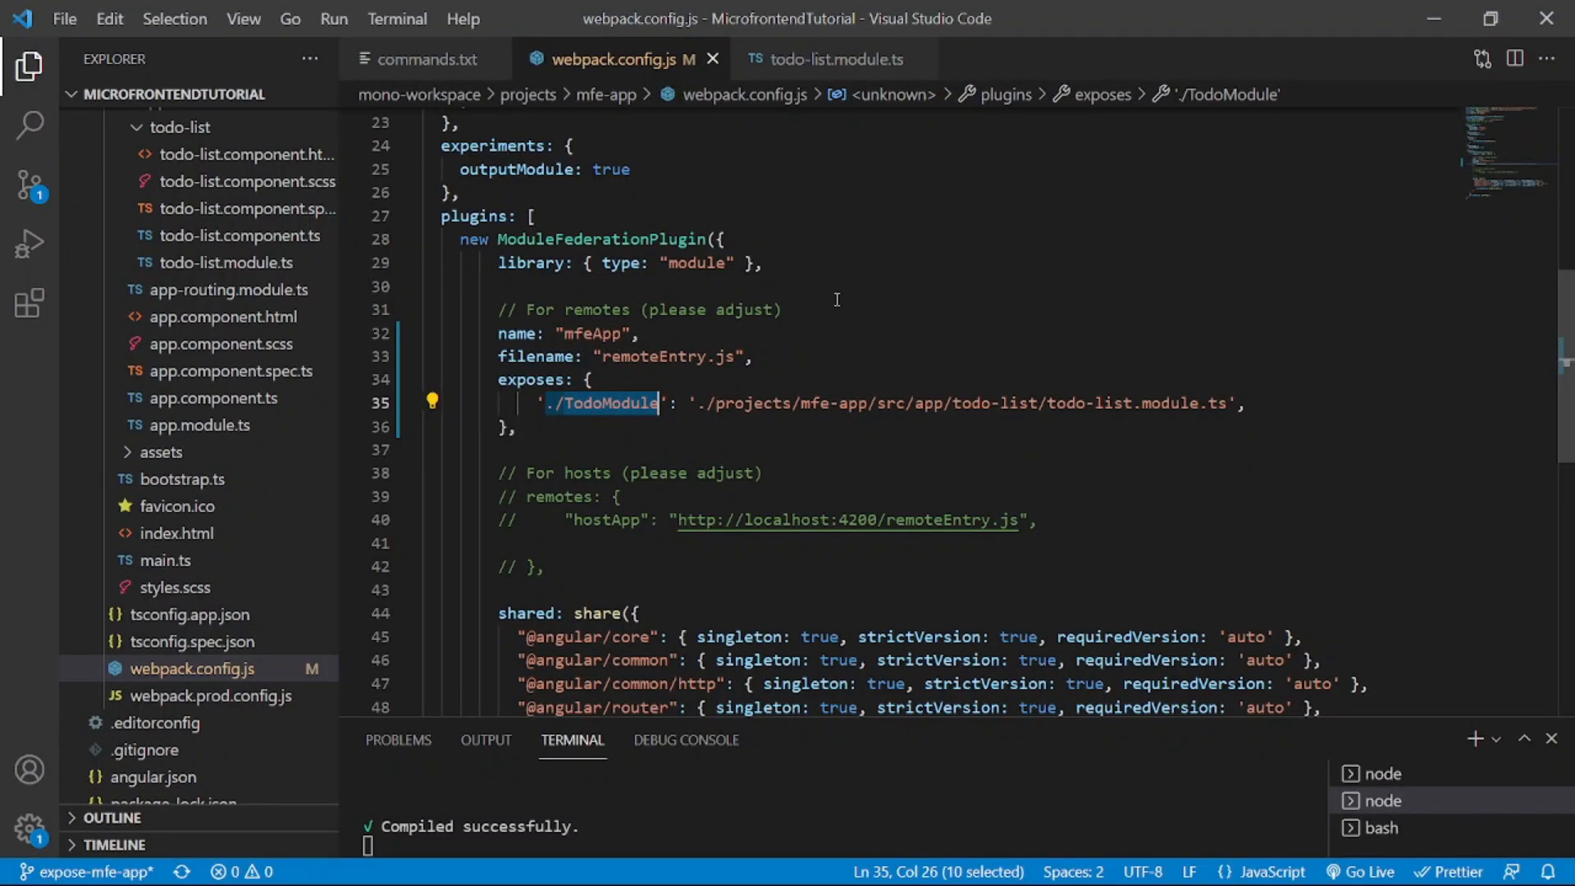
double_click(601, 240)
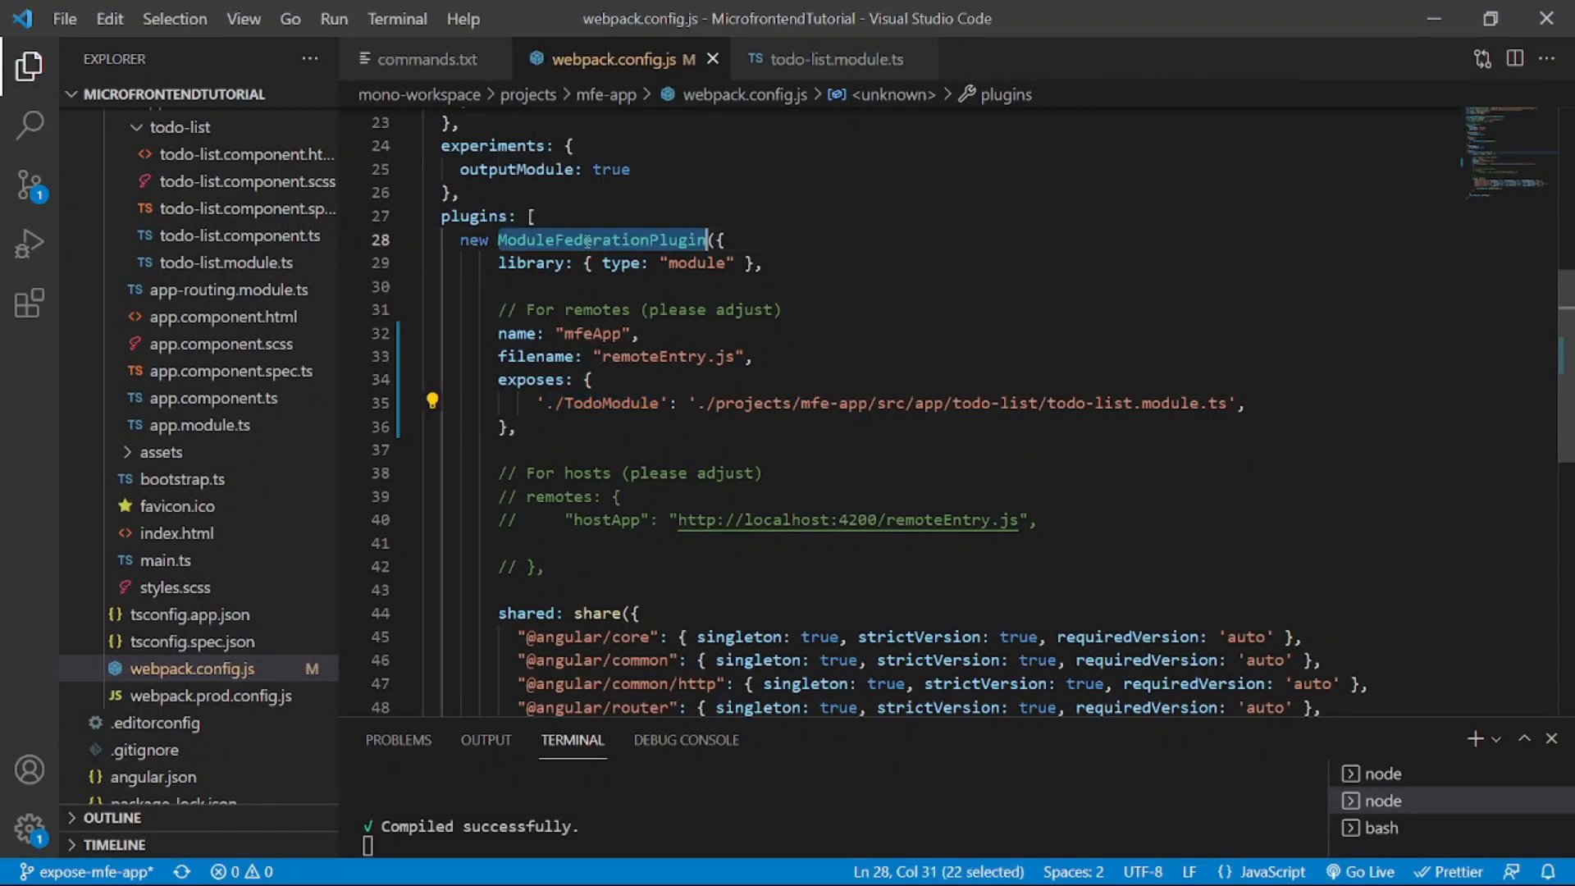
scroll(down, 3)
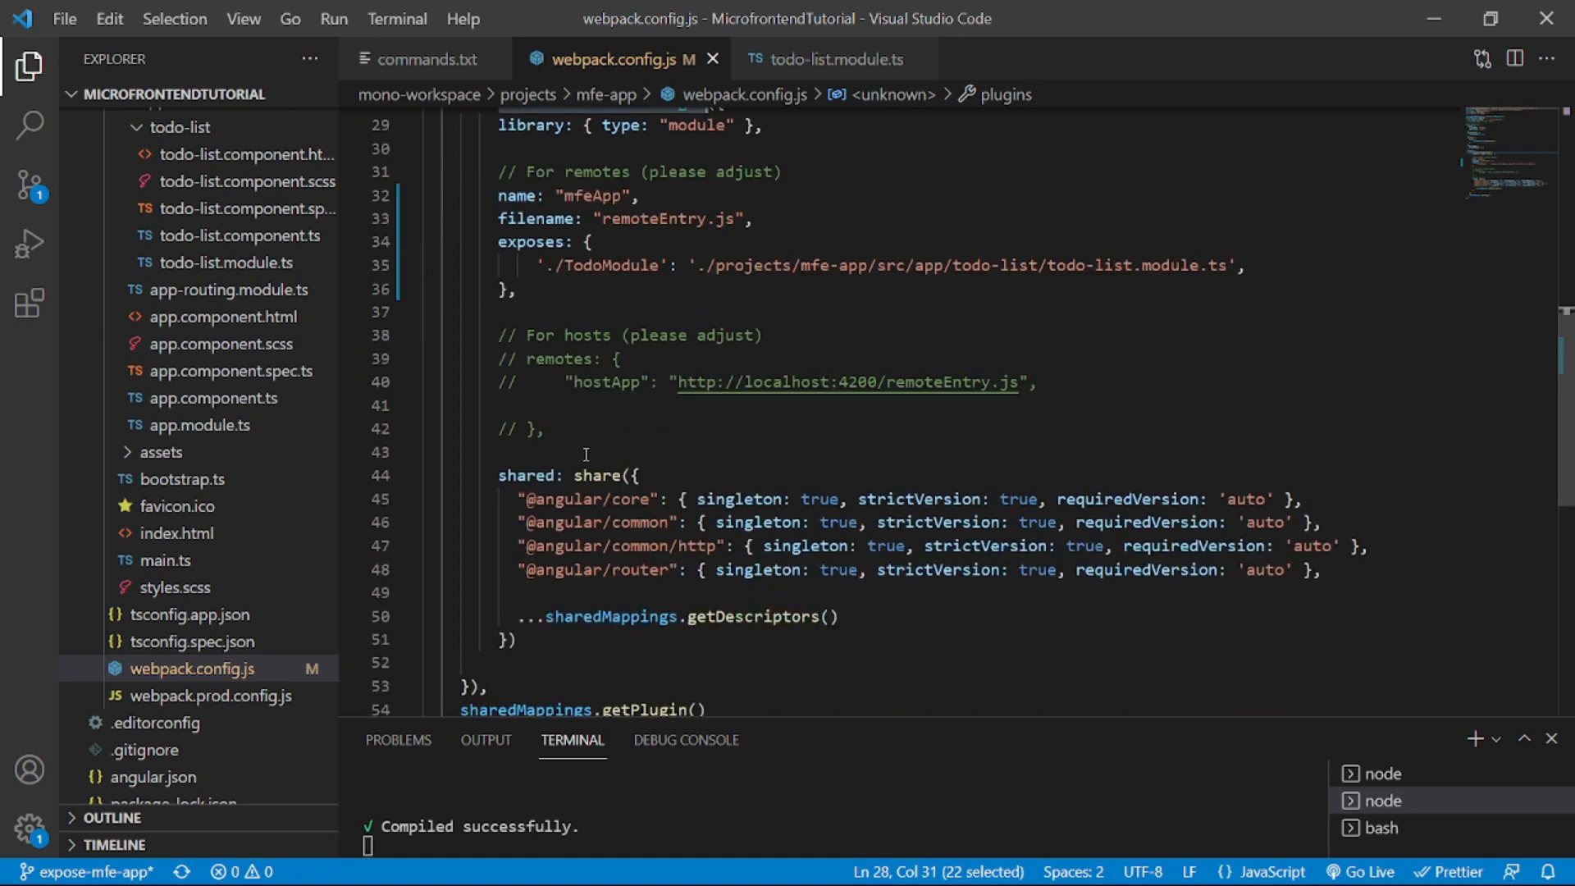
double_click(558, 360)
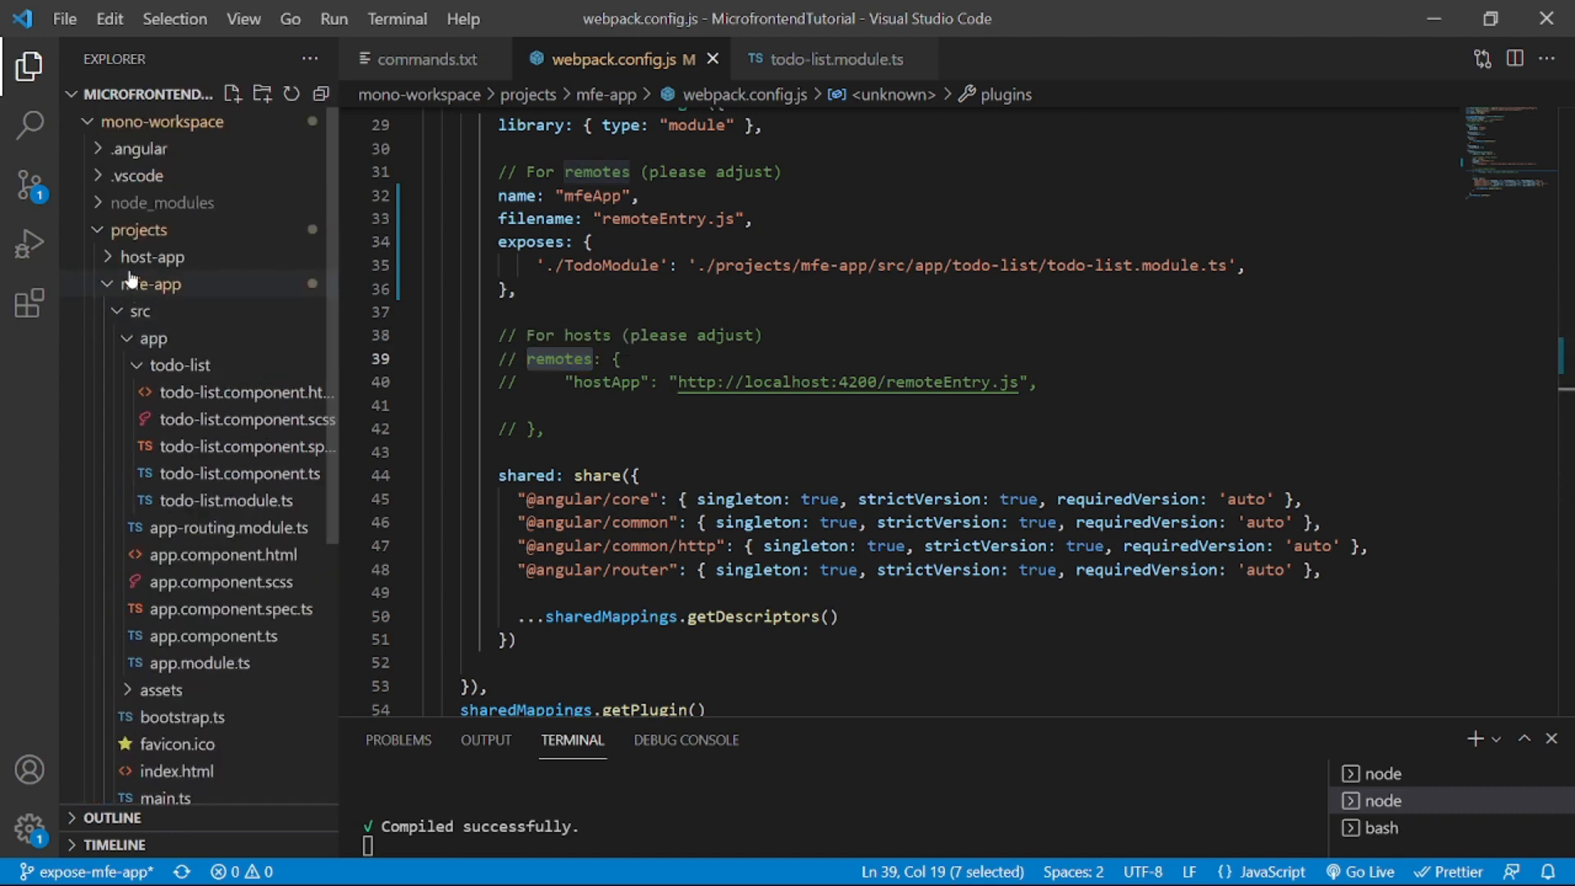
click(150, 283)
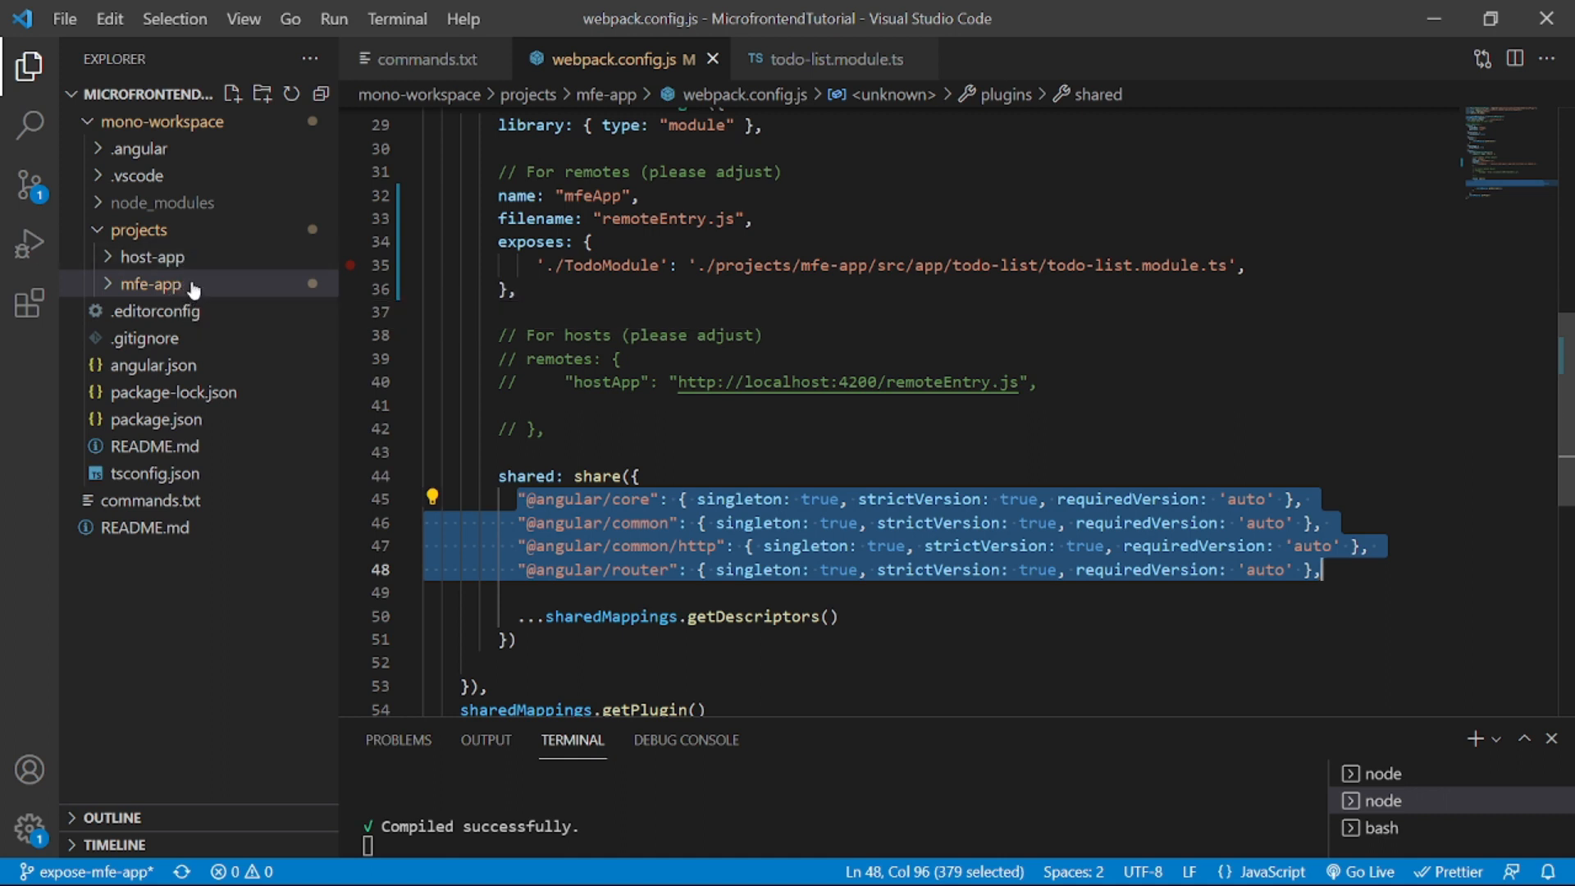
mouse_move(588, 499)
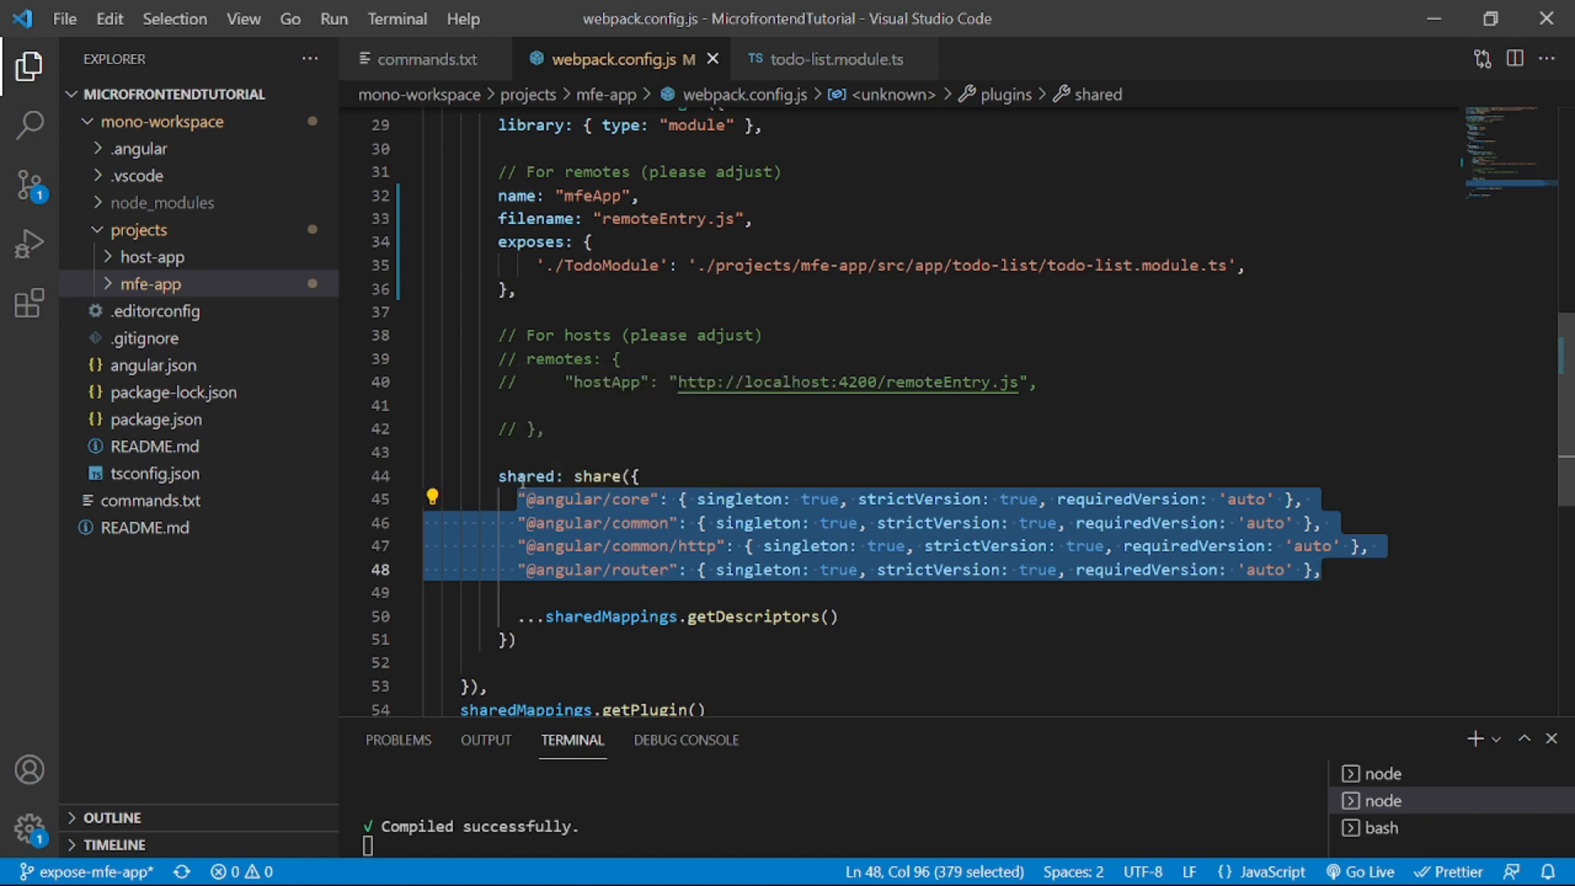
double_click(525, 475)
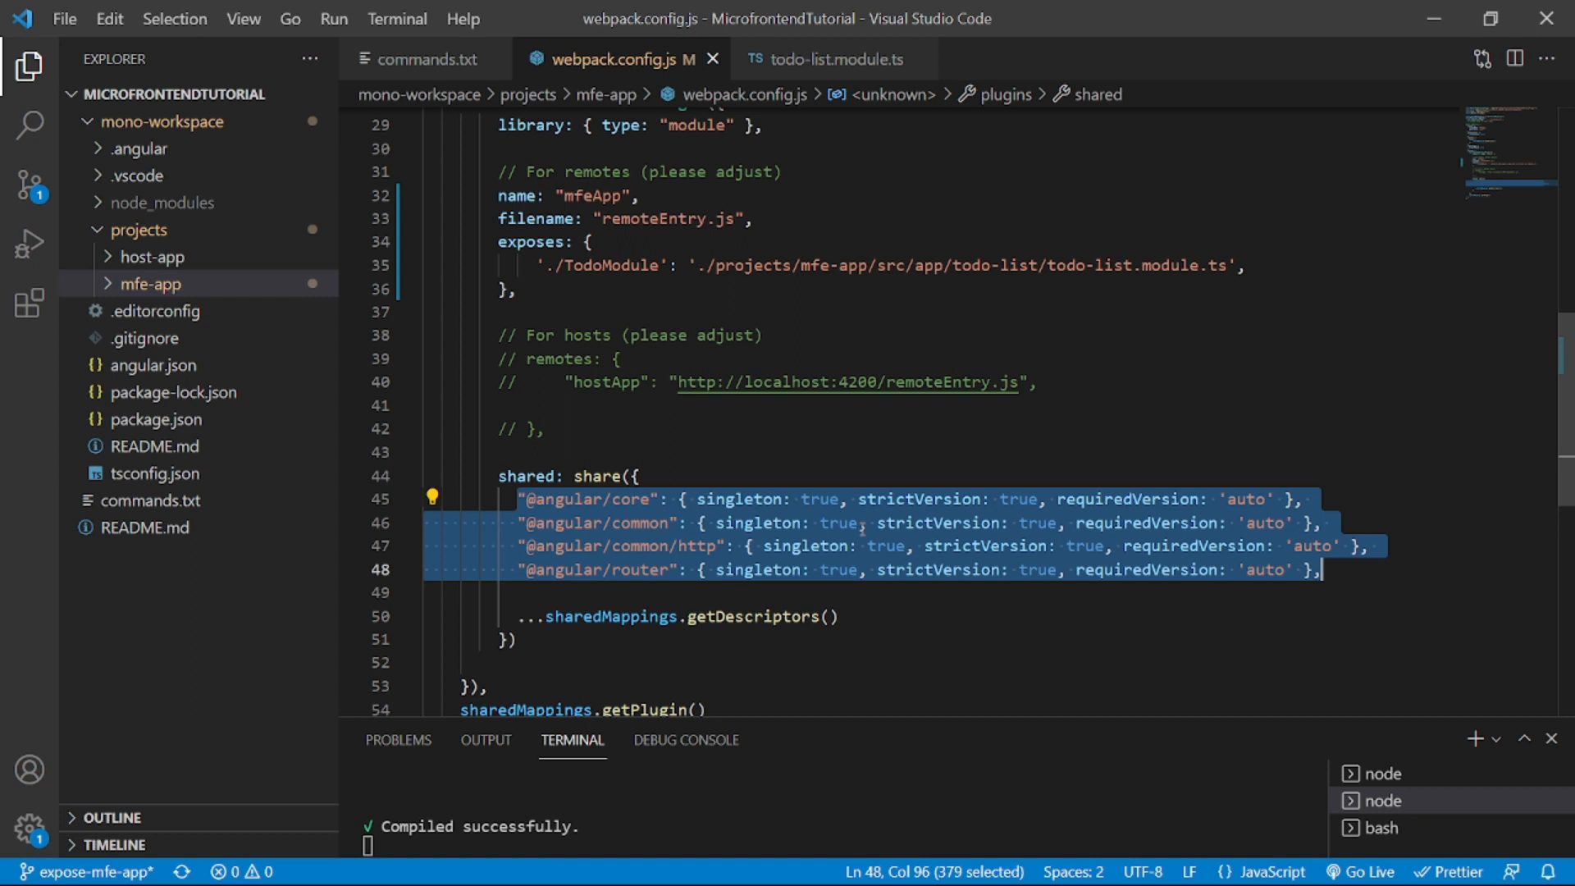
mouse_move(138, 262)
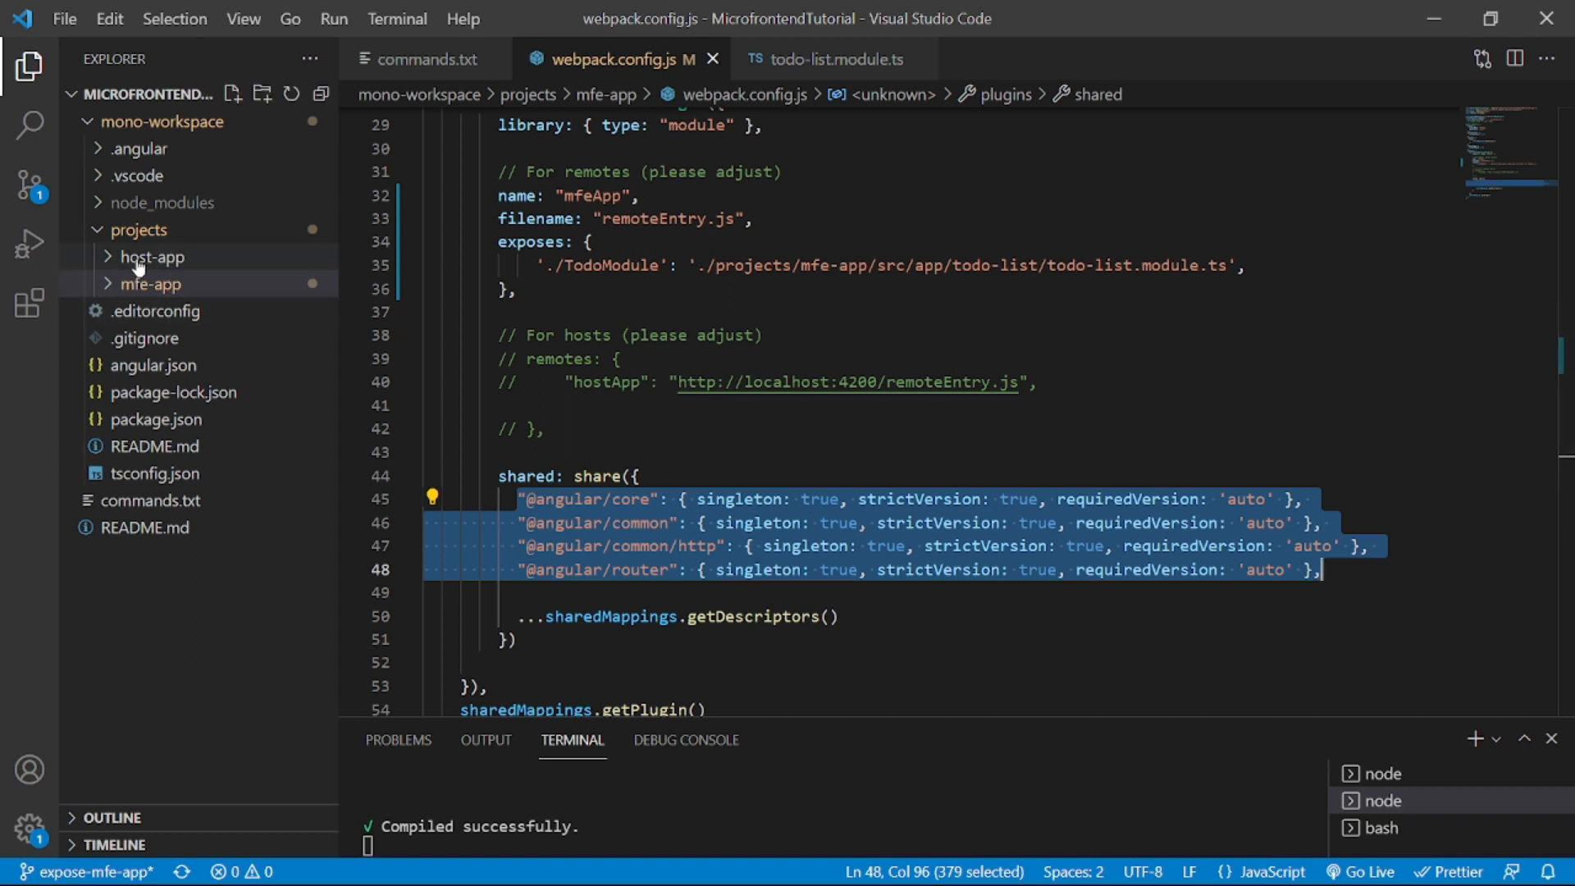